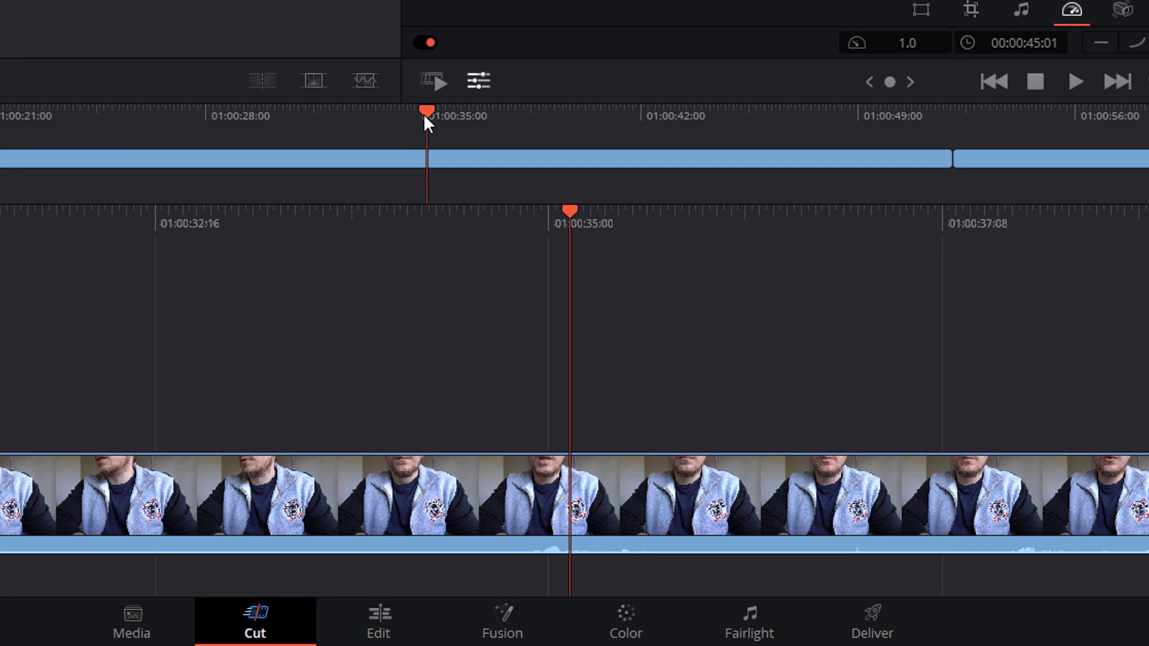
Show the new untitled project on the Media page.
click(413, 635)
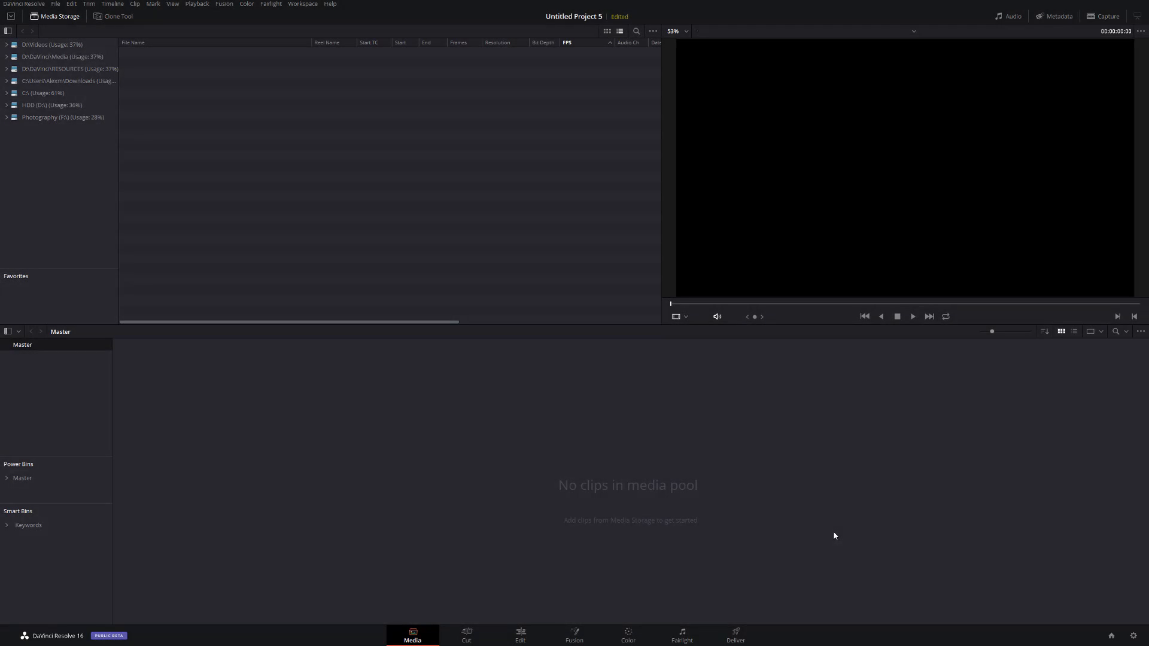
mouse_move(543, 584)
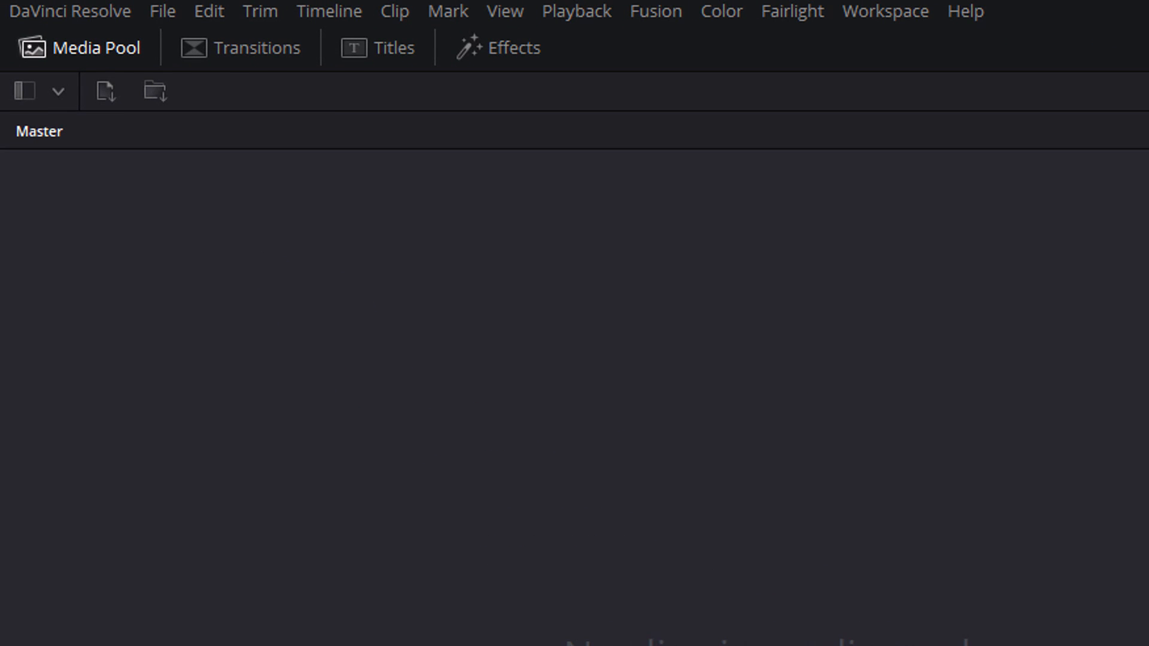
mouse_move(272, 50)
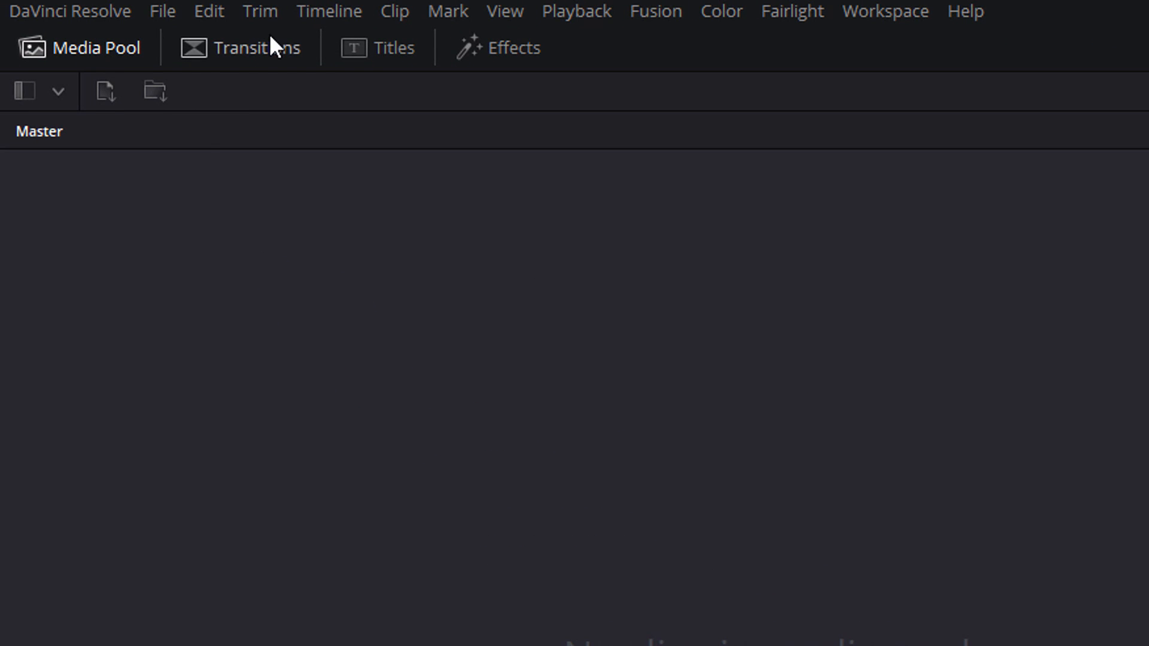
mouse_move(553, 51)
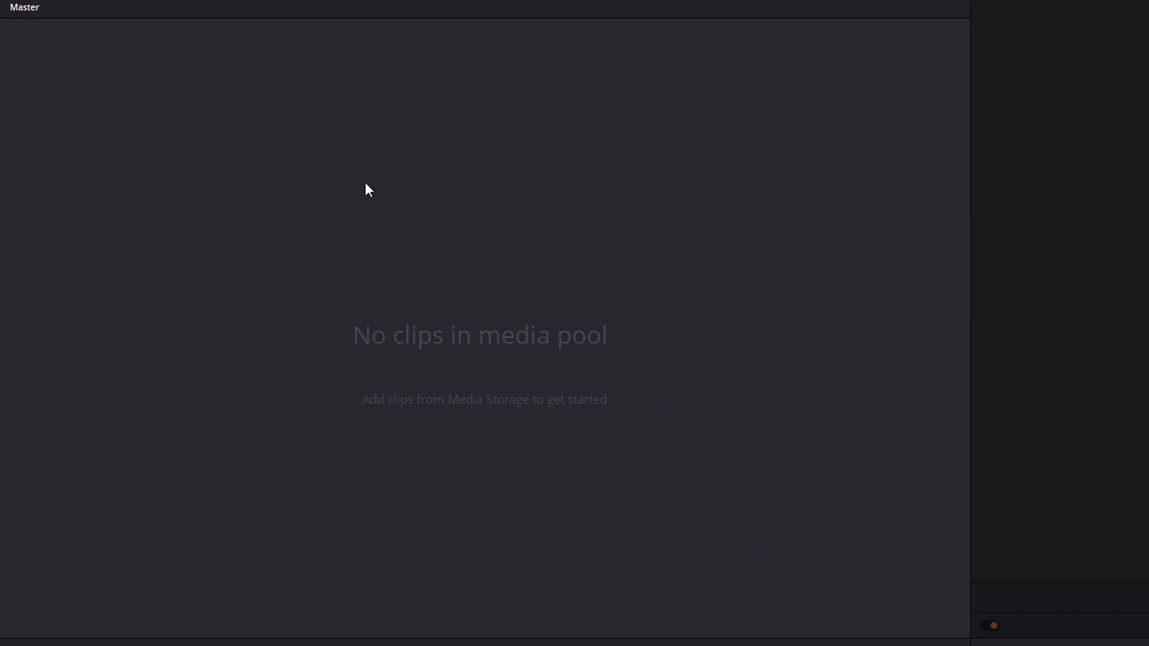
mouse_move(879, 264)
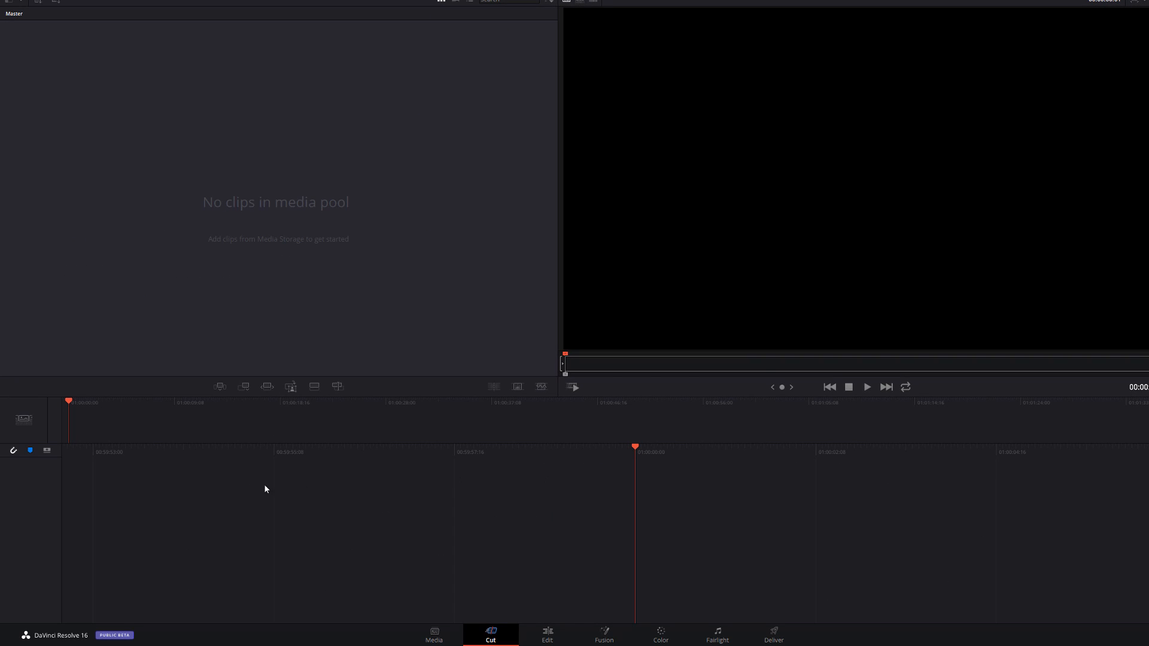
mouse_move(710, 509)
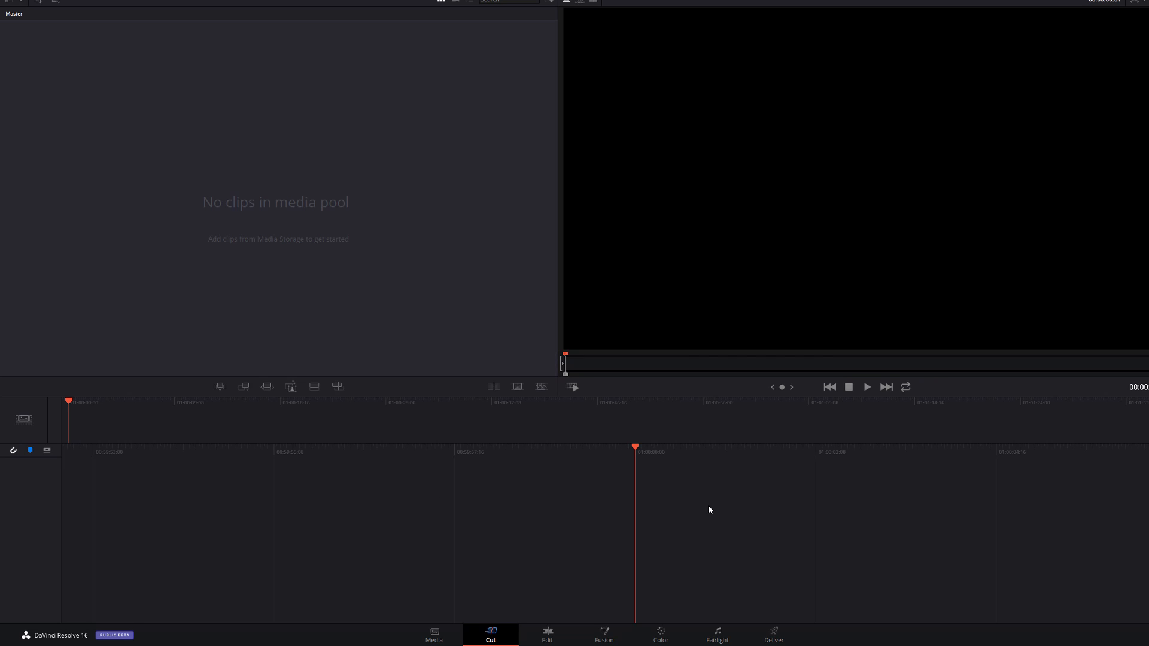
mouse_move(723, 434)
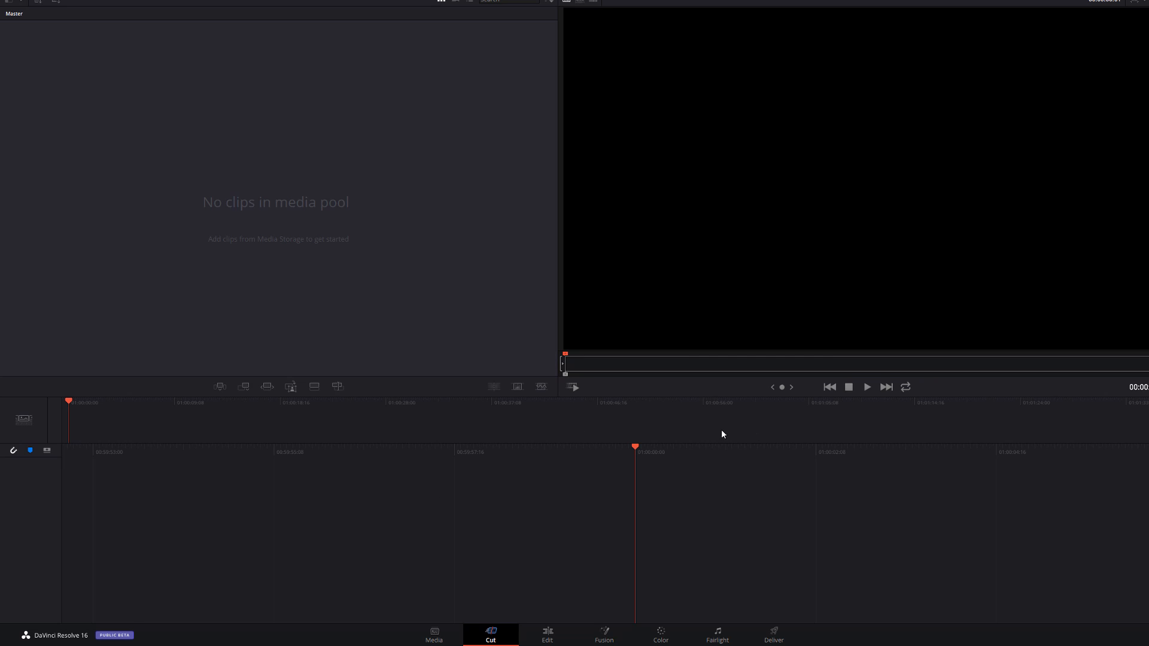
mouse_move(454, 419)
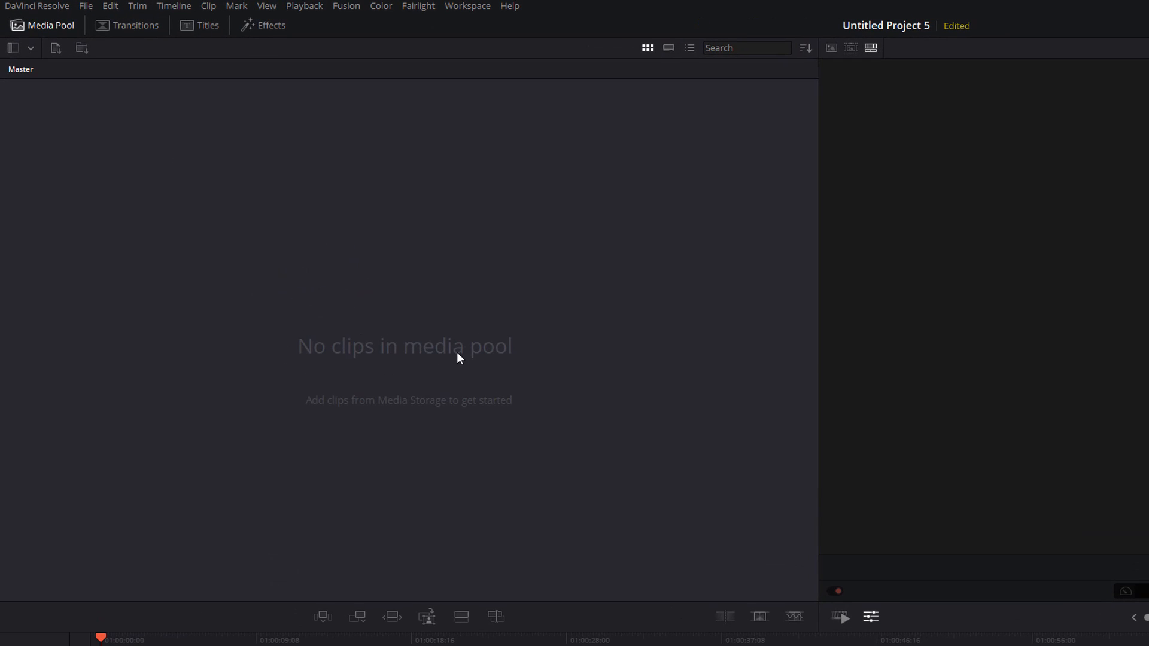
mouse_move(627, 343)
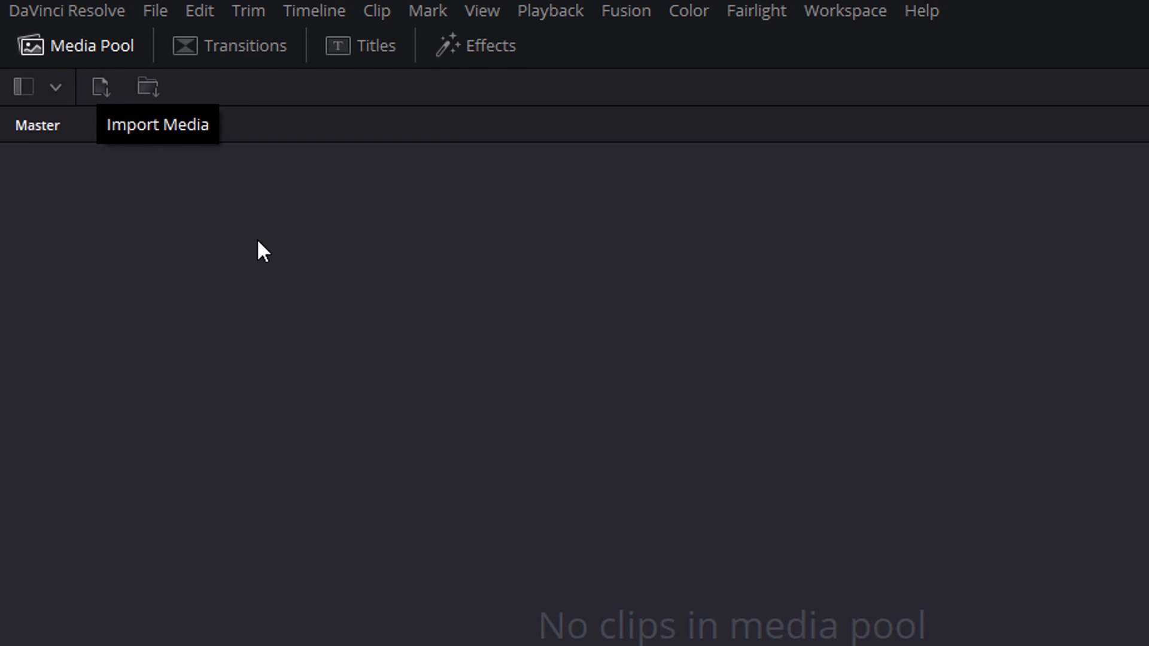
right_click(261, 251)
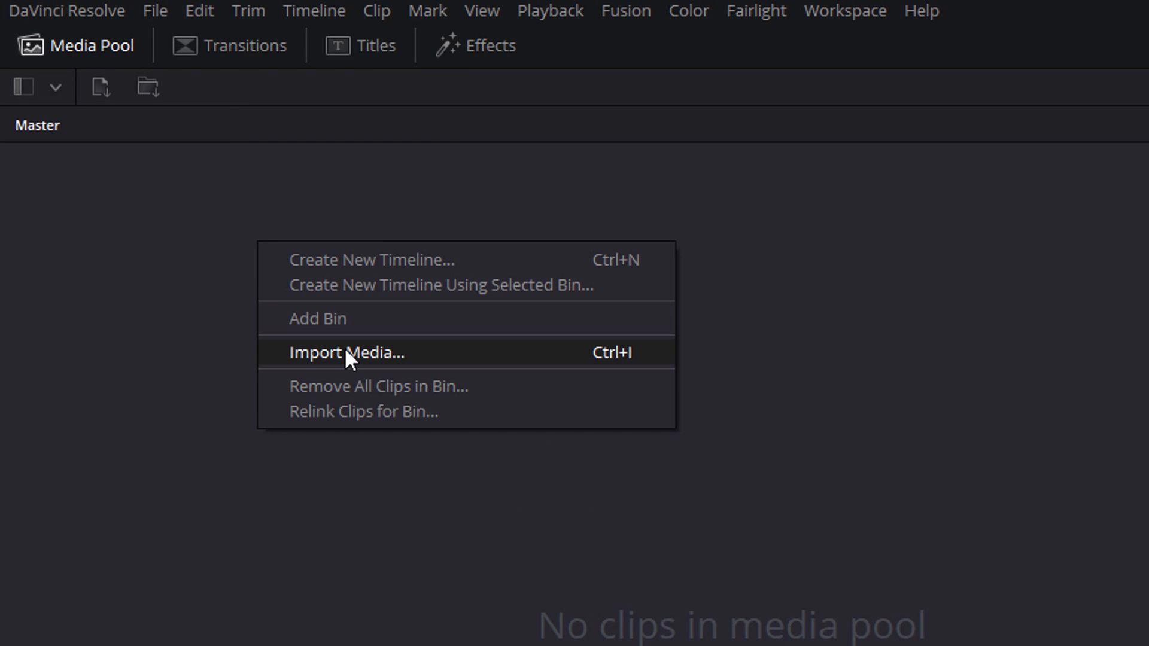
mouse_move(344, 348)
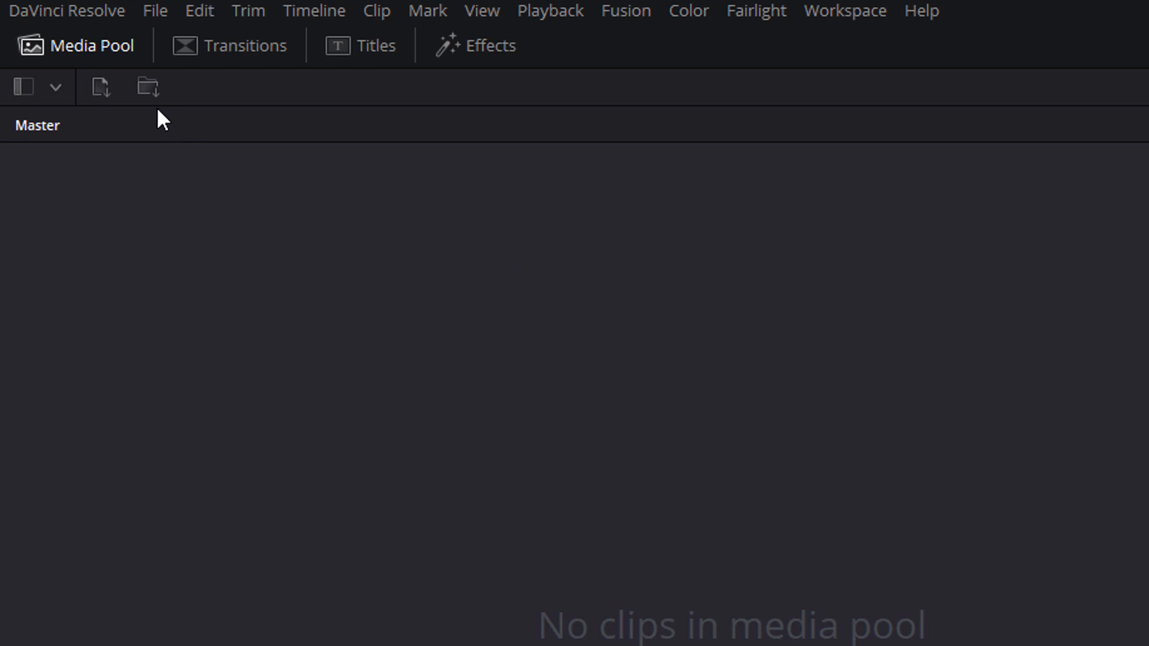
mouse_move(148, 90)
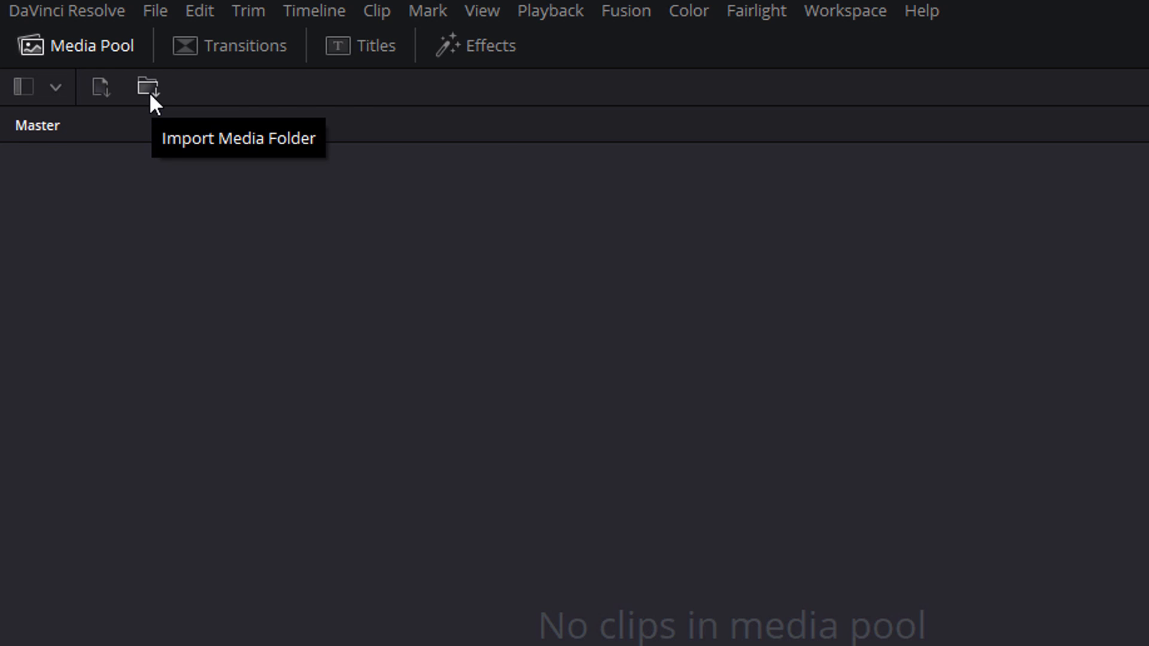
Import the Shadow vs Googs media folder into the media pool as a bin.
click(145, 87)
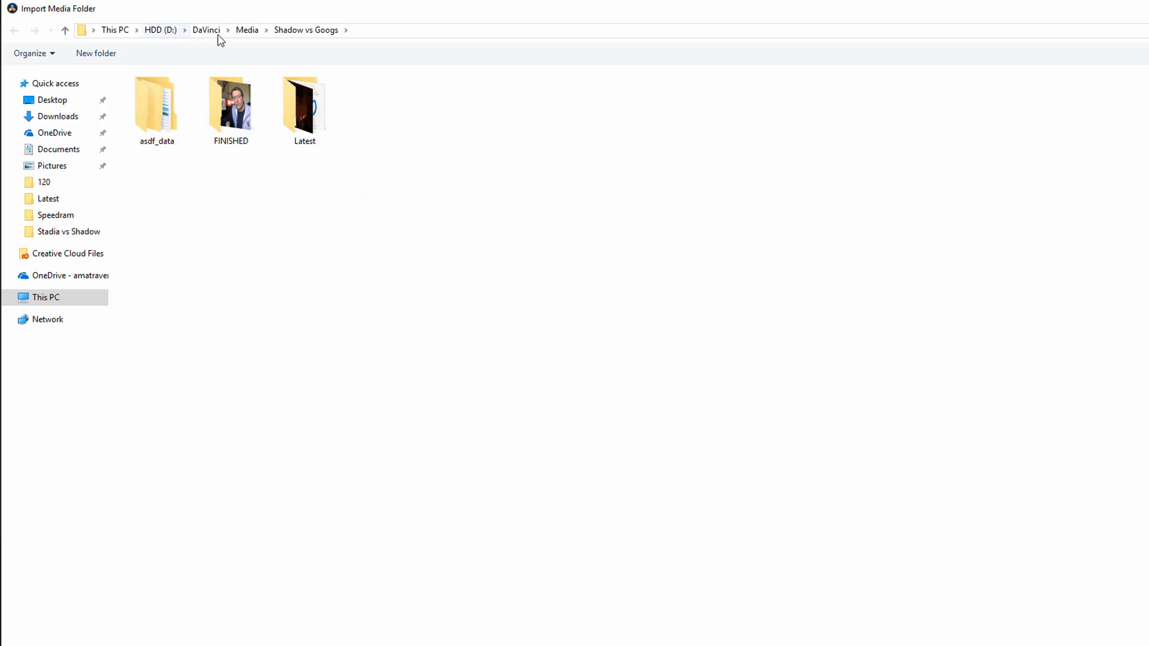
click(247, 29)
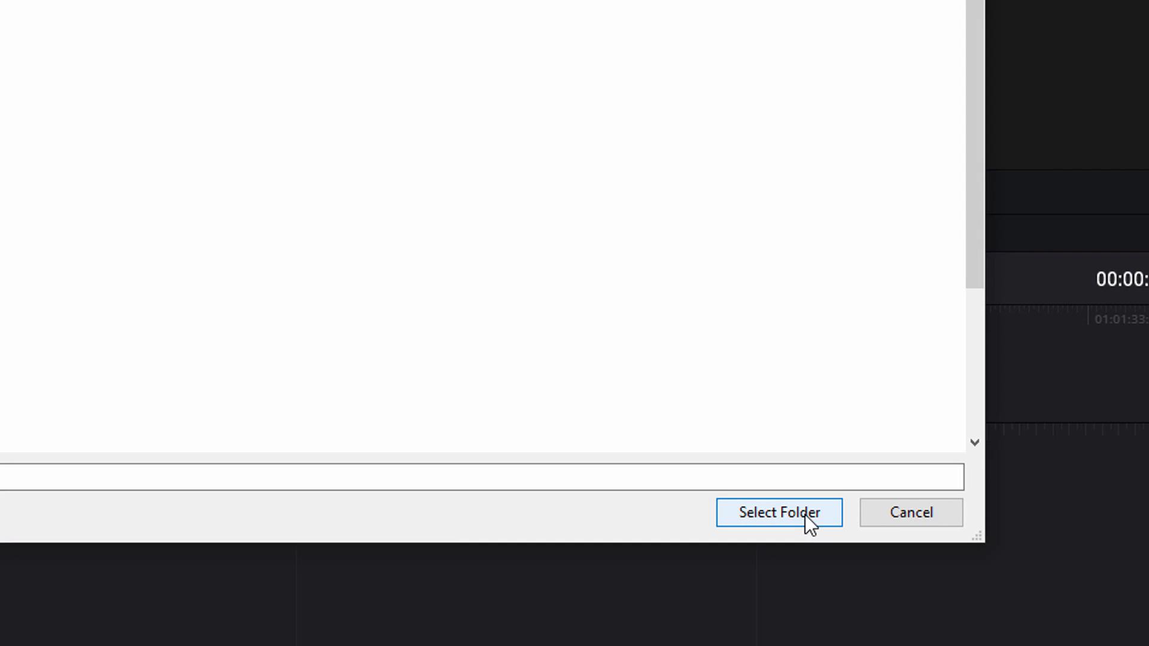
click(779, 513)
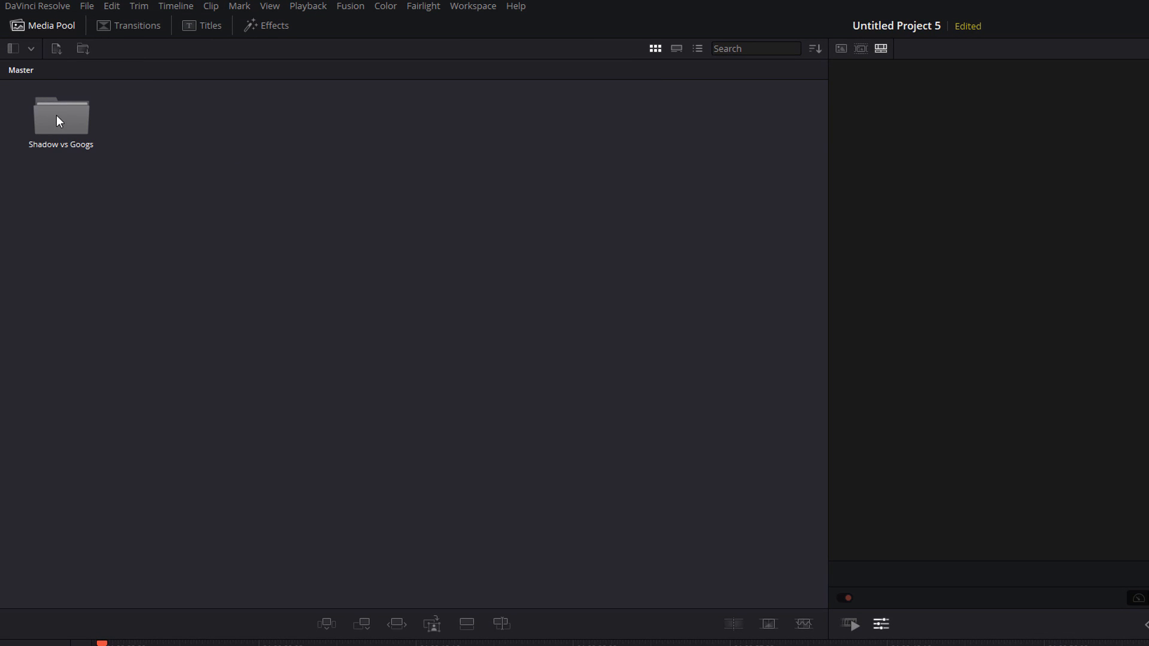
Open Shadow vs Googs, then the Latest bin, peeking into 'former' and returning.
double_click(60, 113)
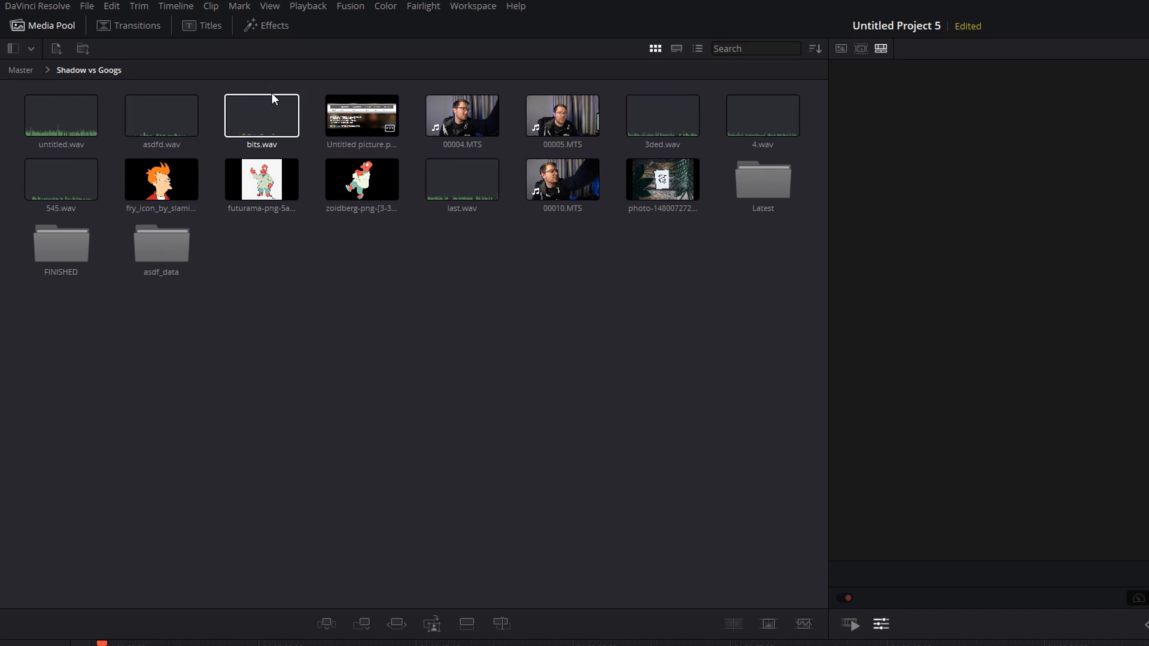
click(662, 180)
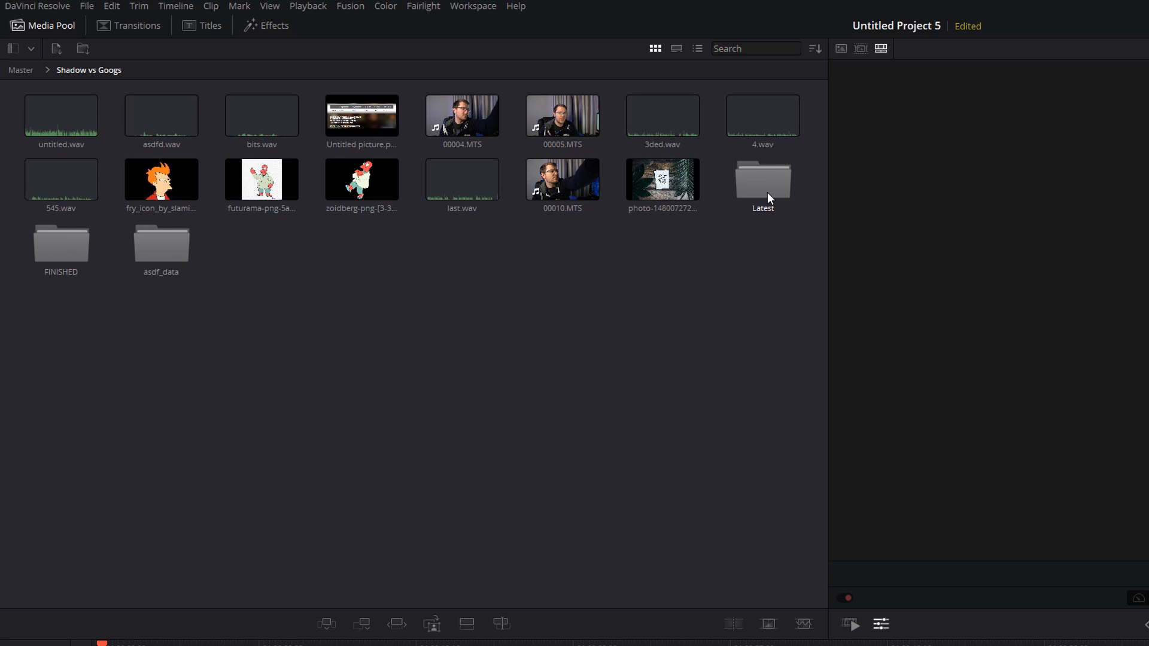
mouse_move(761, 184)
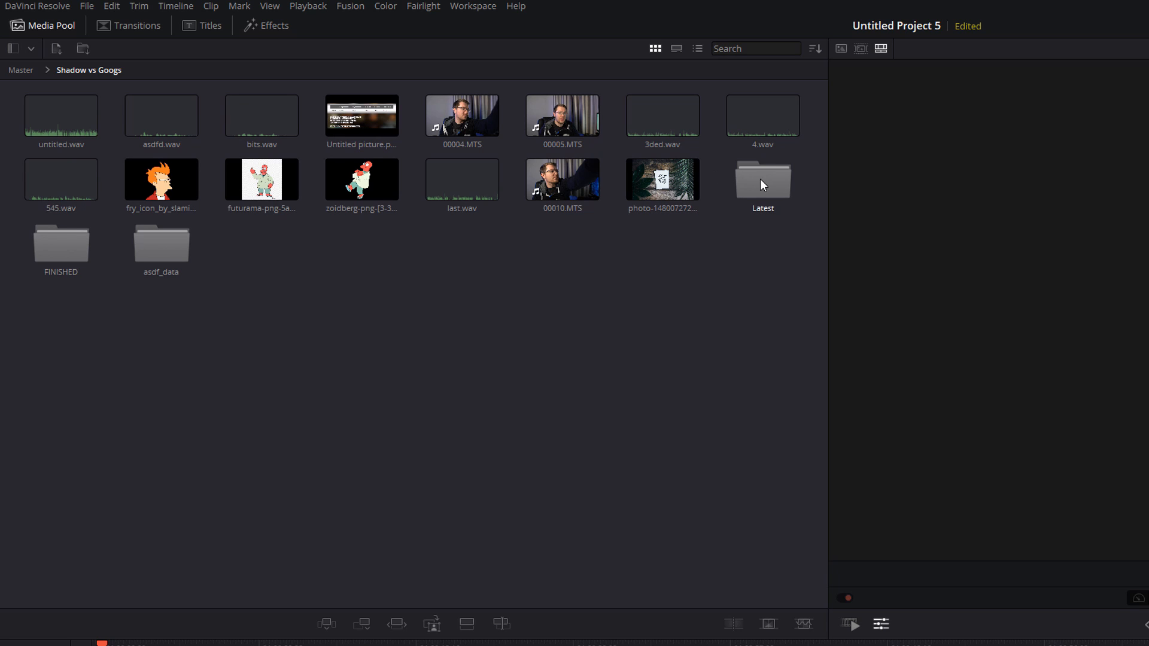
double_click(762, 179)
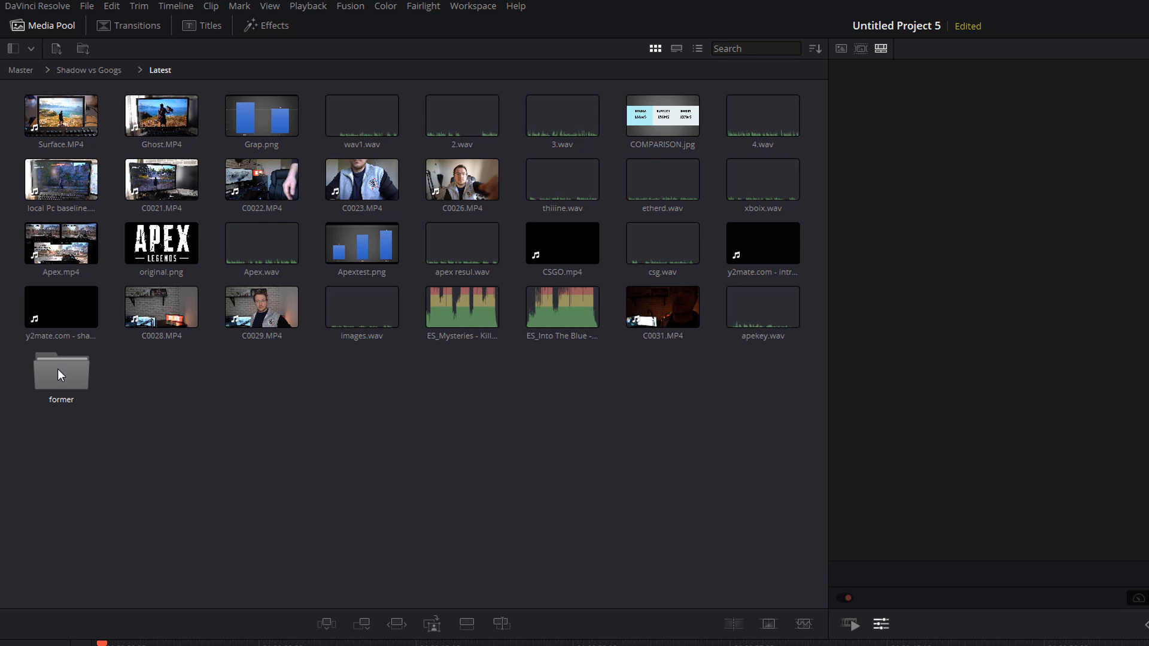
double_click(60, 370)
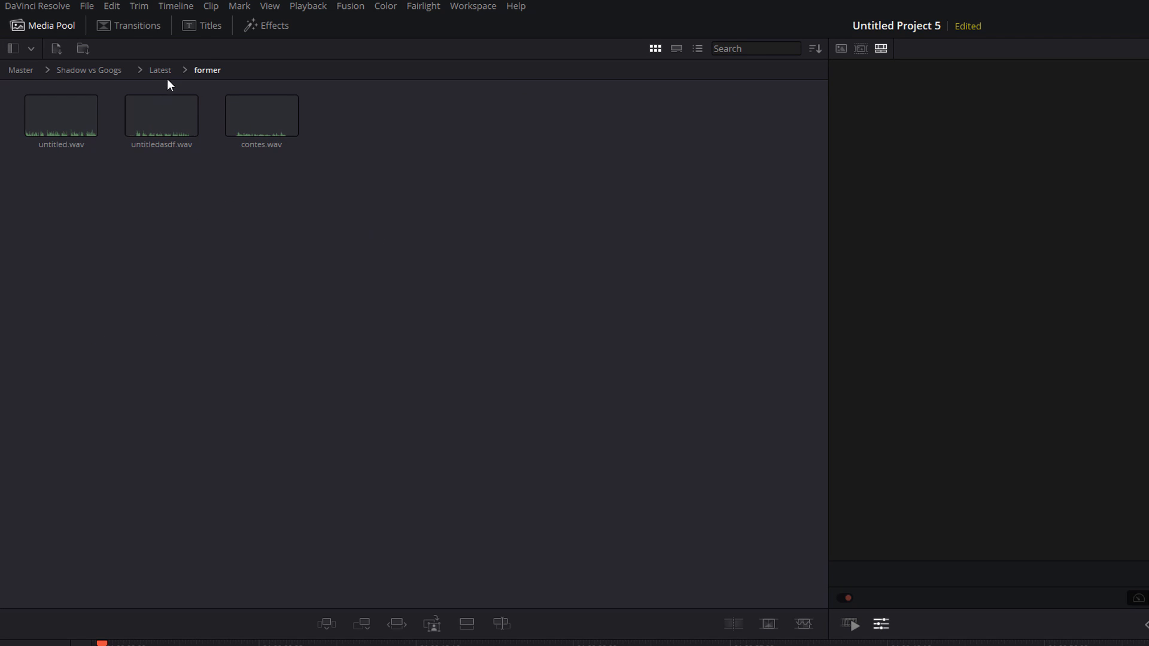
click(159, 70)
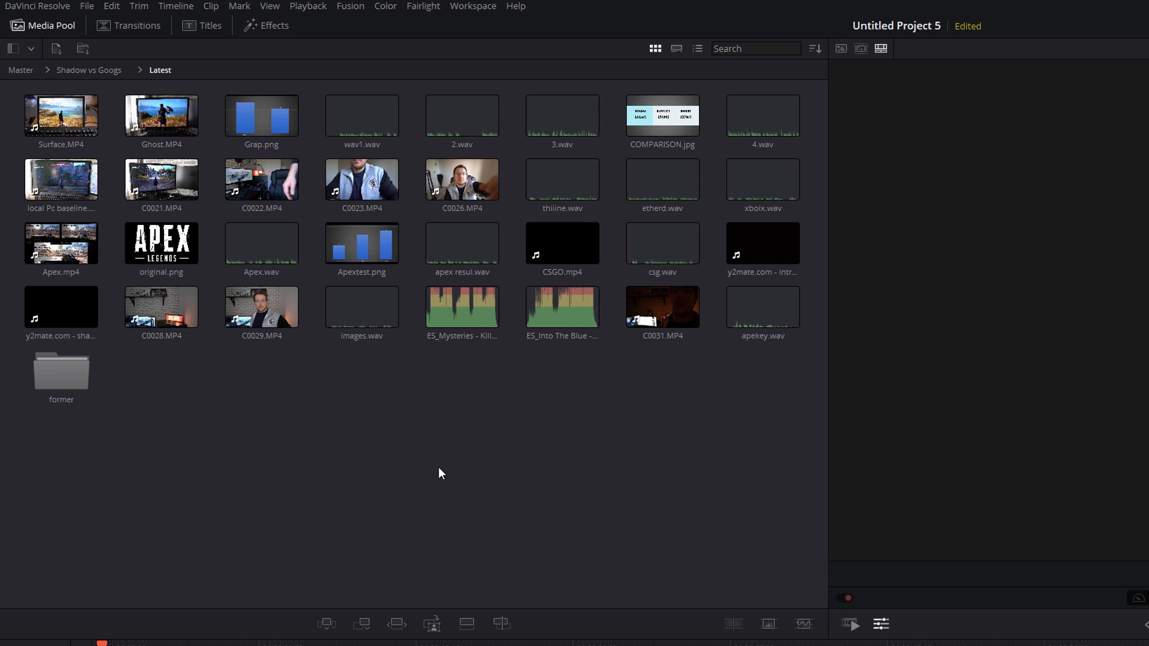
click(467, 636)
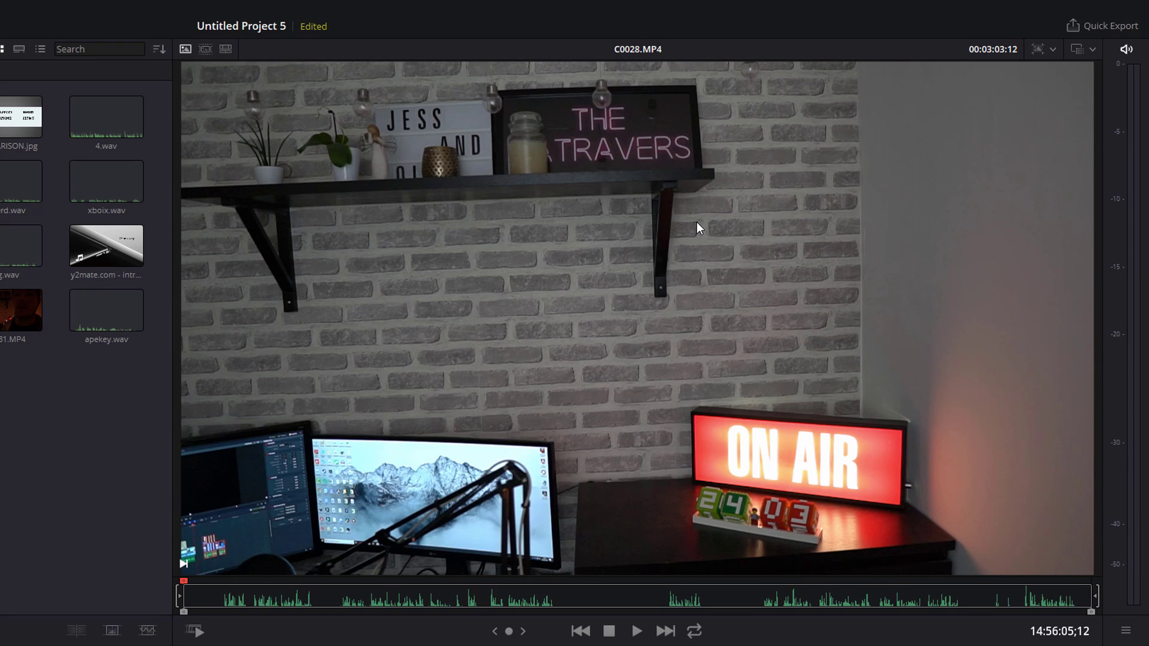
mouse_move(580, 619)
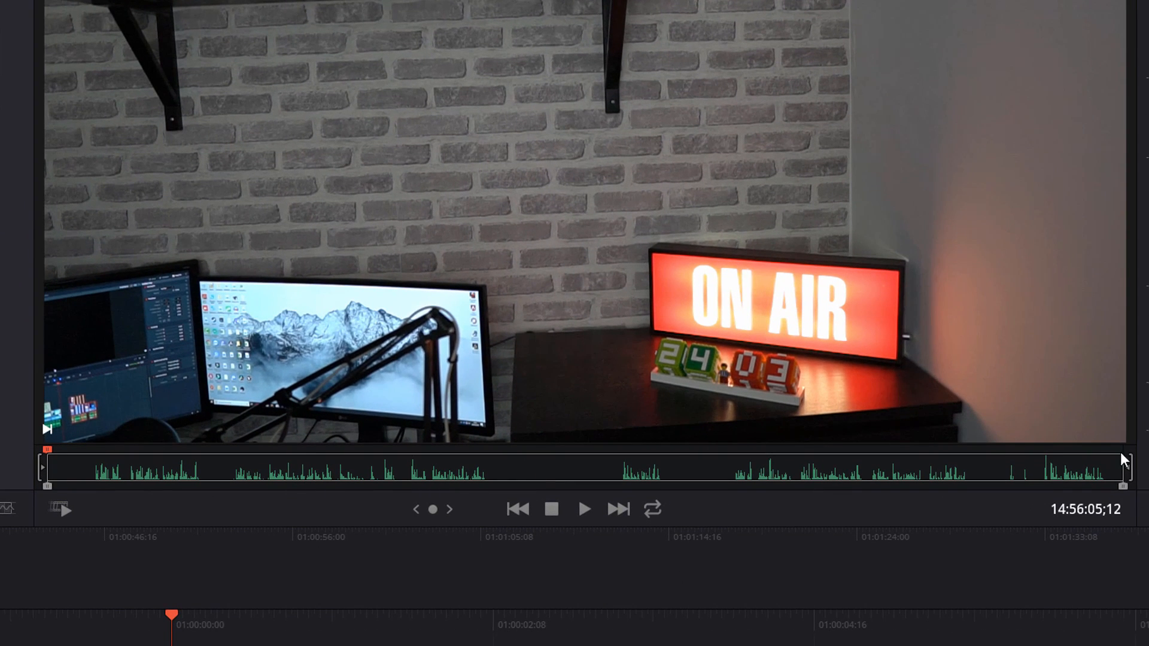
mouse_move(496, 496)
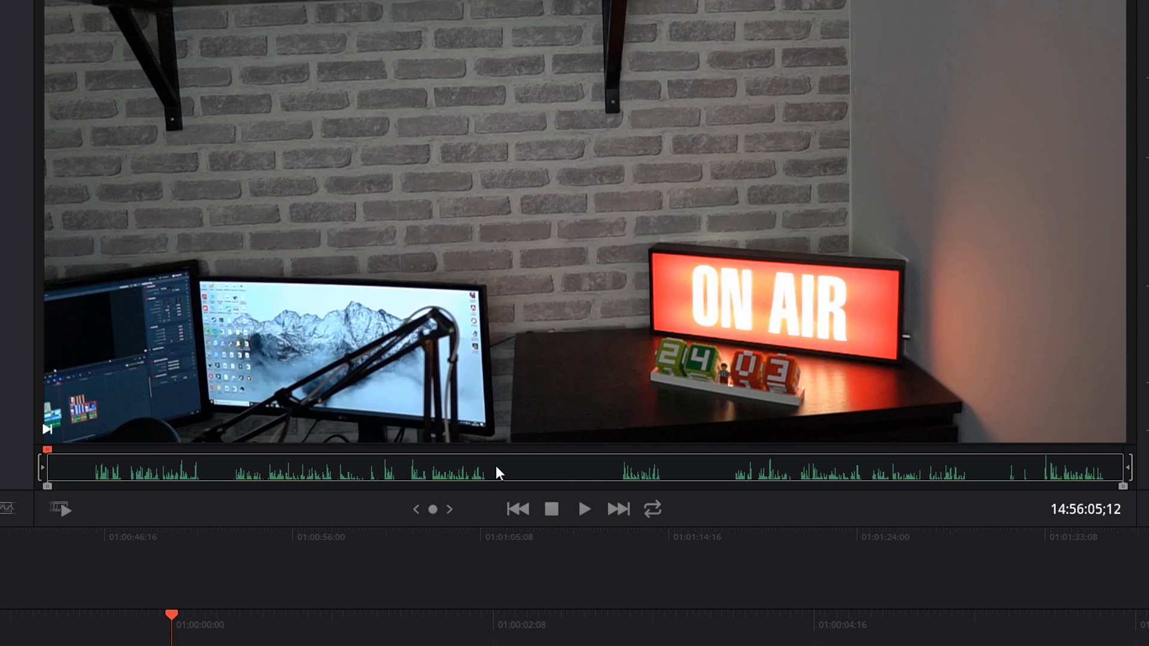
mouse_move(615, 481)
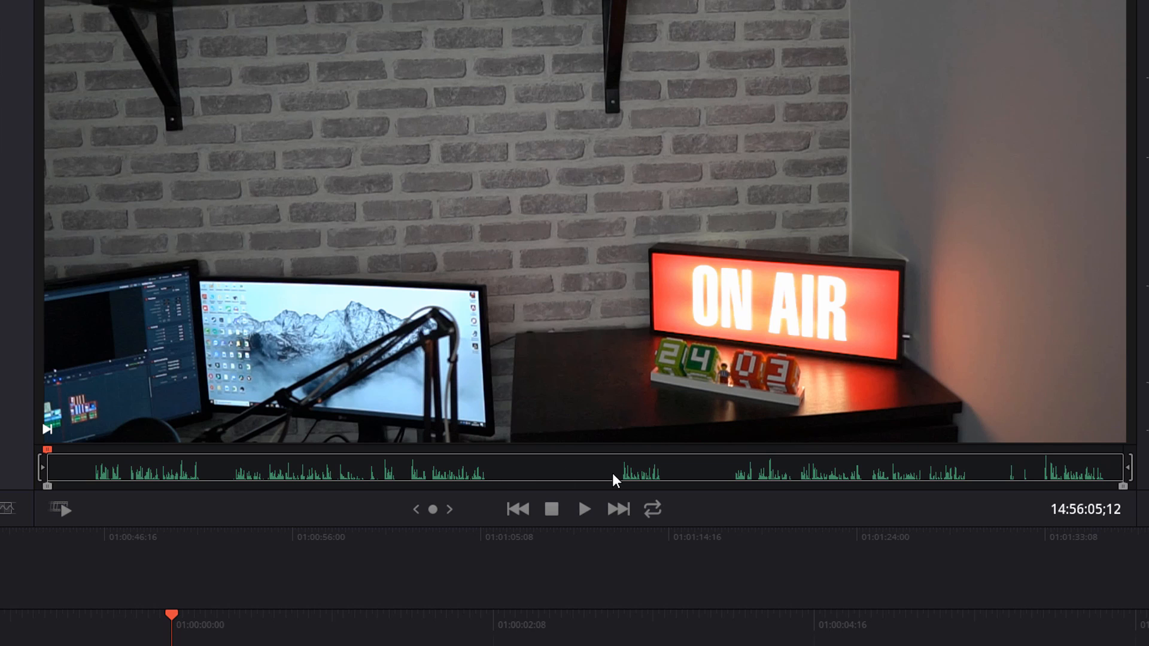
Jump the C0028.MP4 preview to the middle of the footage.
click(600, 475)
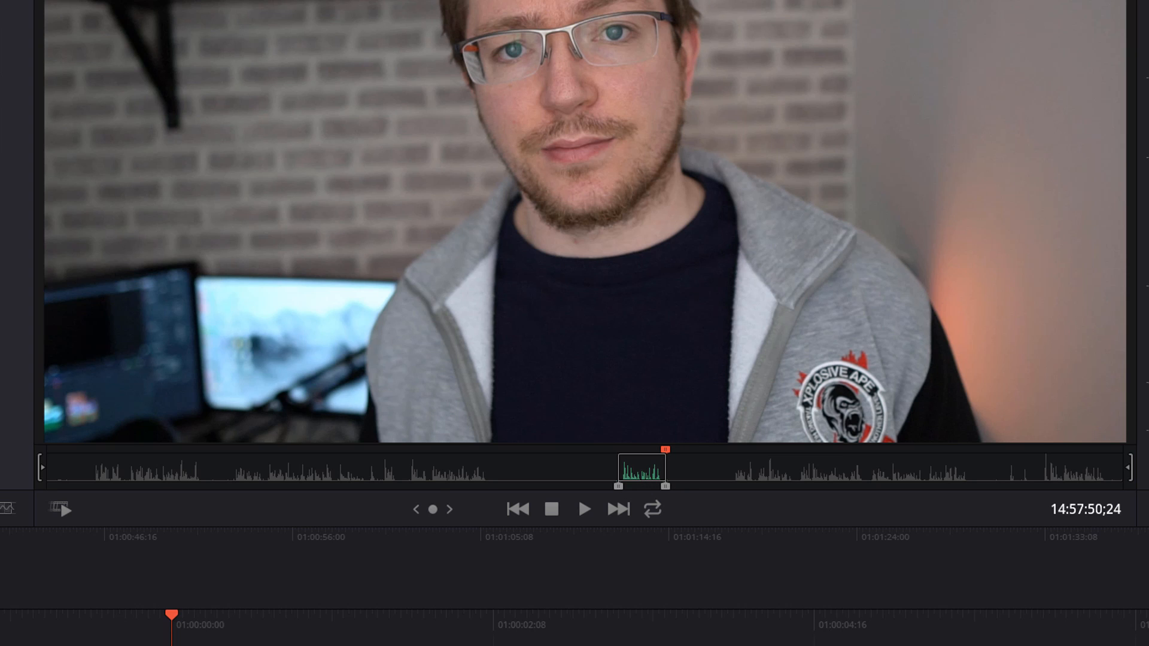
mouse_move(480, 399)
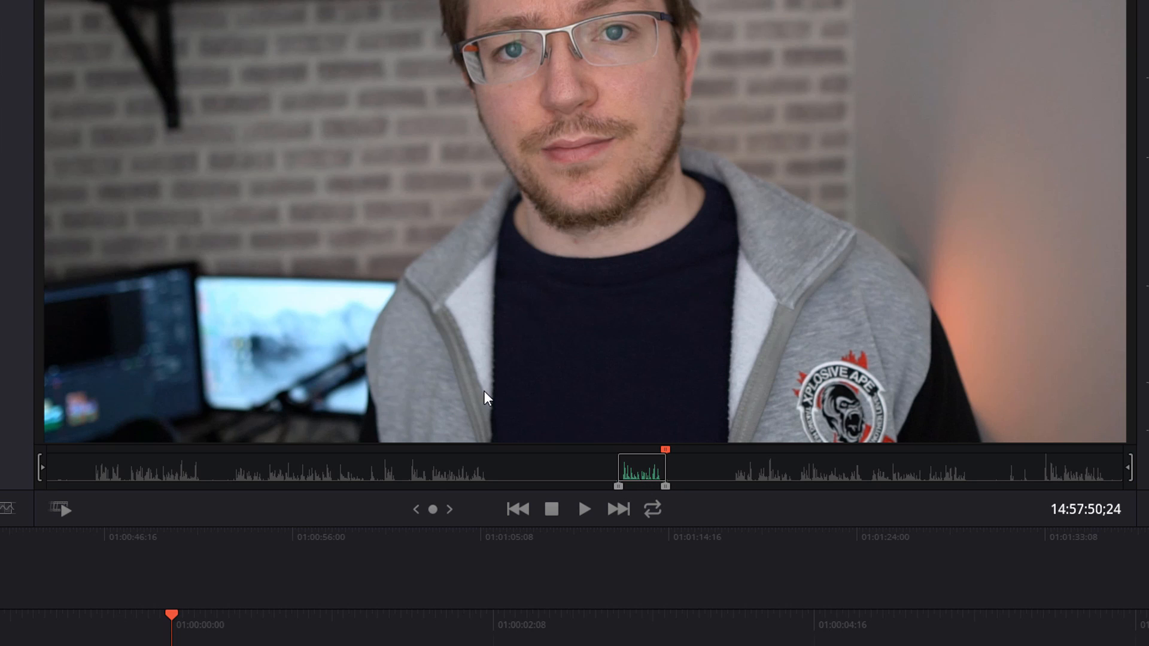
mouse_move(523, 399)
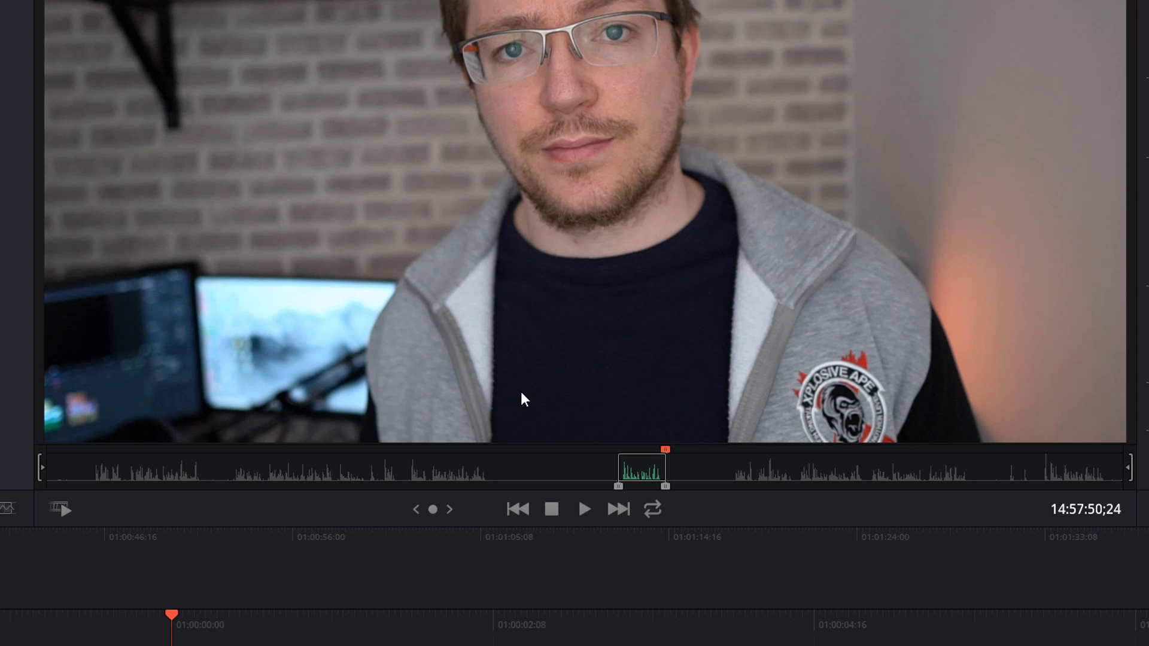
mouse_move(679, 493)
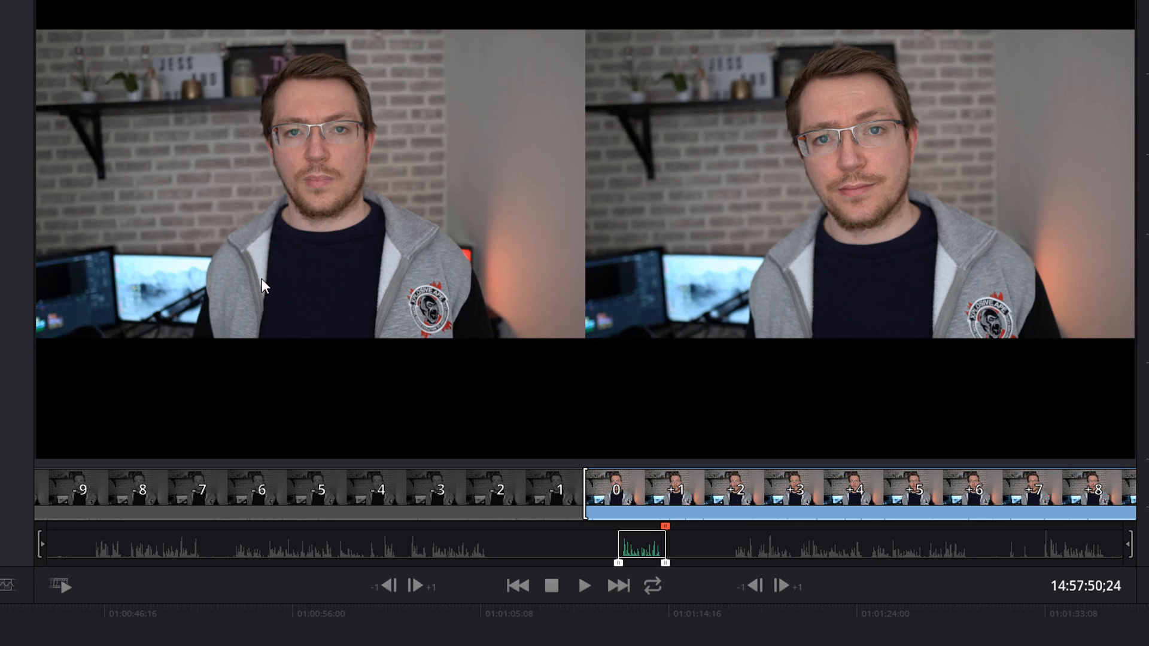
mouse_move(358, 230)
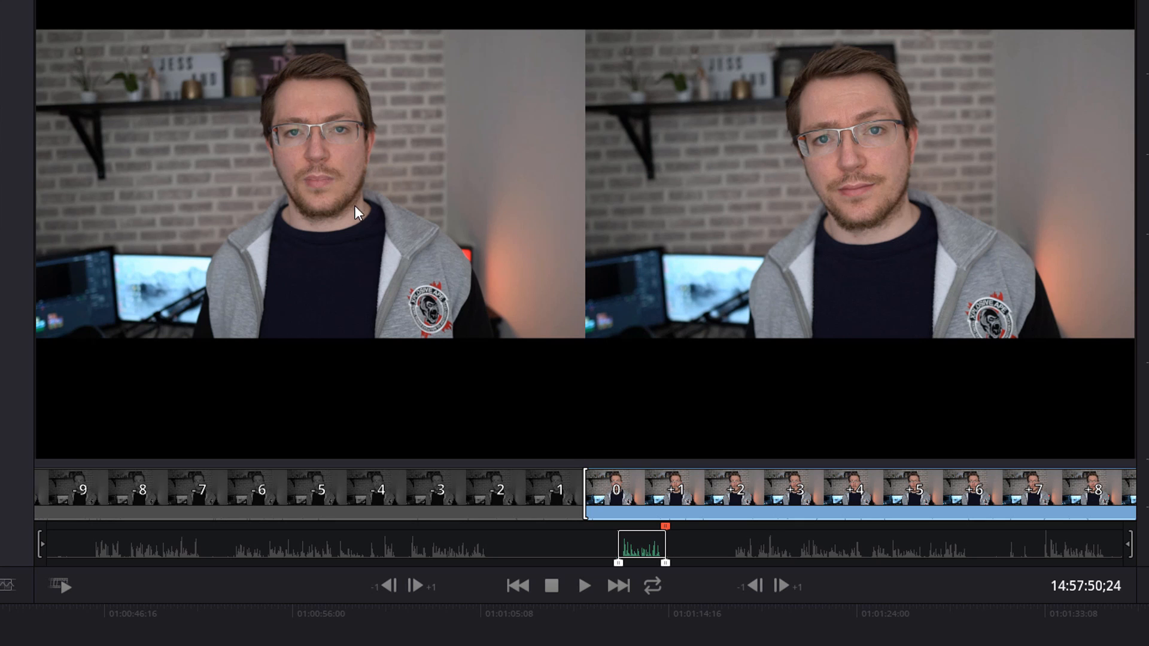
mouse_move(621, 550)
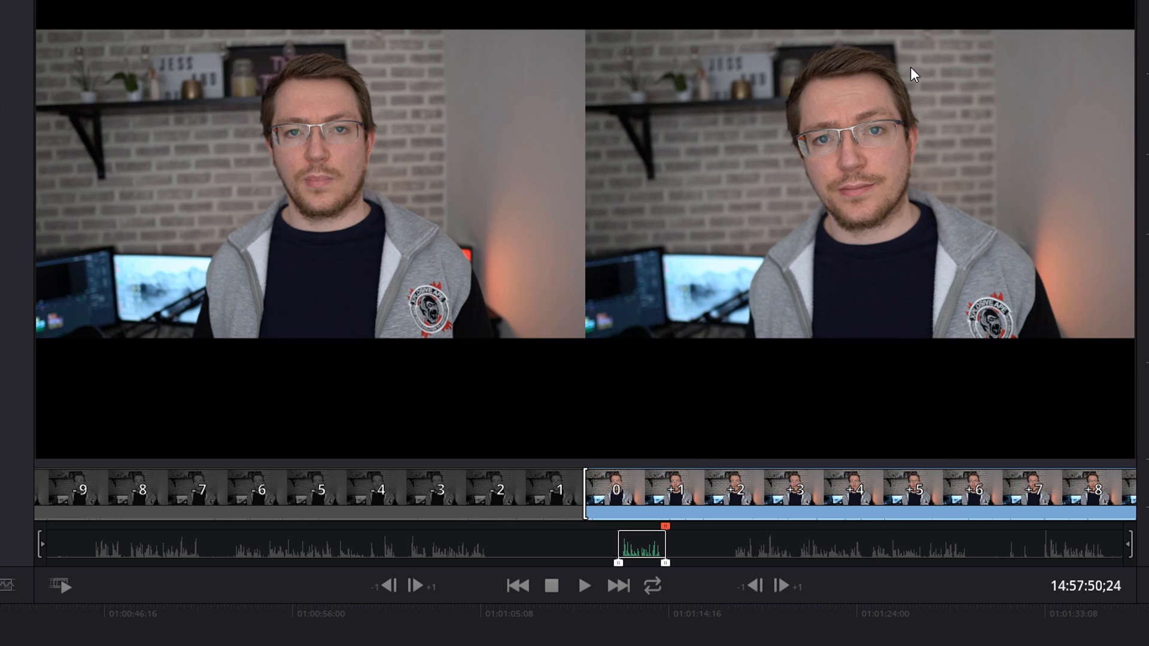
mouse_move(667, 578)
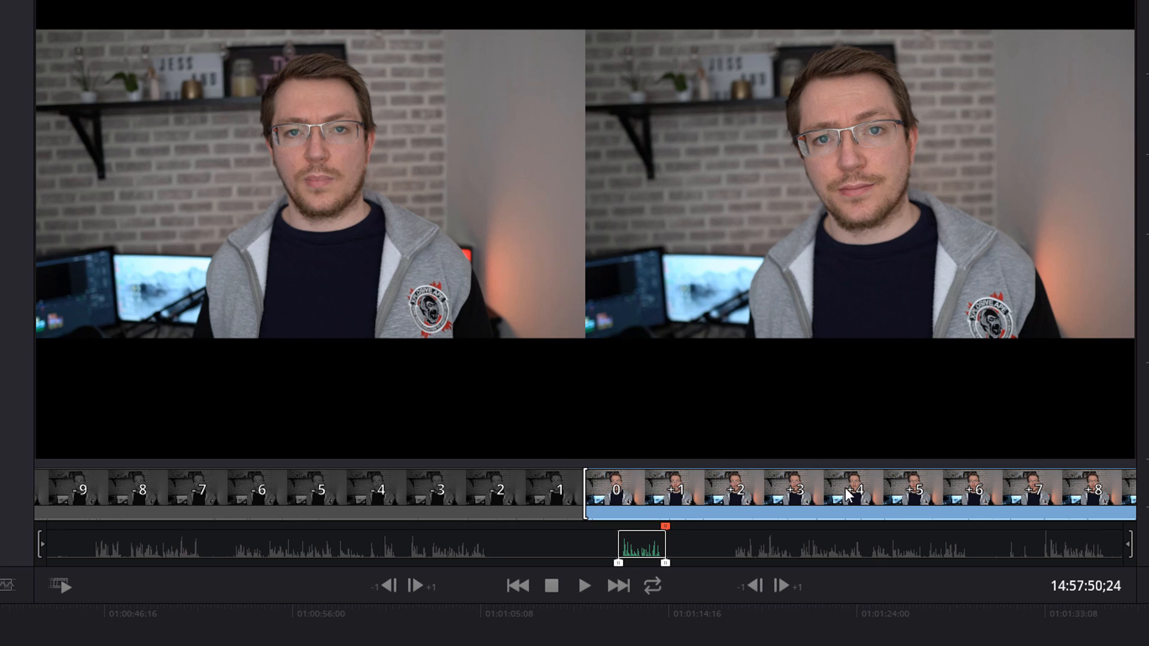
mouse_move(519, 476)
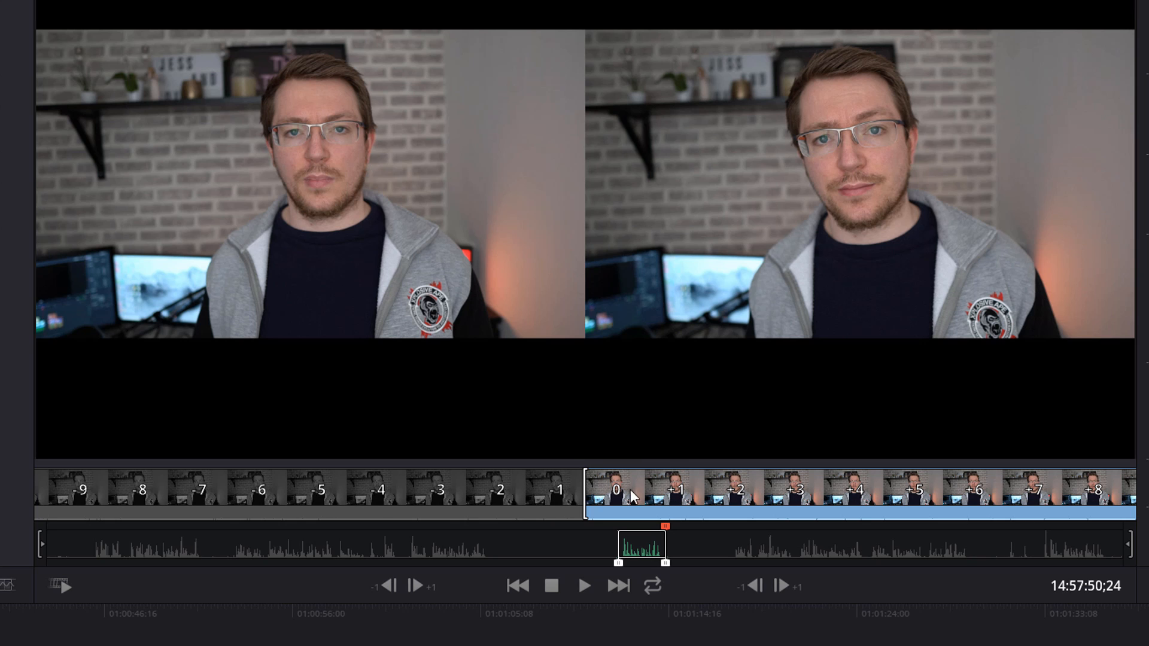
mouse_move(619, 337)
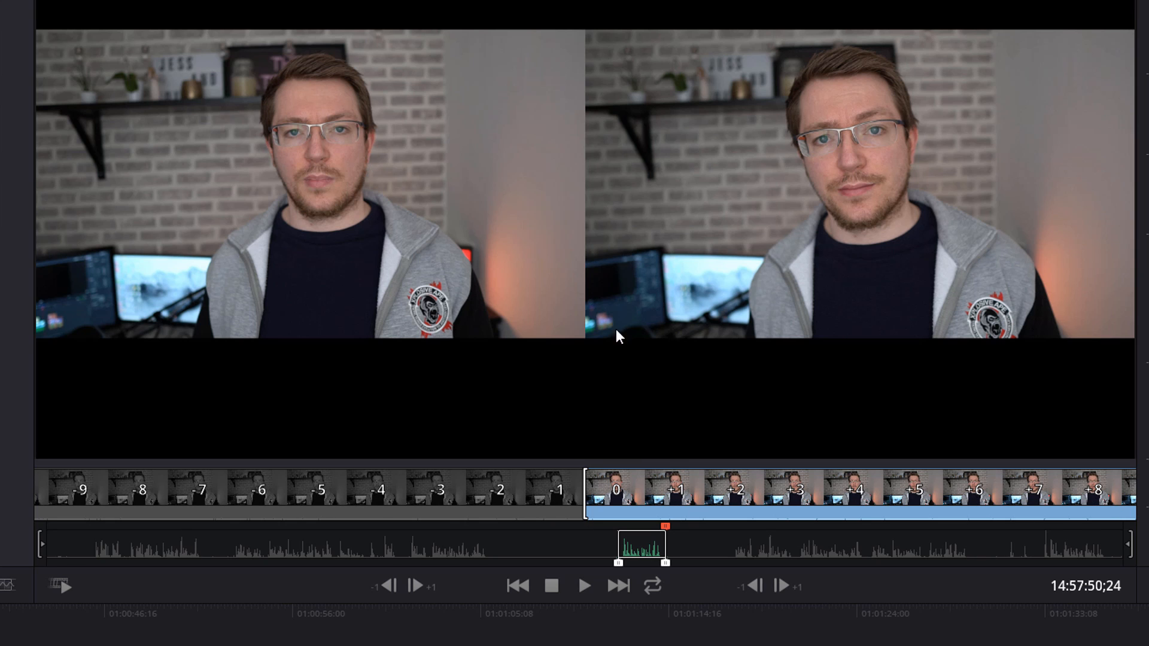
mouse_move(541, 540)
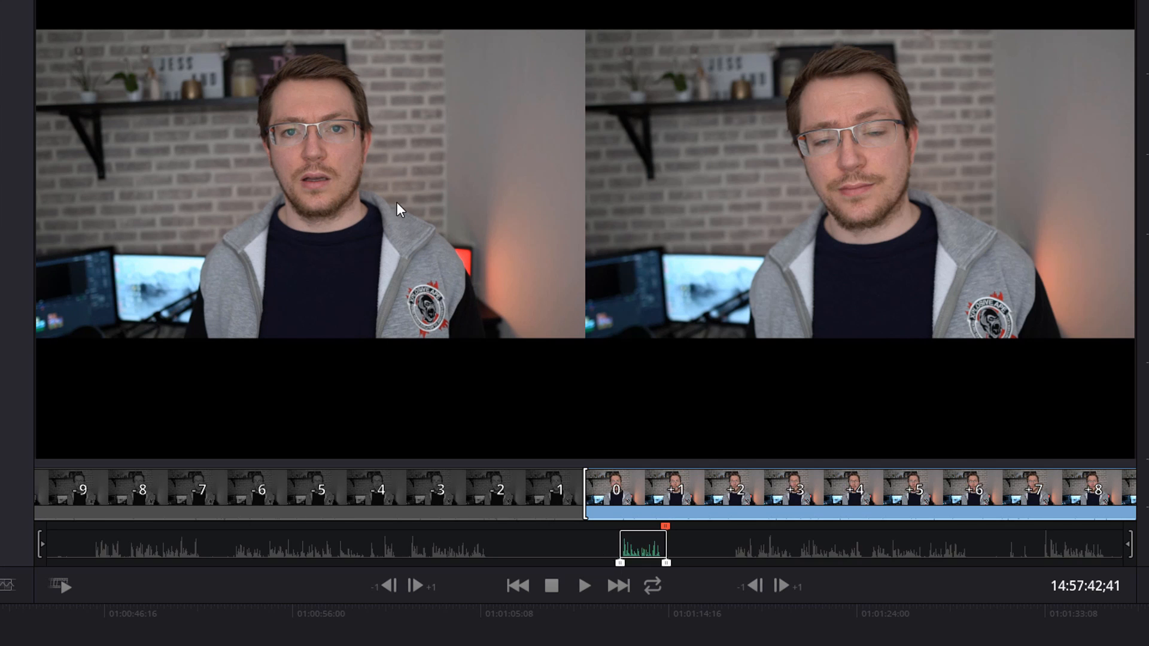
mouse_move(325, 238)
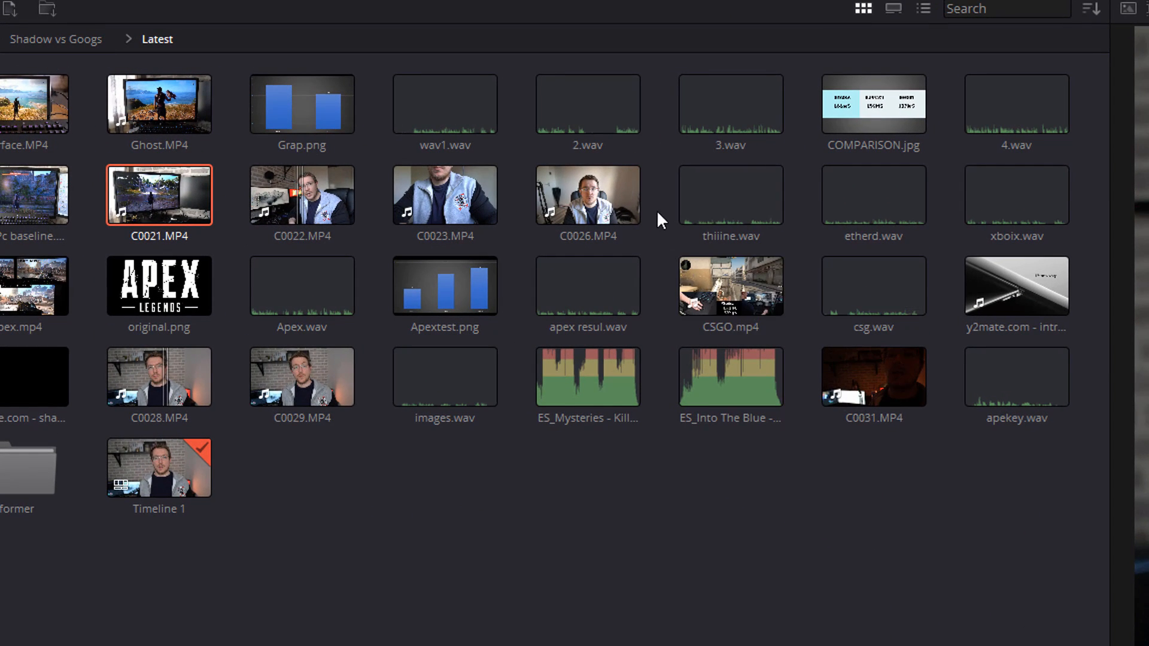
mouse_move(124, 191)
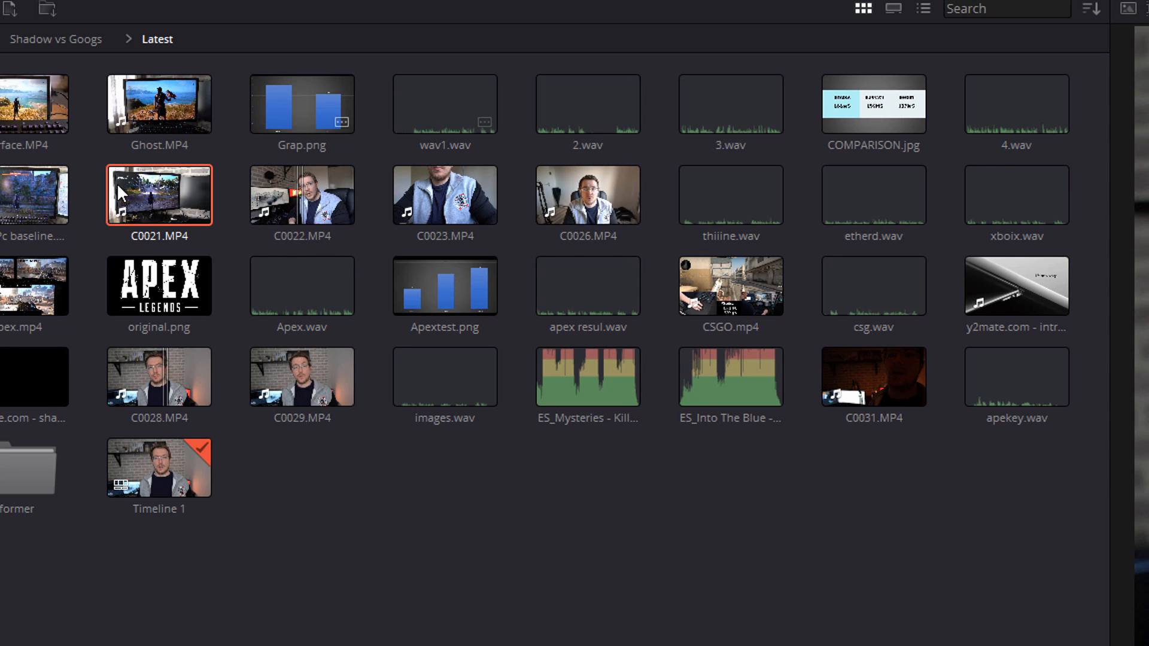
mouse_move(276, 258)
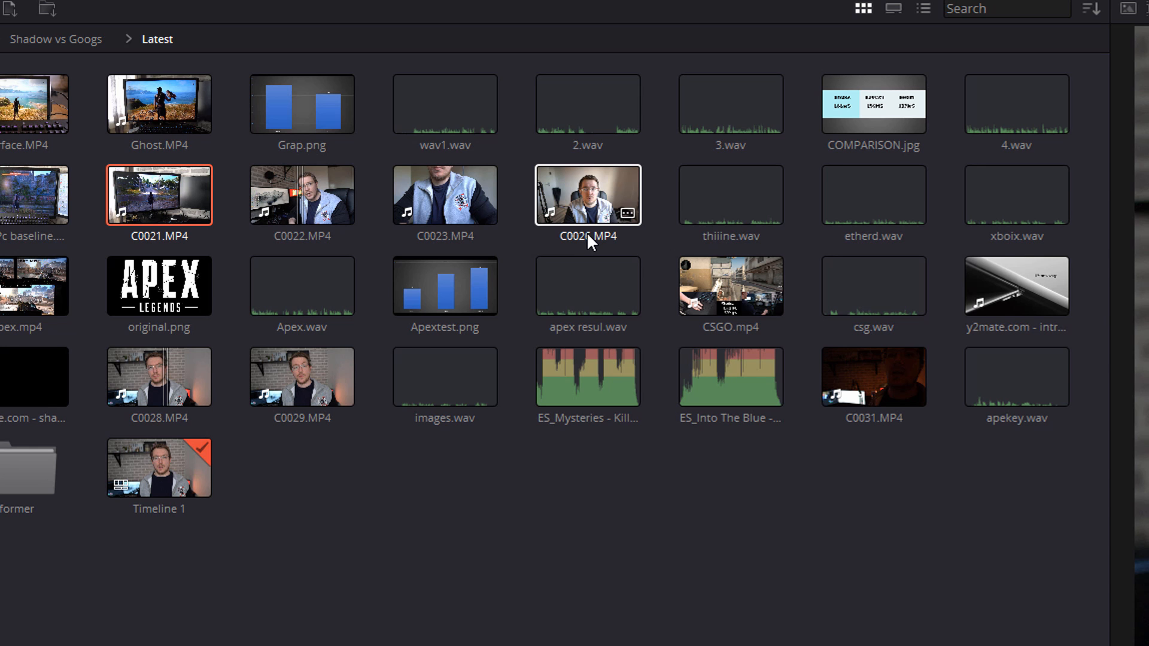
click(568, 197)
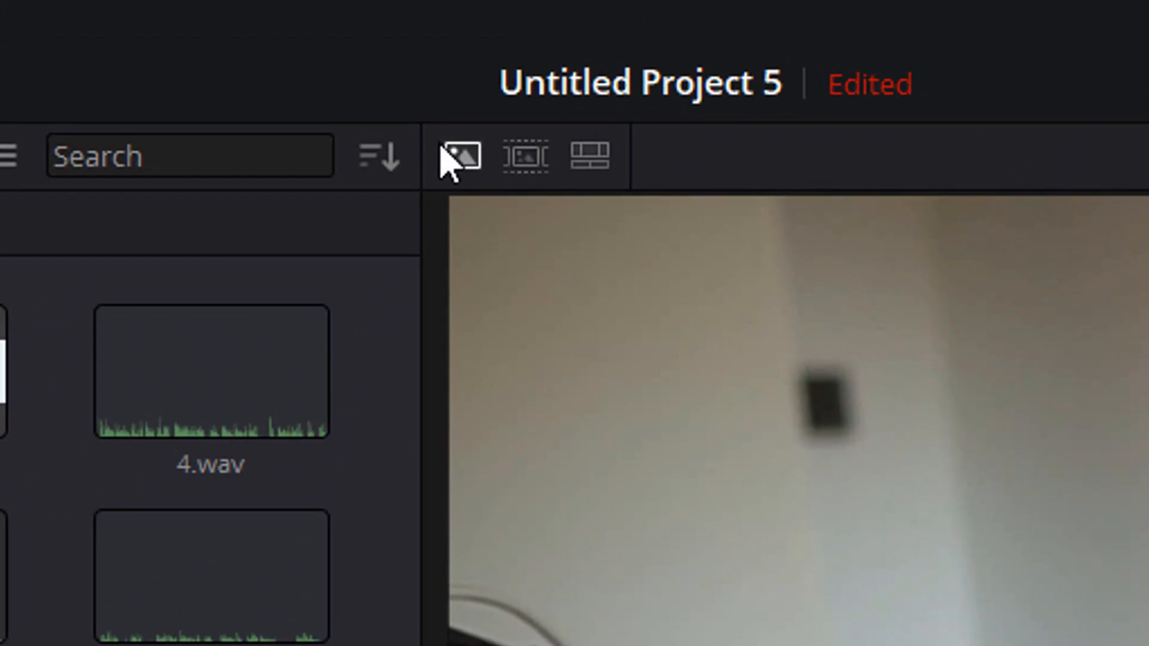
mouse_move(521, 160)
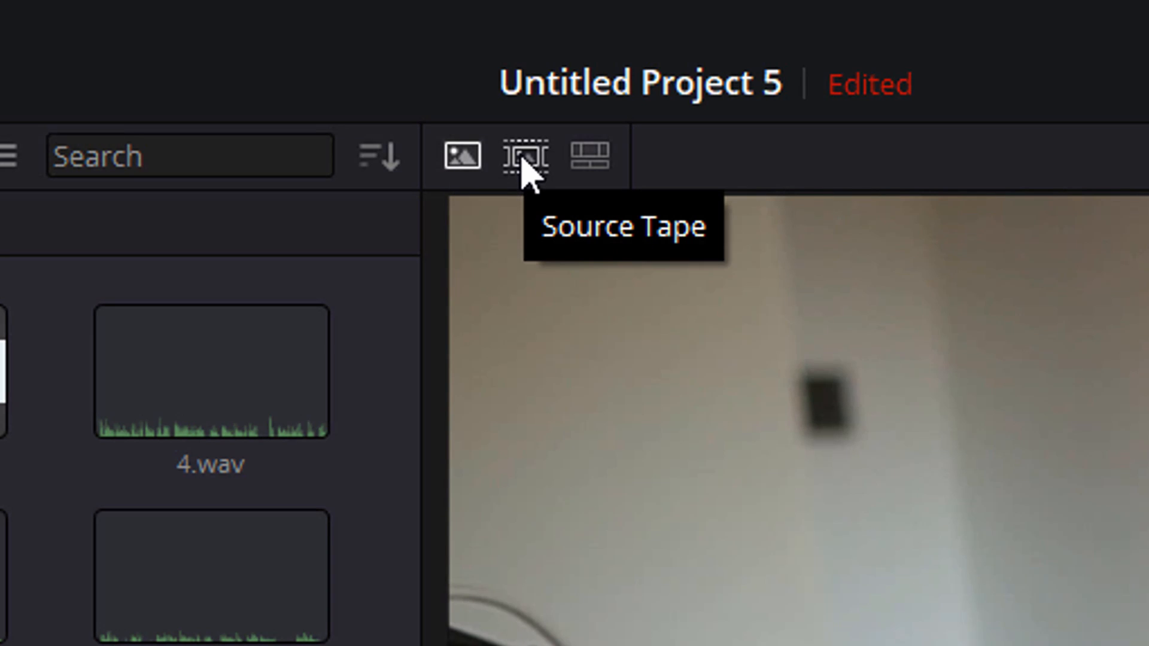
mouse_move(590, 157)
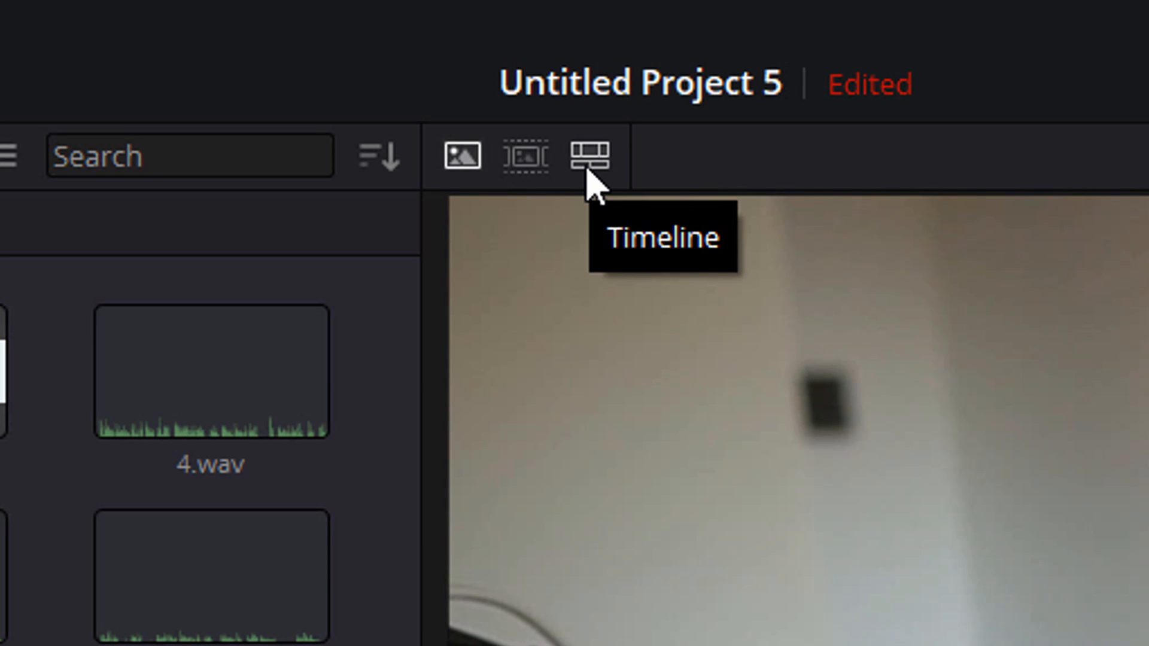
mouse_move(540, 196)
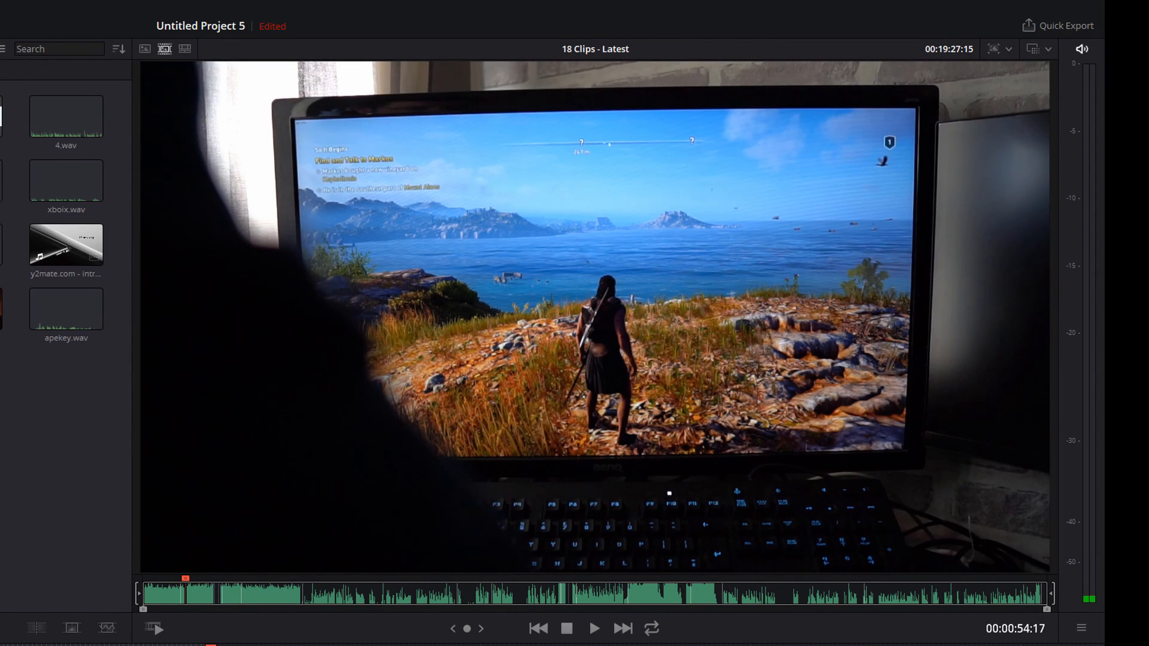
mouse_move(909, 635)
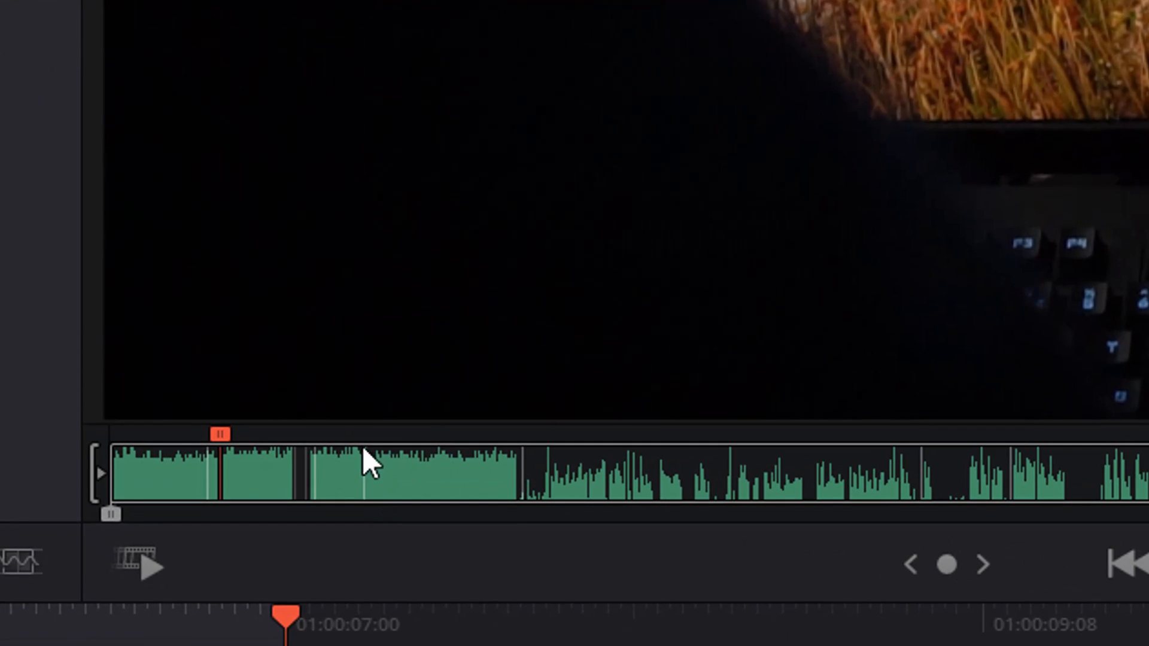
mouse_move(307, 470)
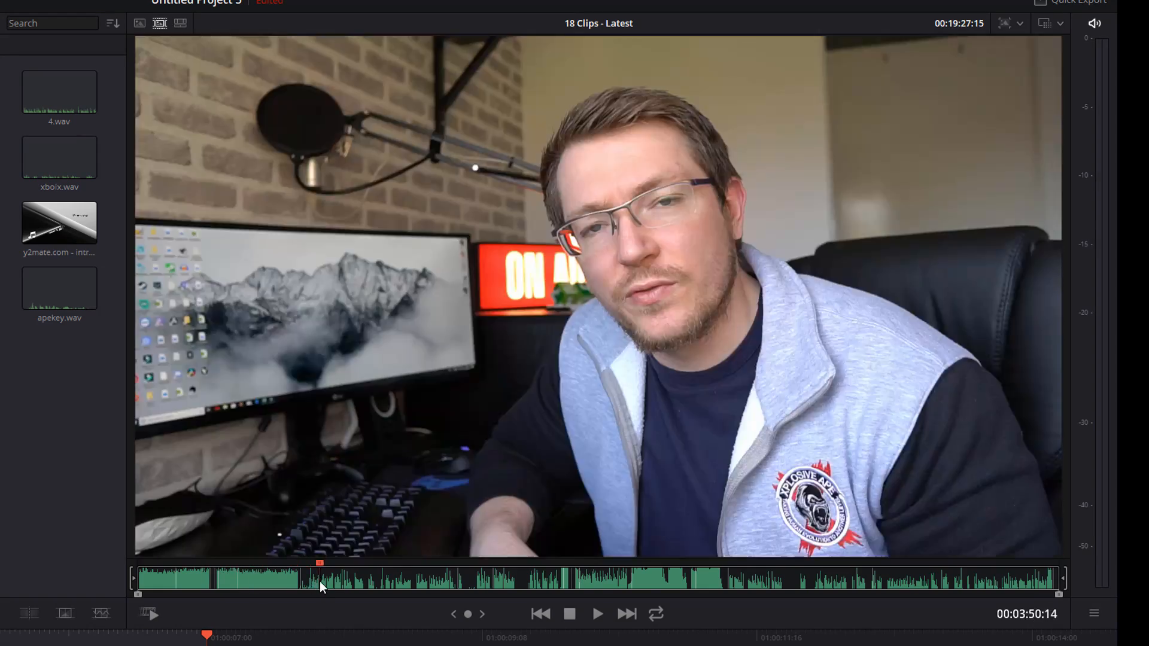
Switch the viewer to Source Tape mode and scrub through the Latest clips.
click(709, 575)
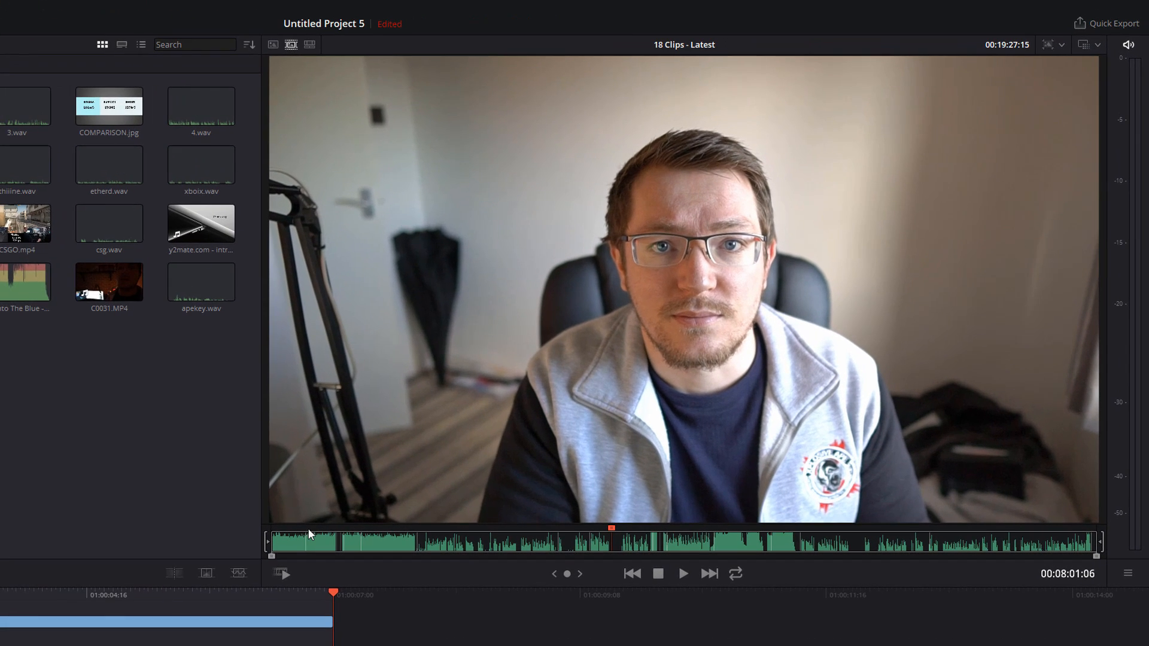
click(625, 530)
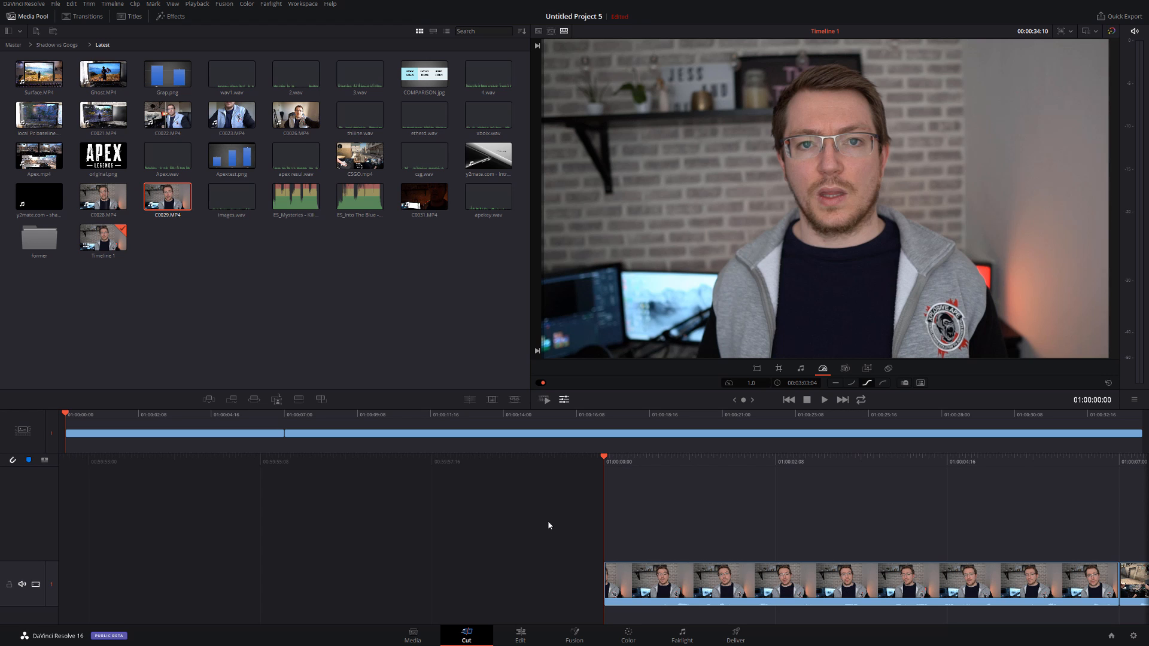
mouse_move(532, 428)
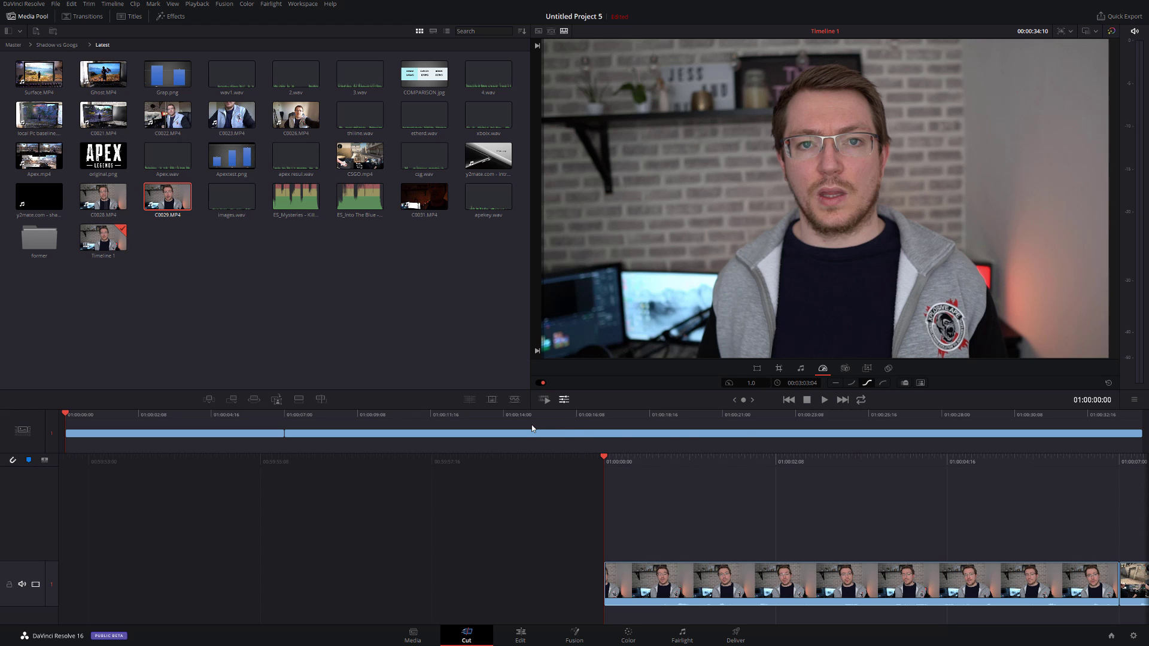
mouse_move(880, 540)
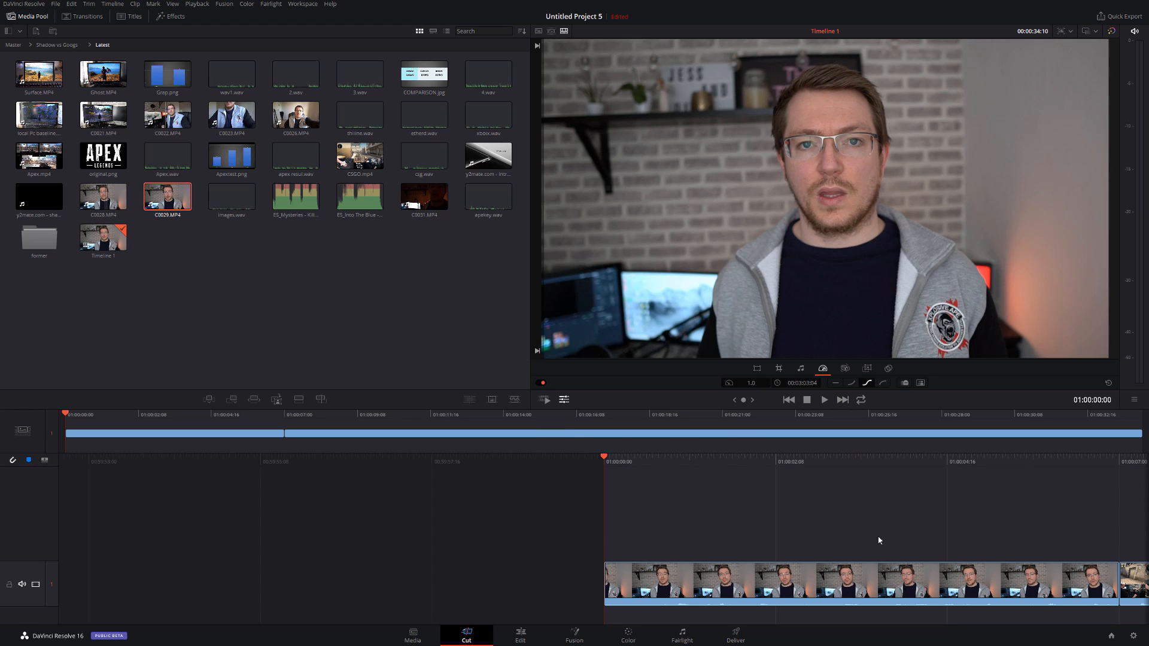
mouse_move(504, 427)
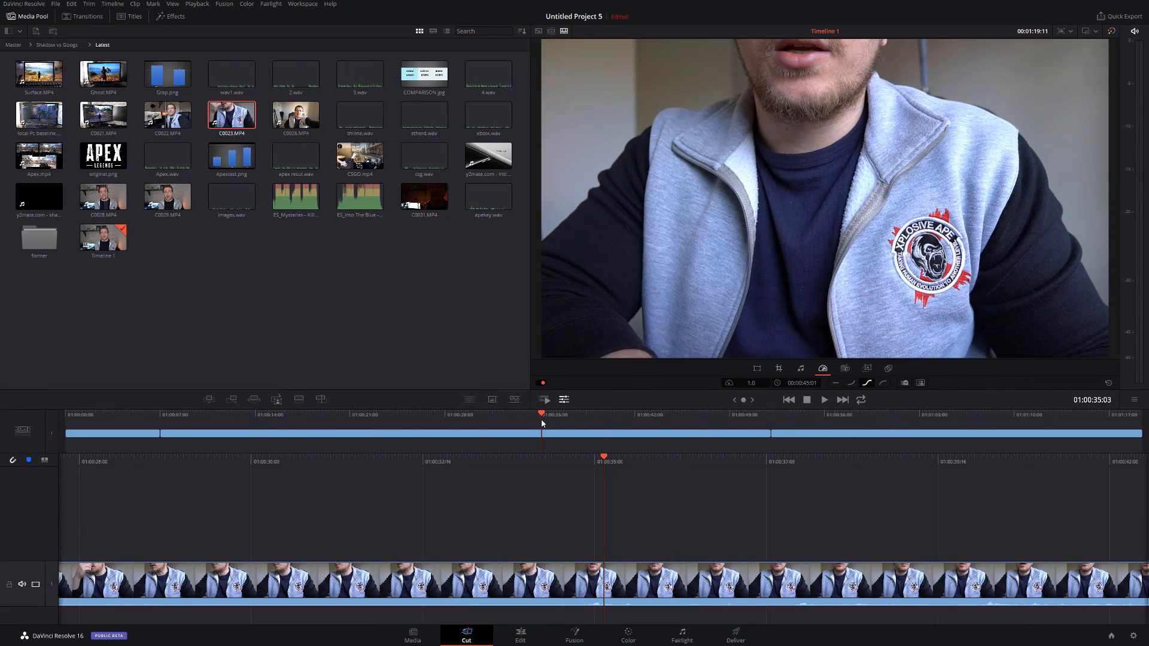
mouse_move(797, 566)
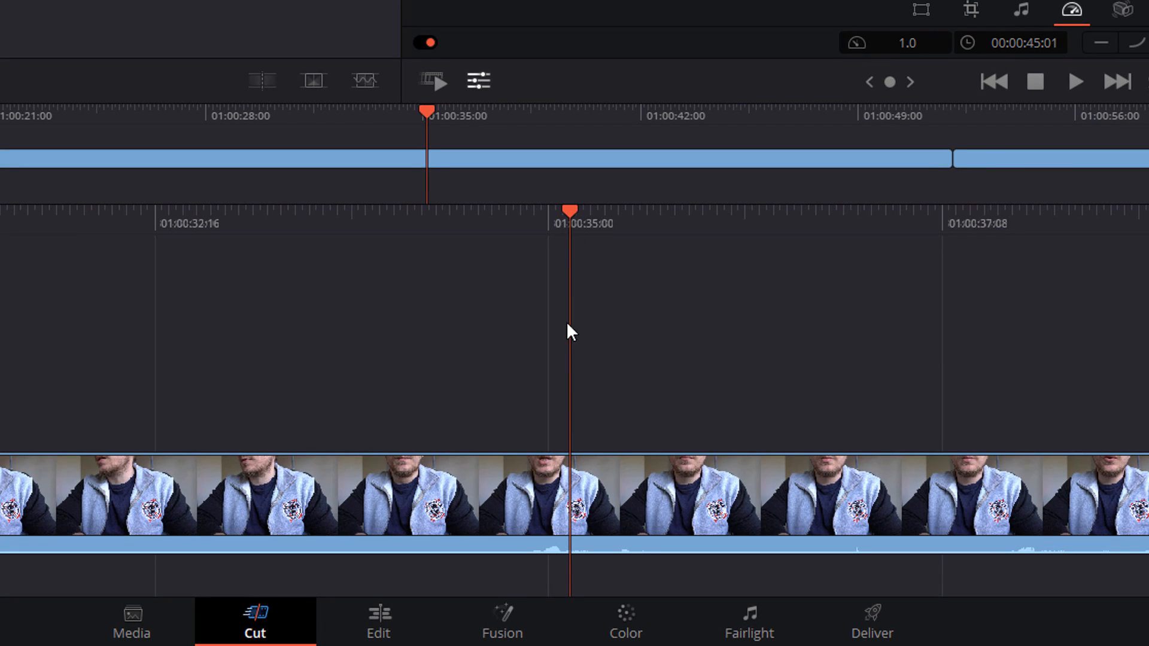
mouse_move(432, 122)
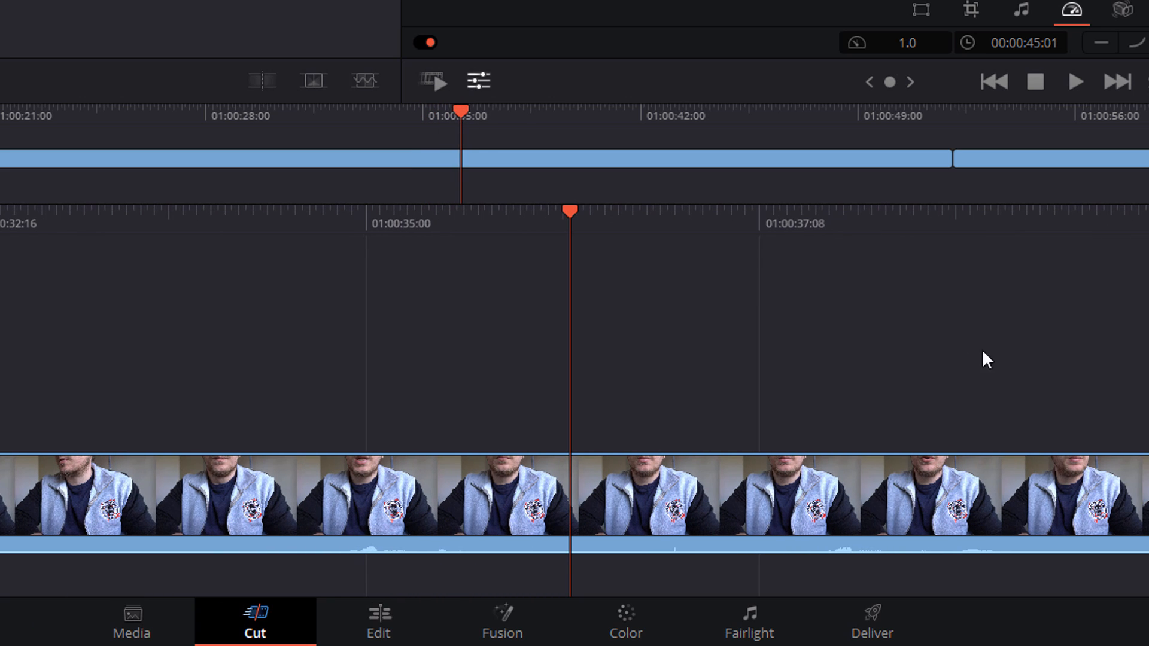
mouse_move(807, 422)
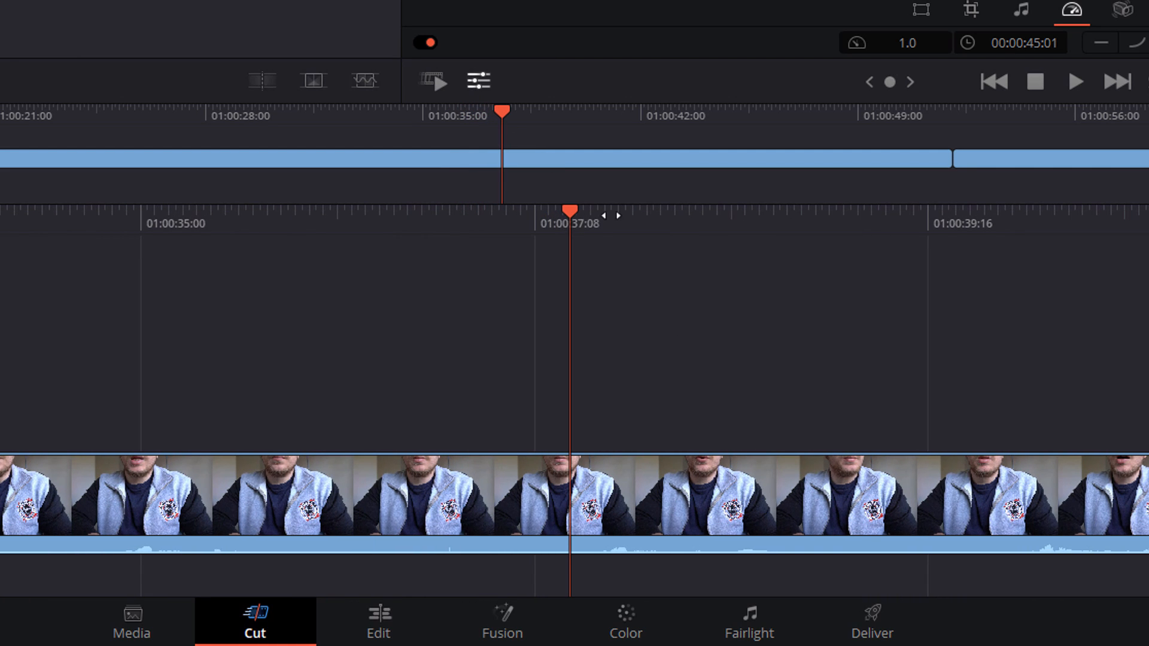
mouse_move(484, 123)
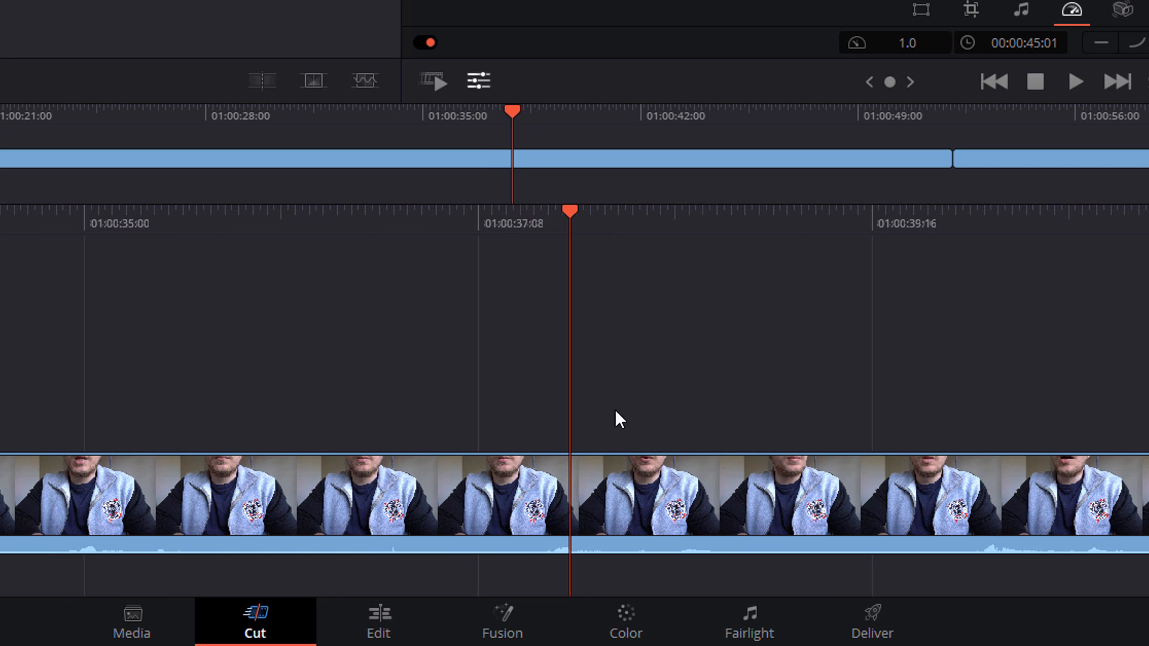
mouse_move(575, 482)
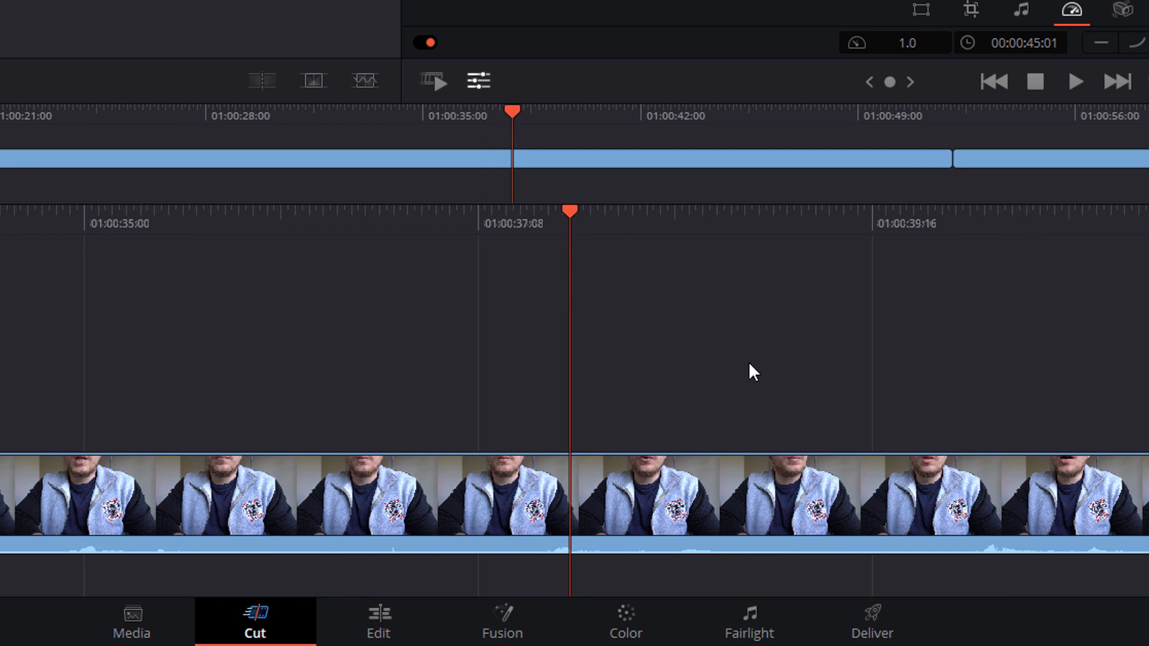
mouse_move(708, 412)
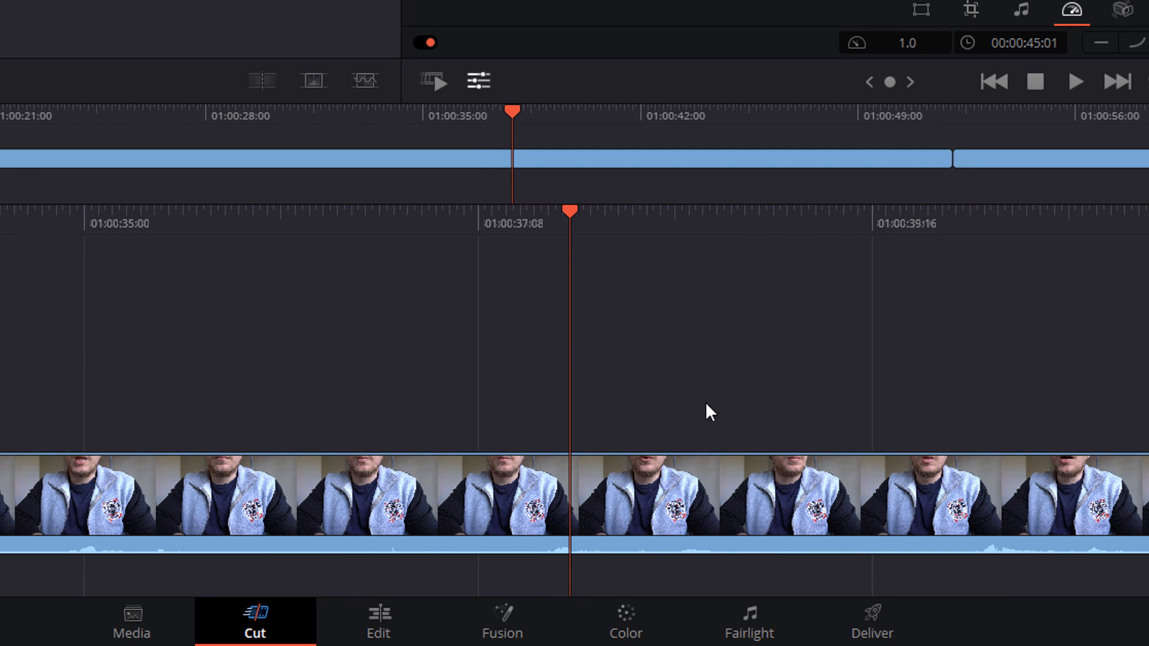
mouse_move(506, 137)
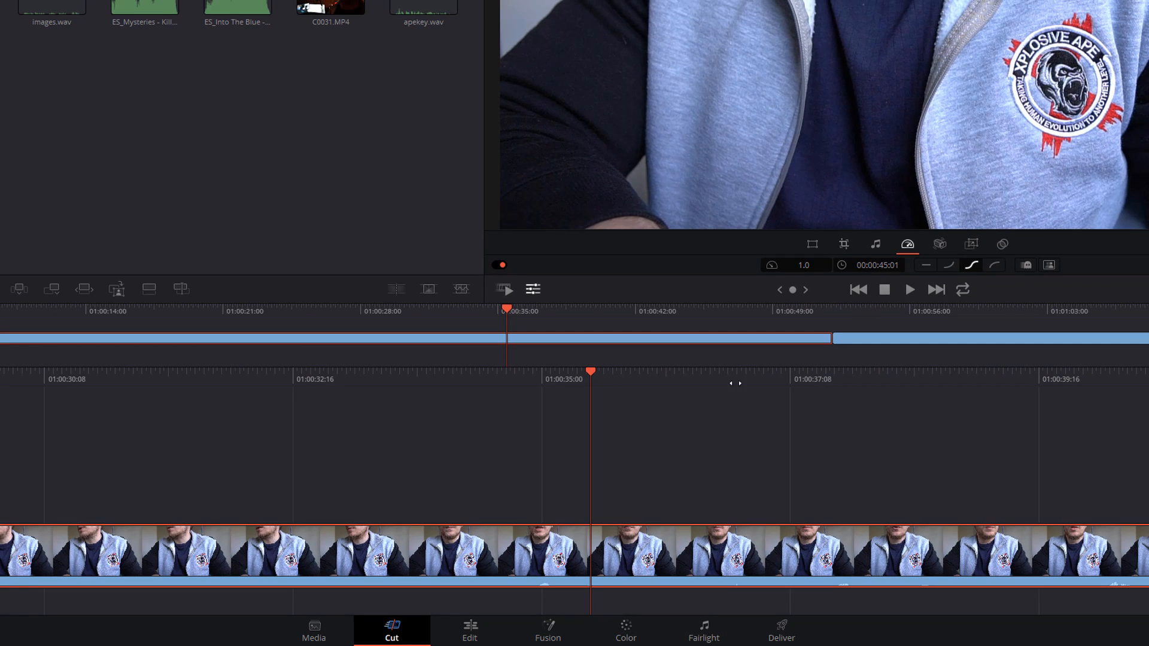
mouse_move(662, 318)
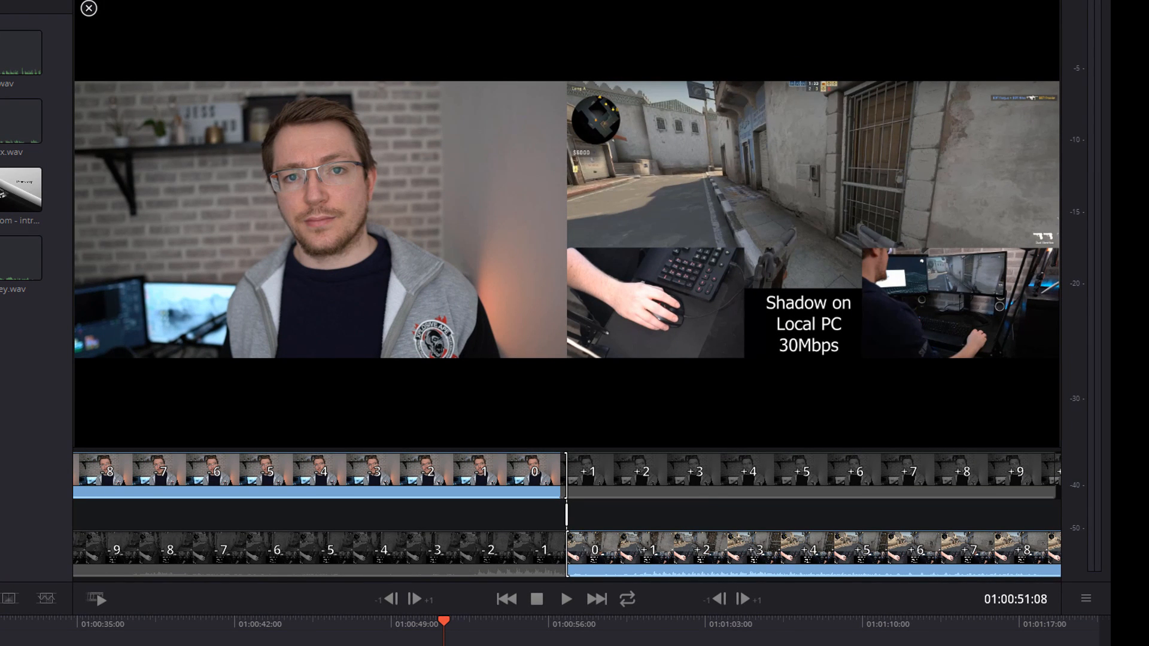
mouse_move(815, 172)
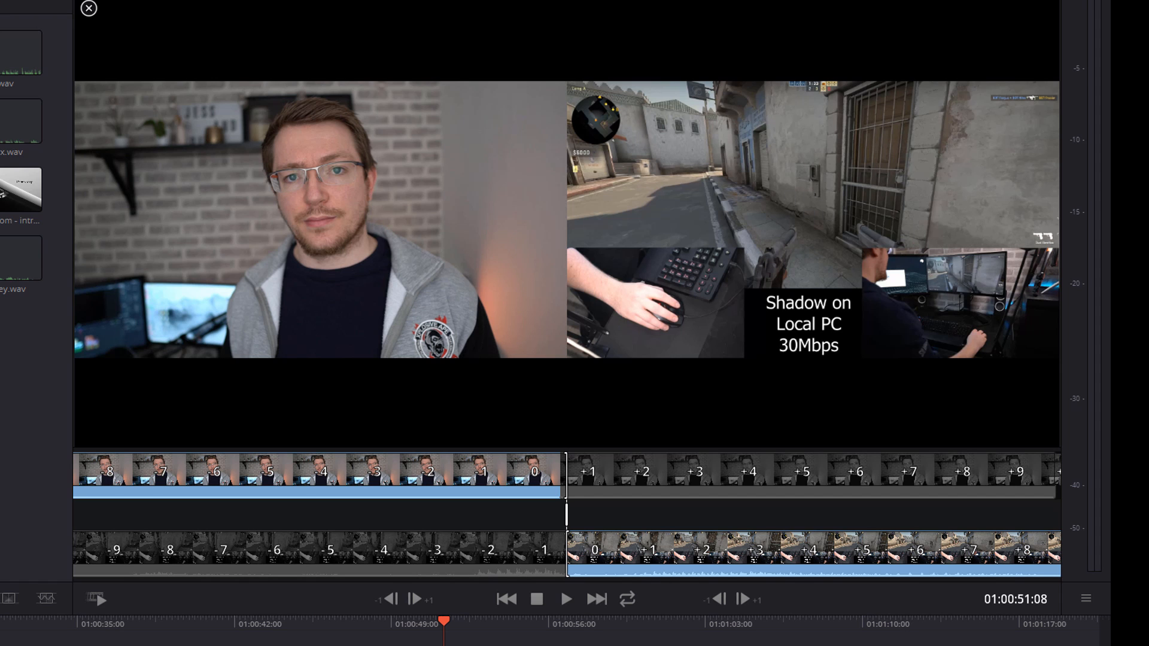
mouse_move(557, 437)
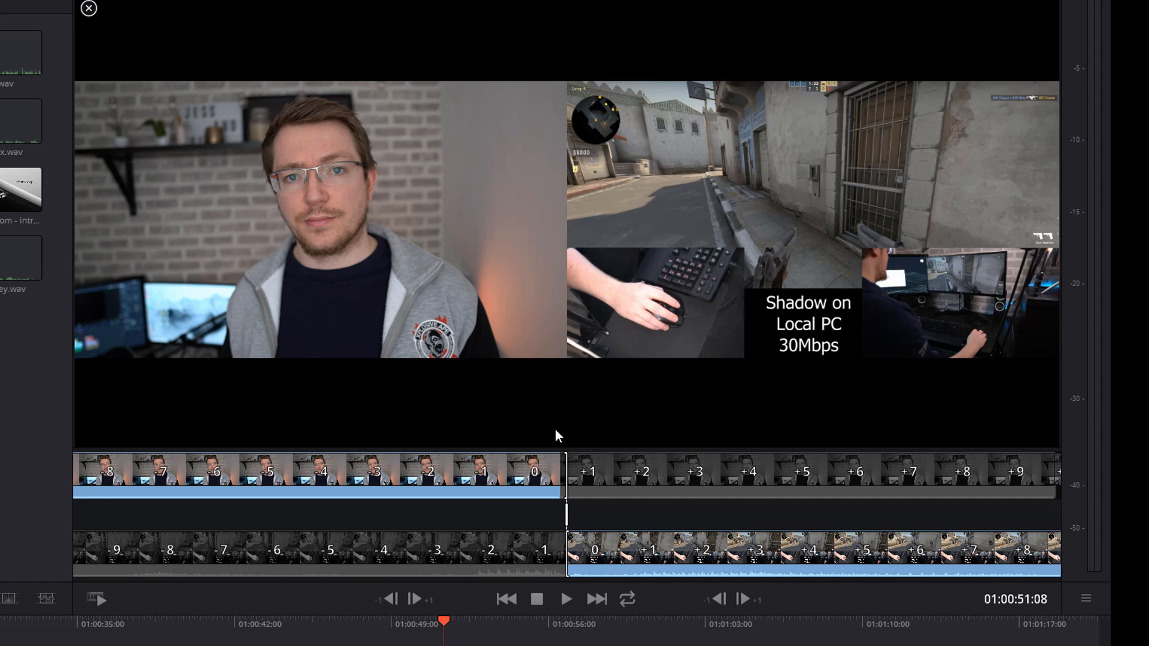
mouse_move(549, 514)
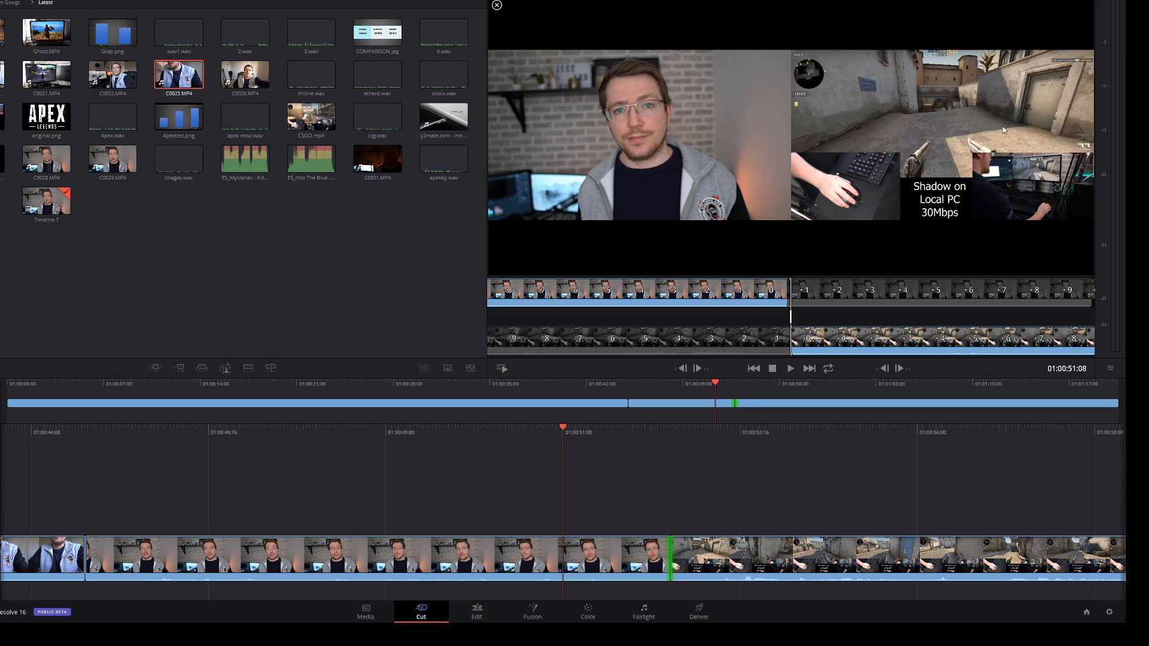
mouse_move(702, 134)
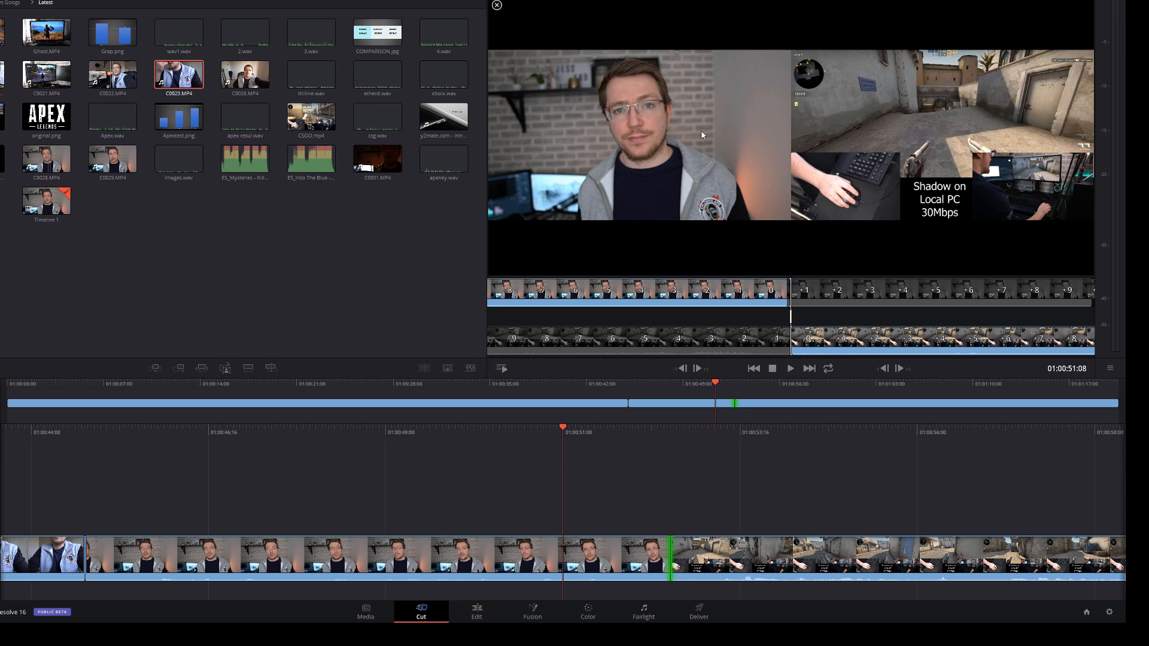
mouse_move(626, 180)
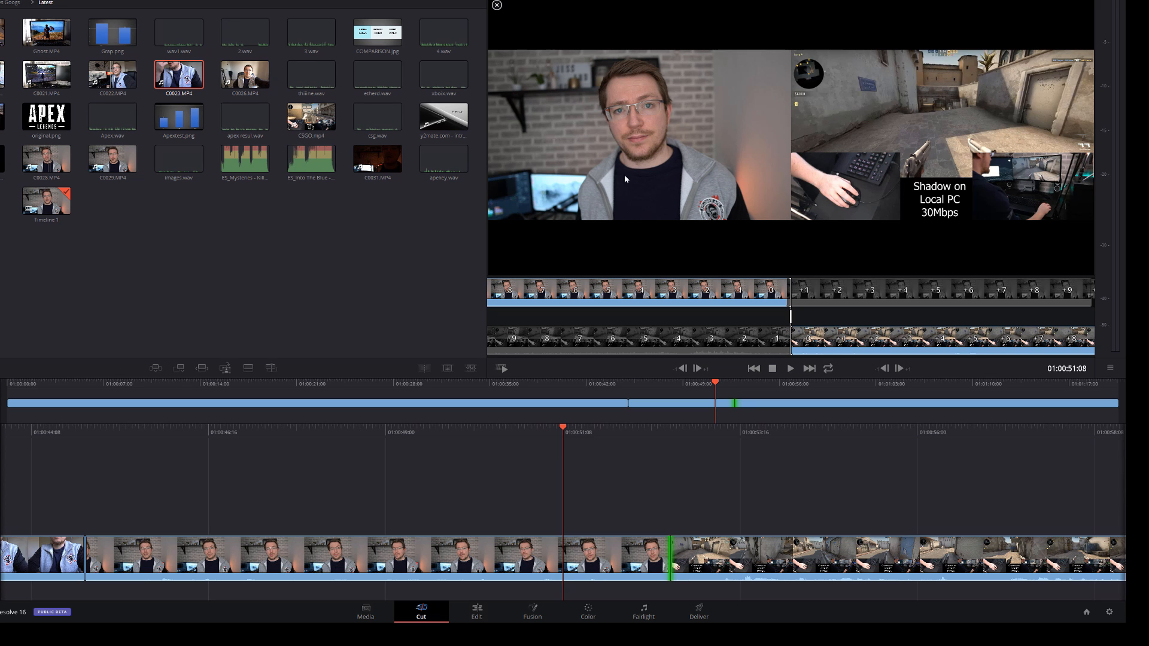
mouse_move(955, 179)
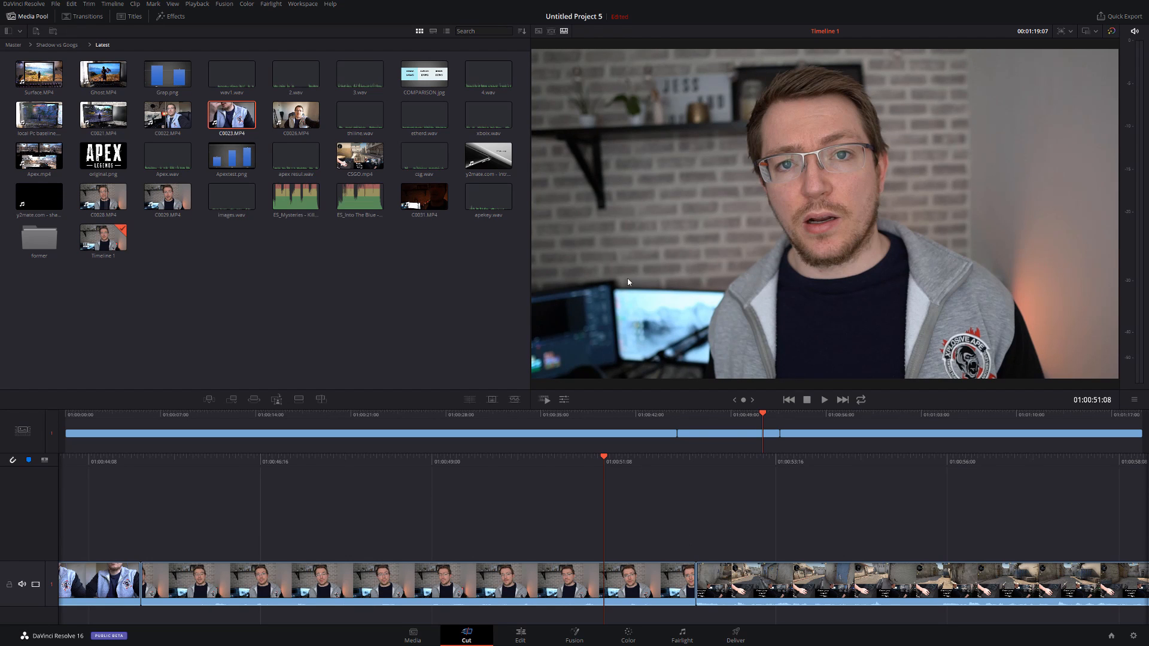
mouse_move(804, 502)
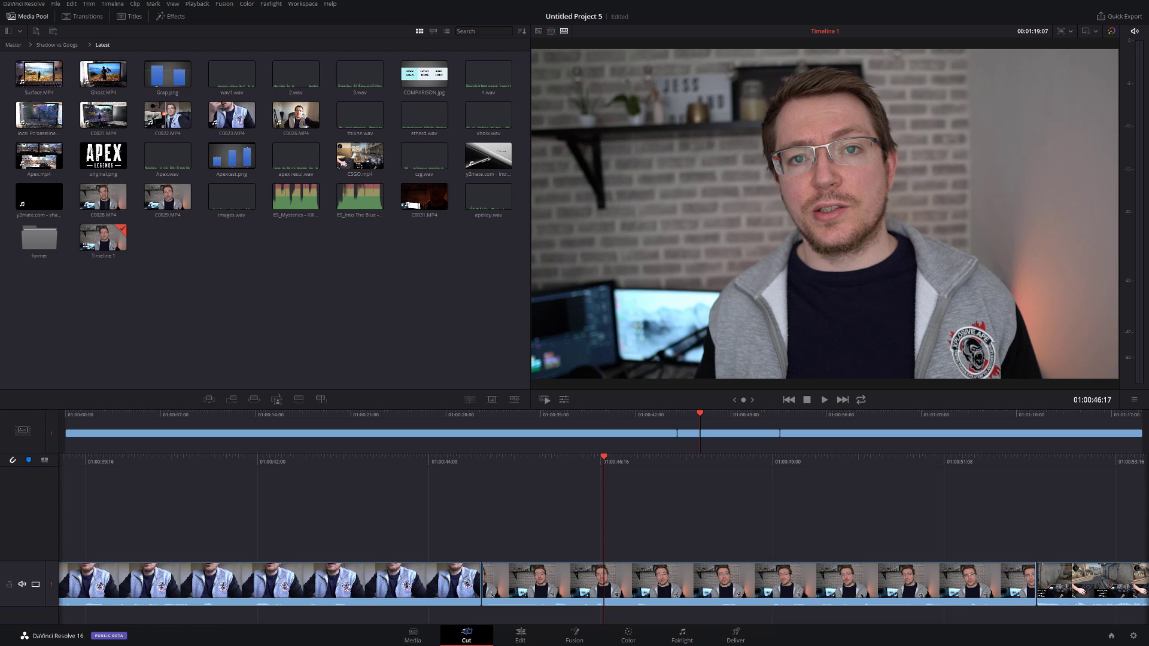
mouse_move(729, 361)
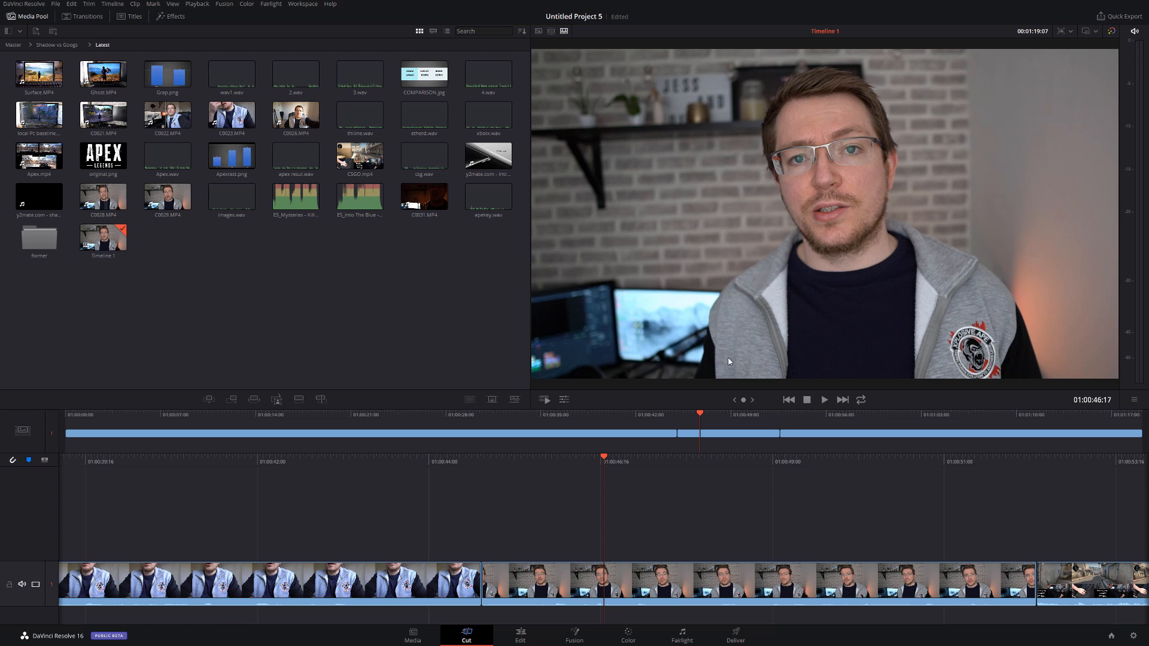
mouse_move(183, 143)
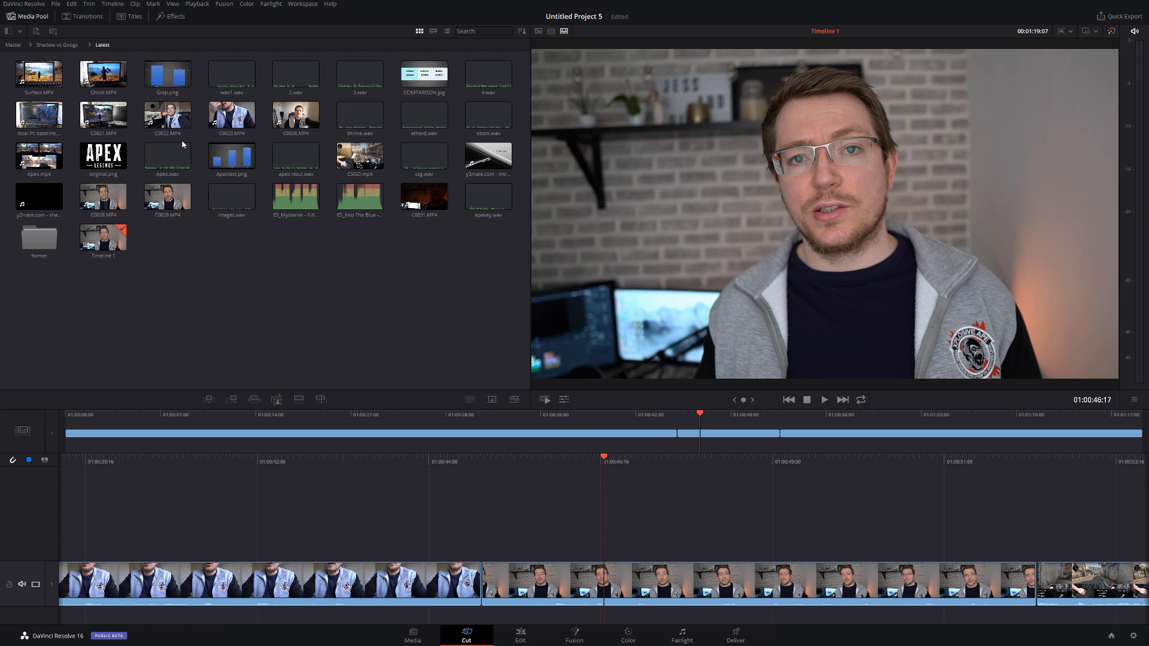
click(79, 17)
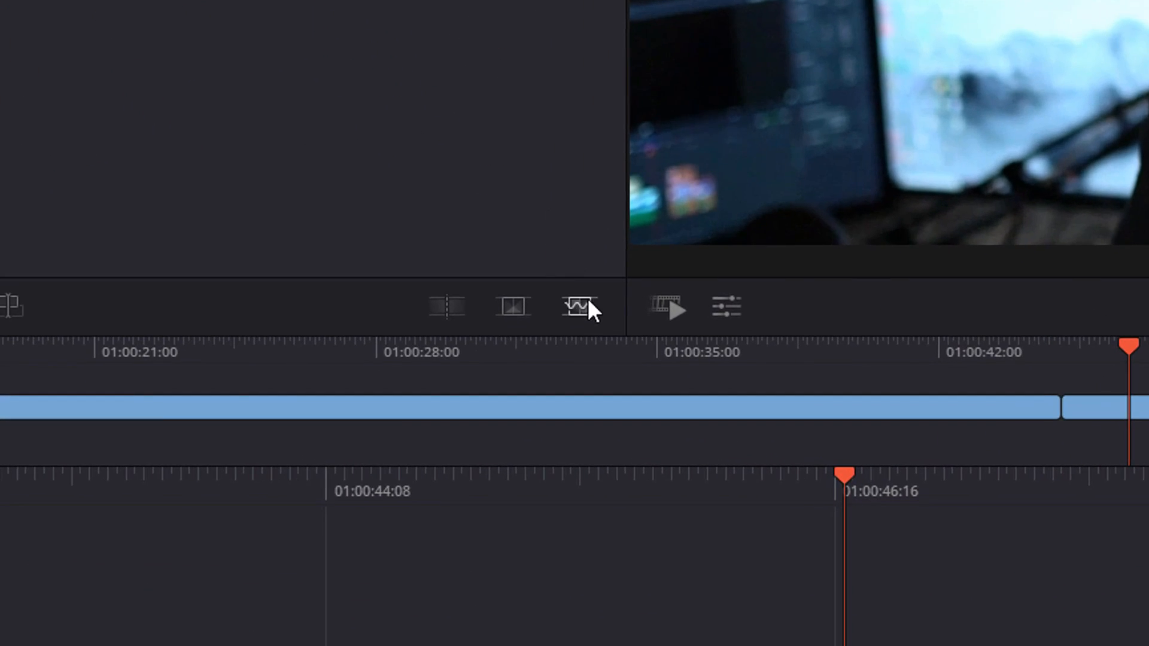
mouse_move(574, 306)
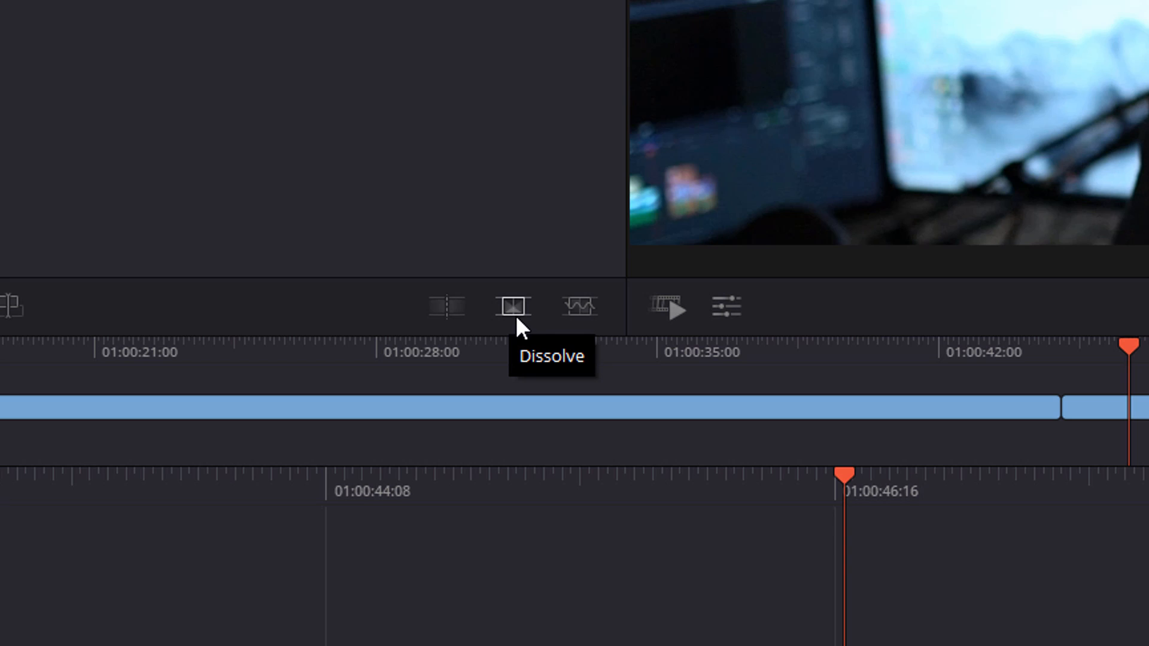
mouse_move(1077, 402)
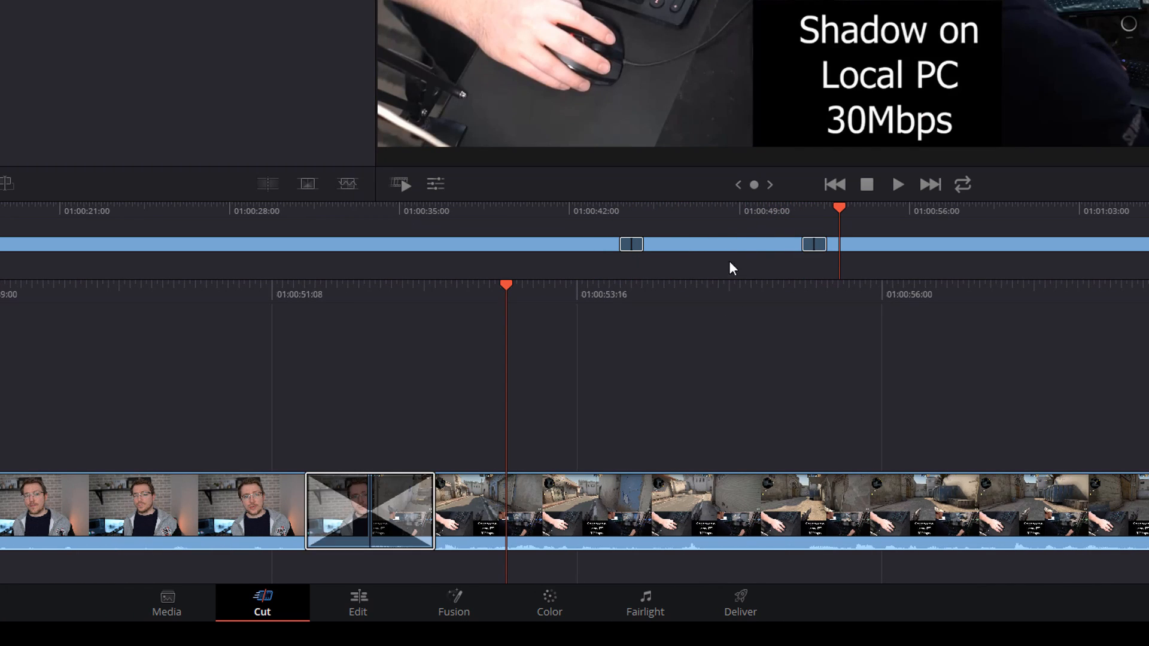
mouse_move(427, 510)
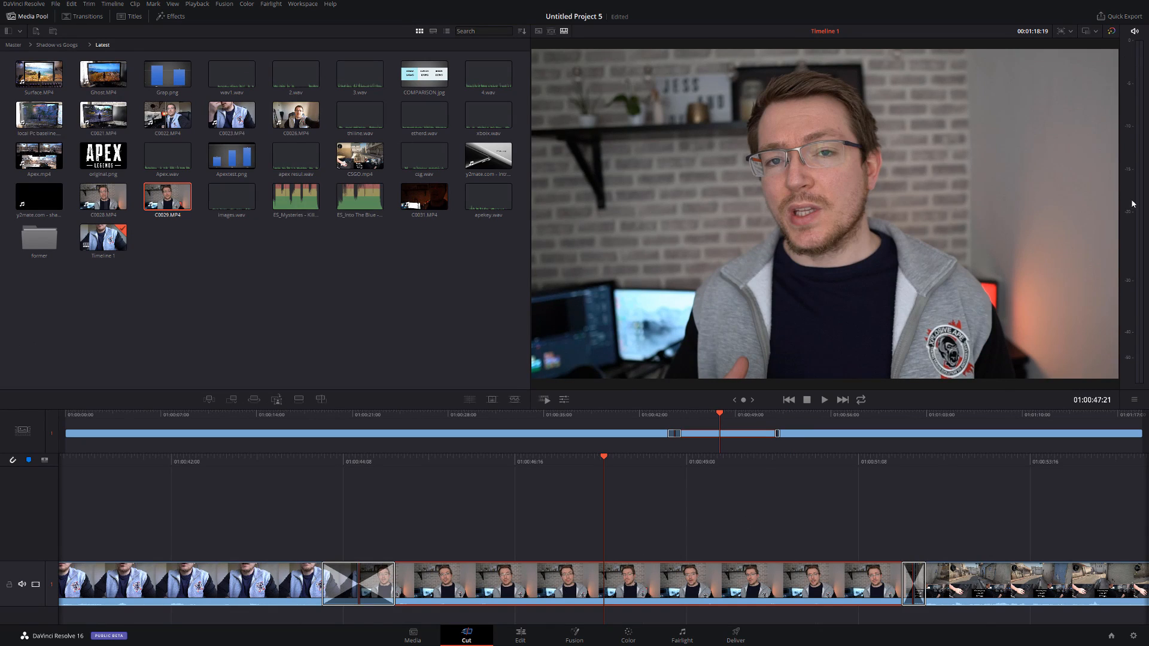
Add dissolve transitions at both edit points of the presenter clip.
click(520, 633)
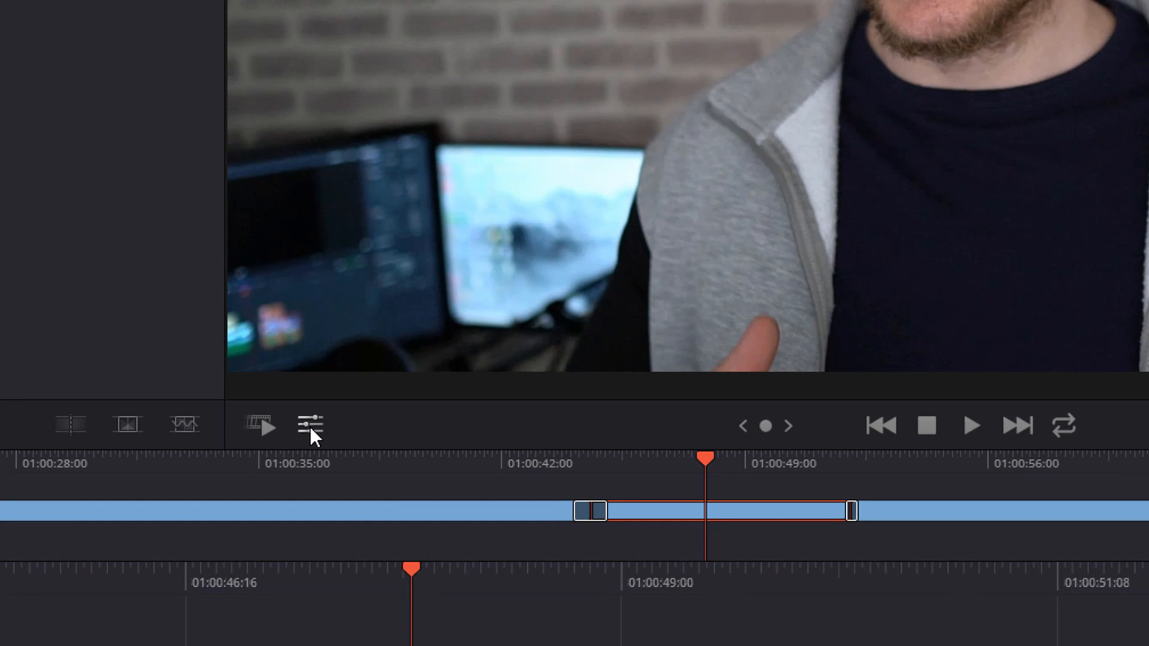
mouse_move(315, 440)
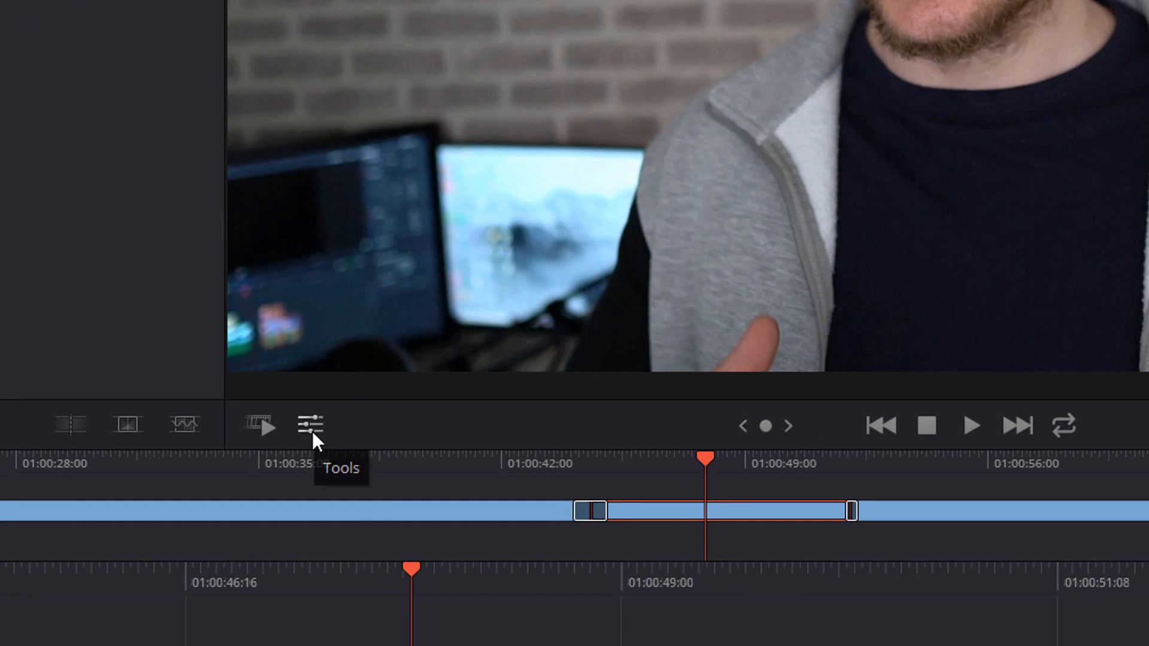
Browse the clip's Transform, Audio, Stabilizer and Composite tool settings.
click(306, 424)
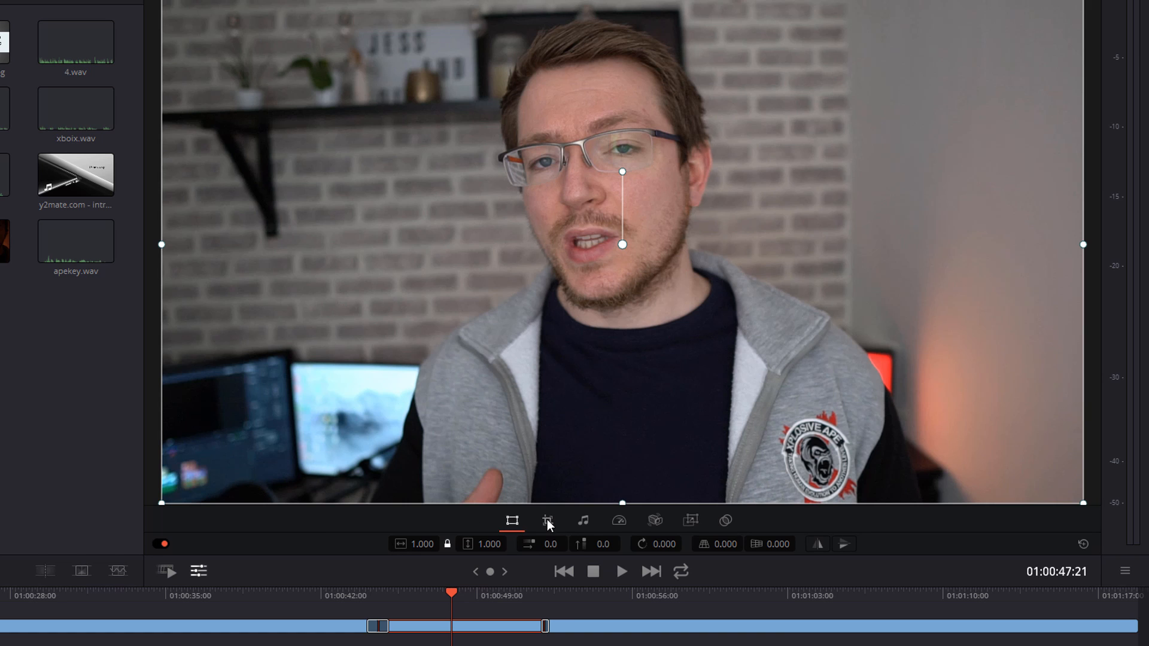
click(582, 520)
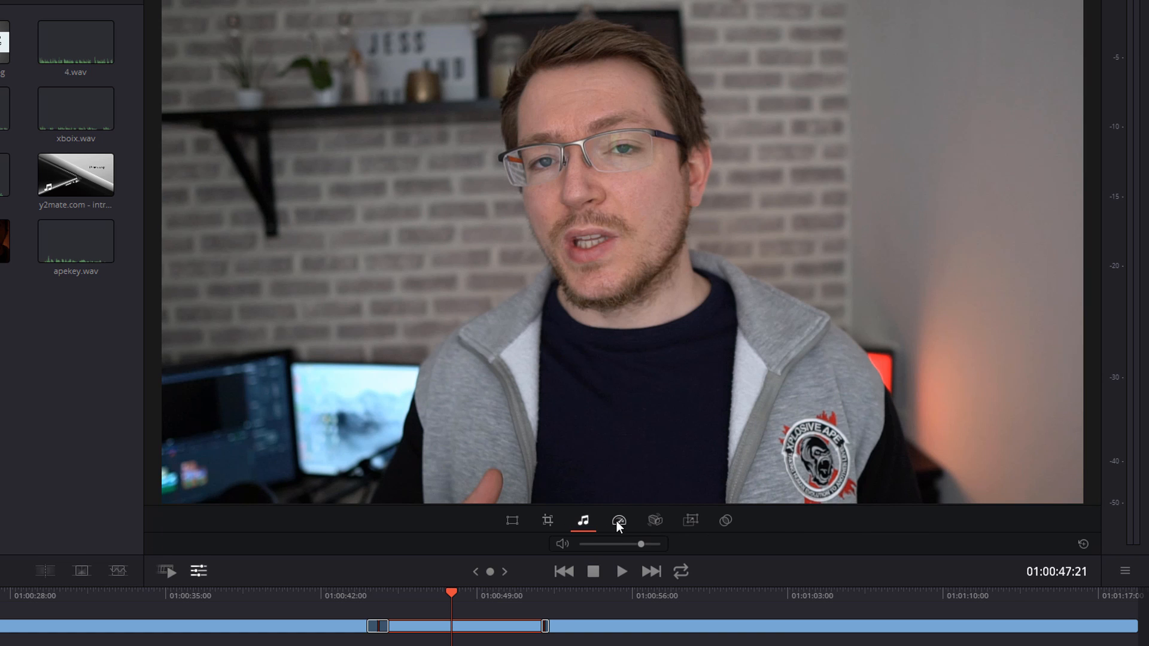
click(654, 520)
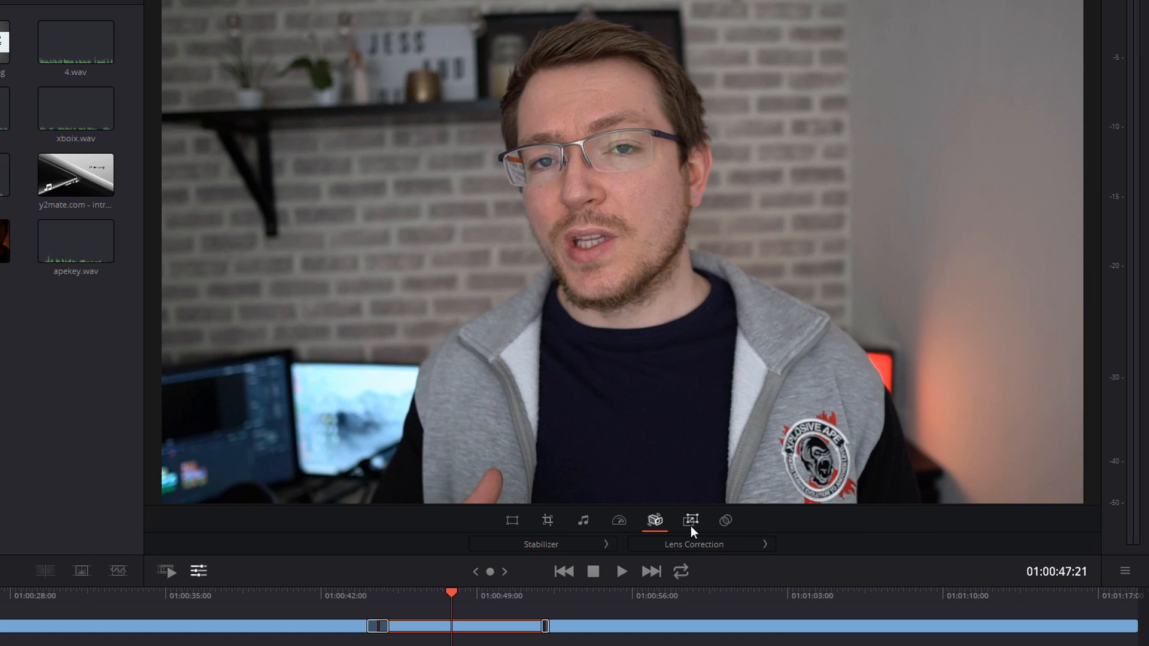
click(726, 520)
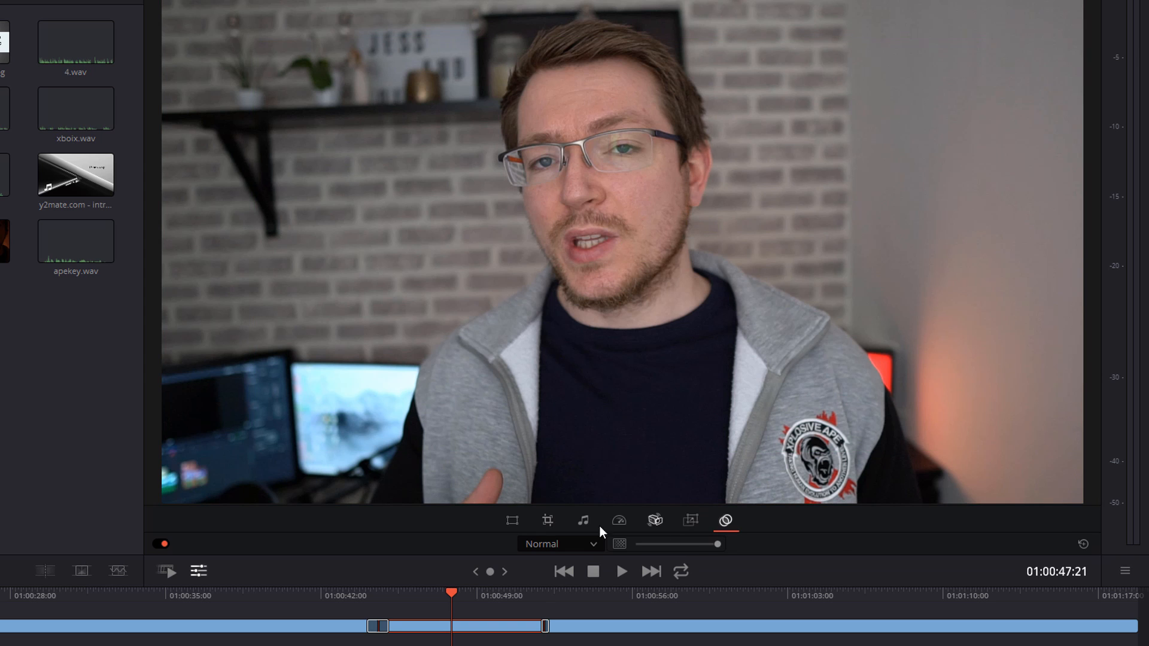
click(511, 520)
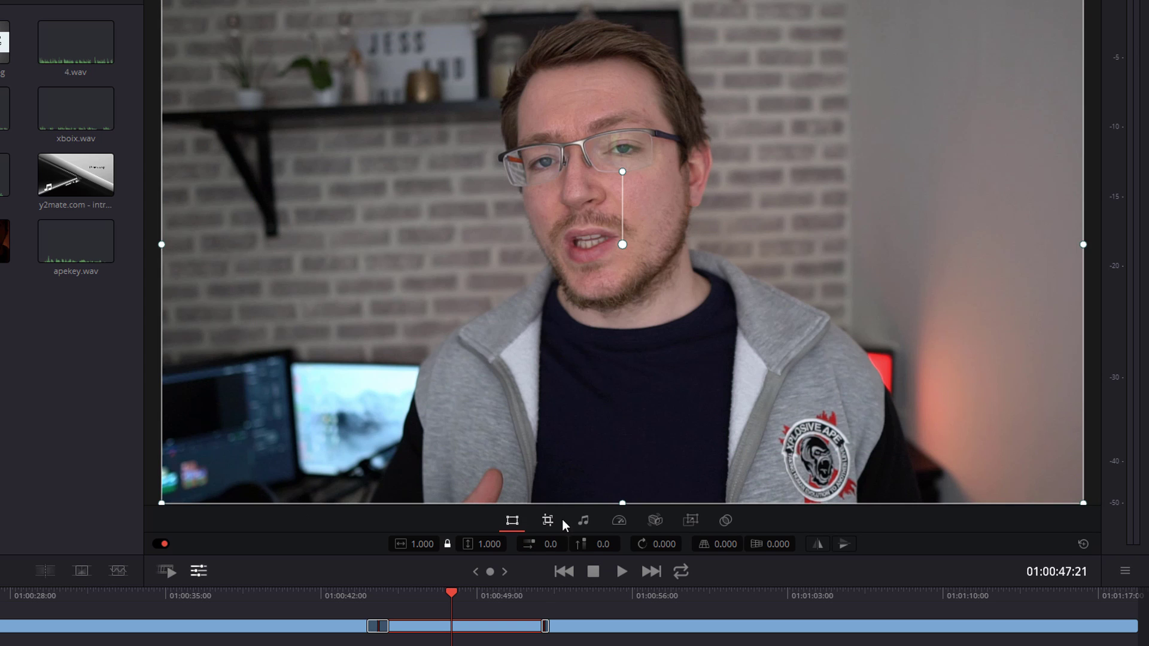
mouse_move(711, 521)
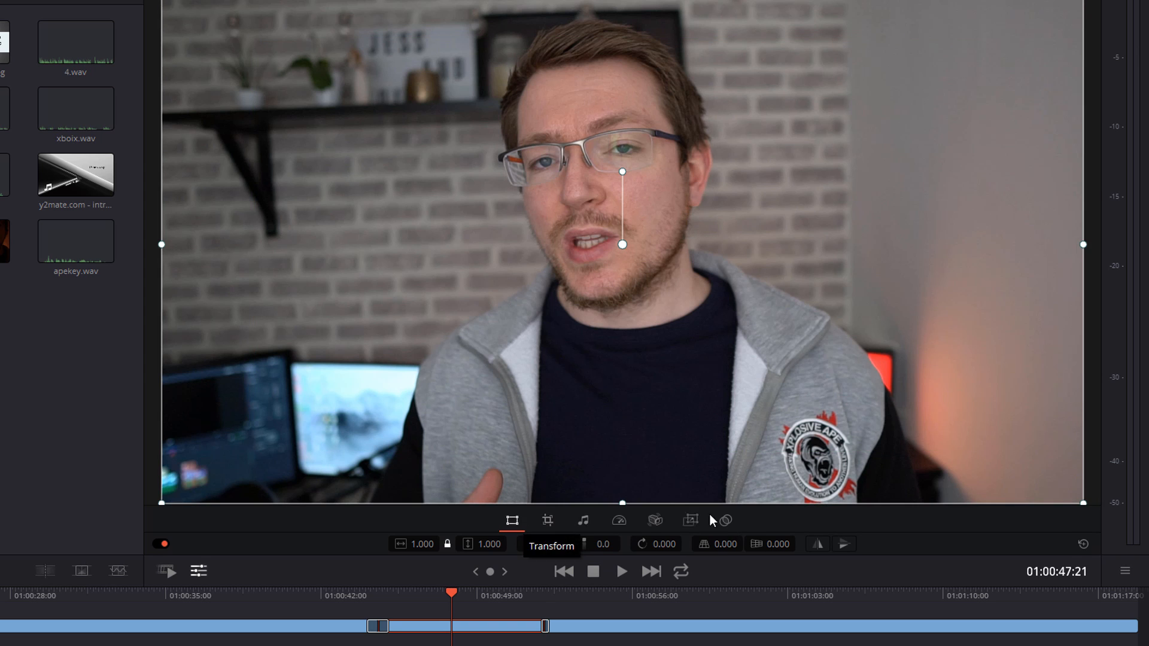
click(465, 635)
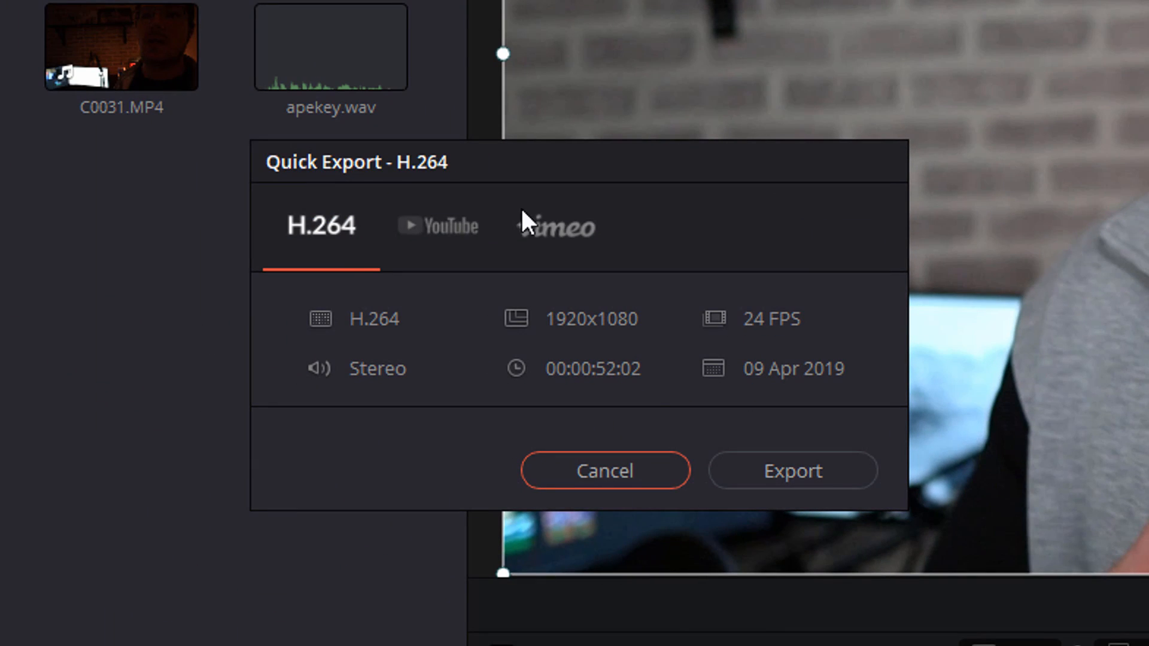
mouse_move(328, 258)
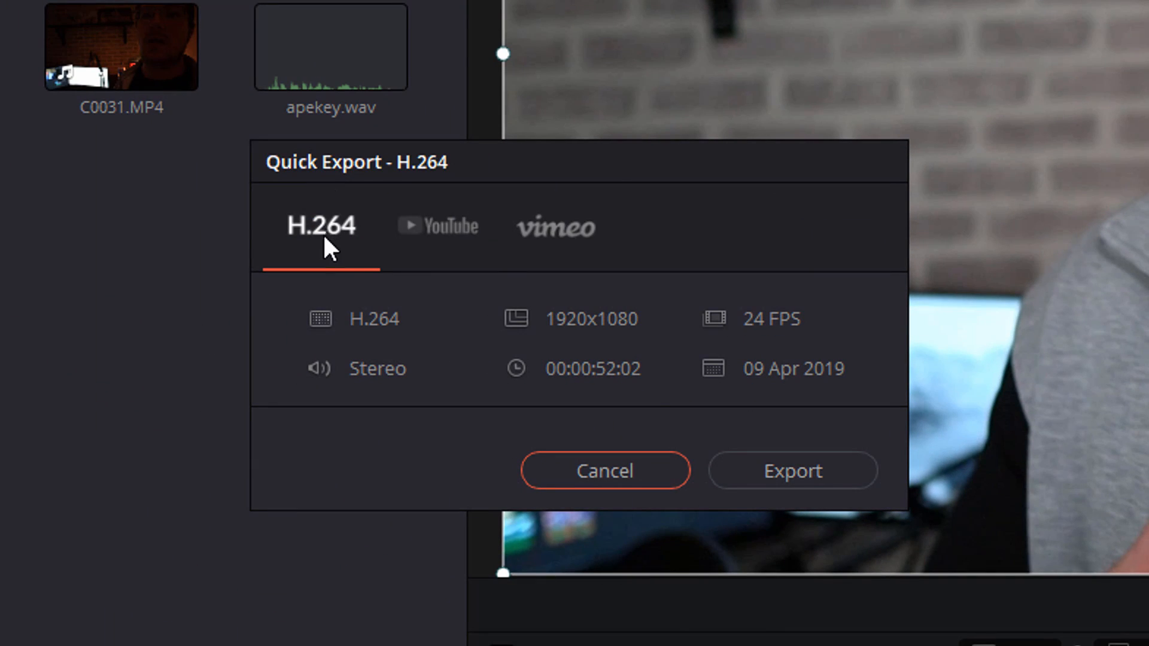
mouse_move(557, 252)
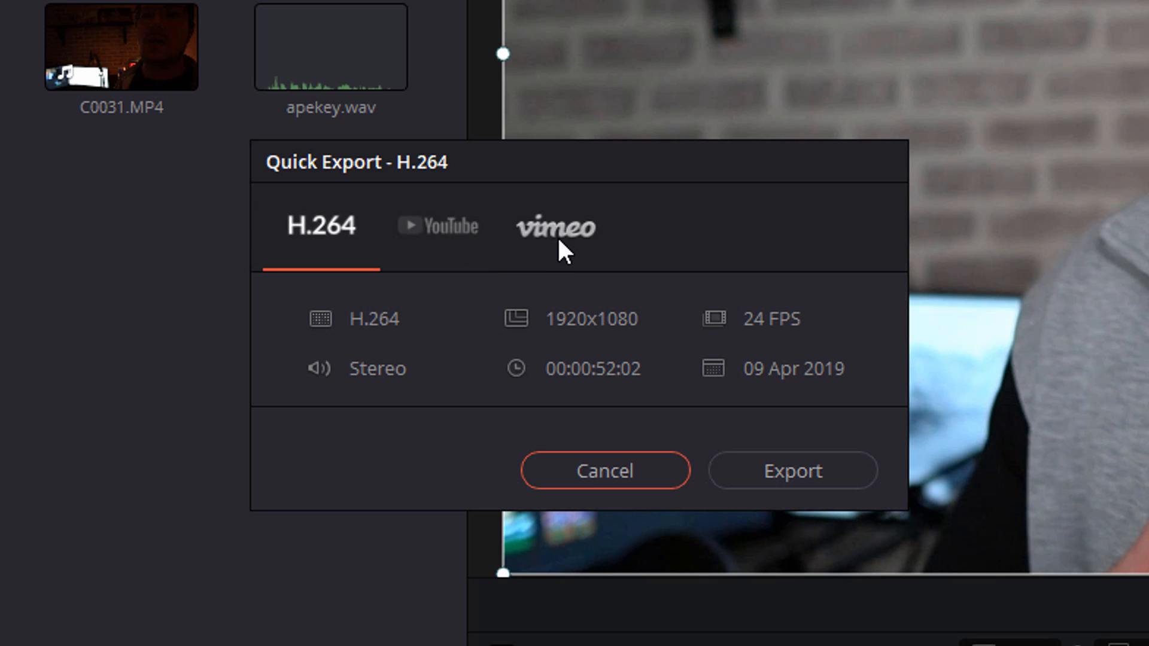
Compare the Vimeo and YouTube presets in the Quick Export dialog.
click(557, 227)
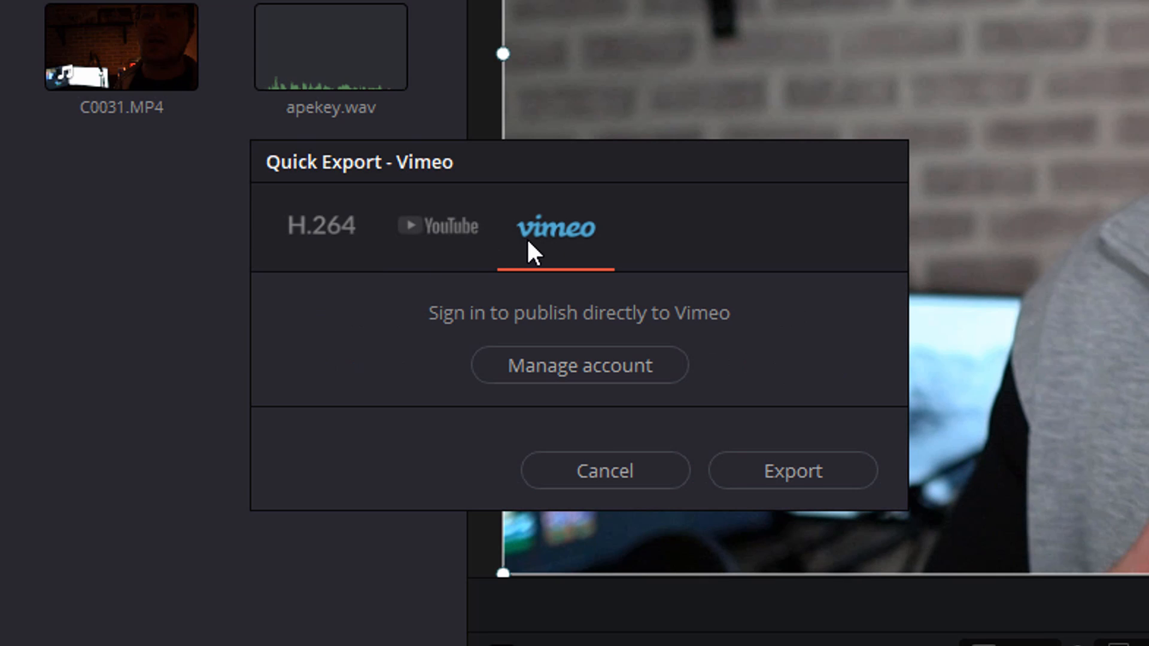
mouse_move(637, 345)
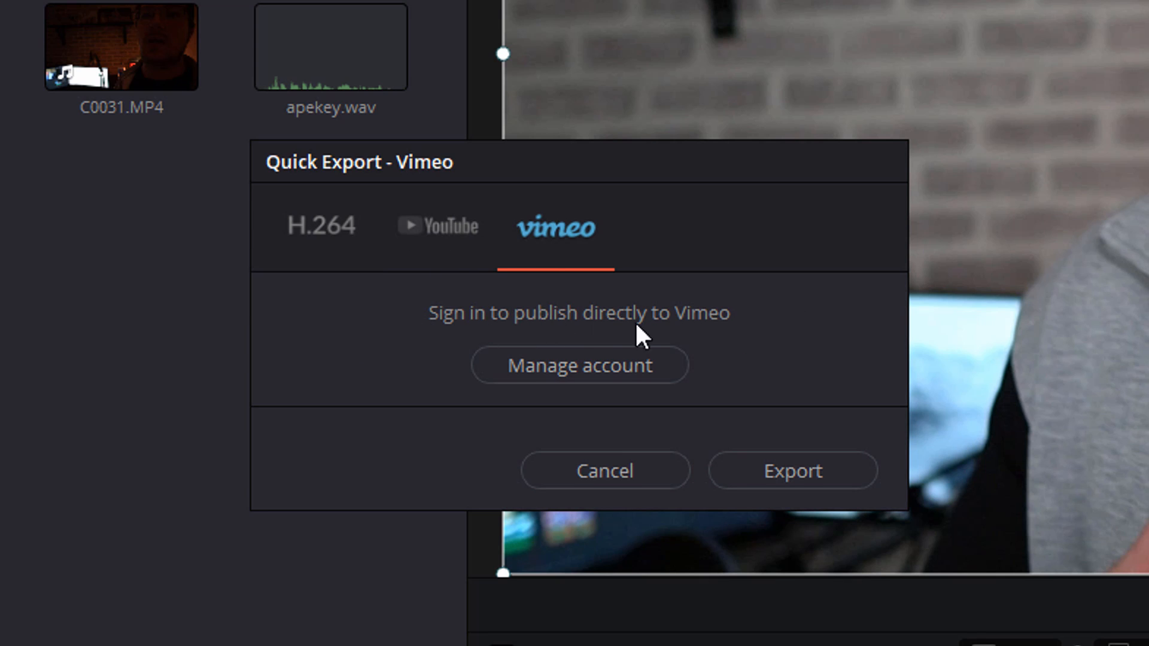
mouse_move(731, 357)
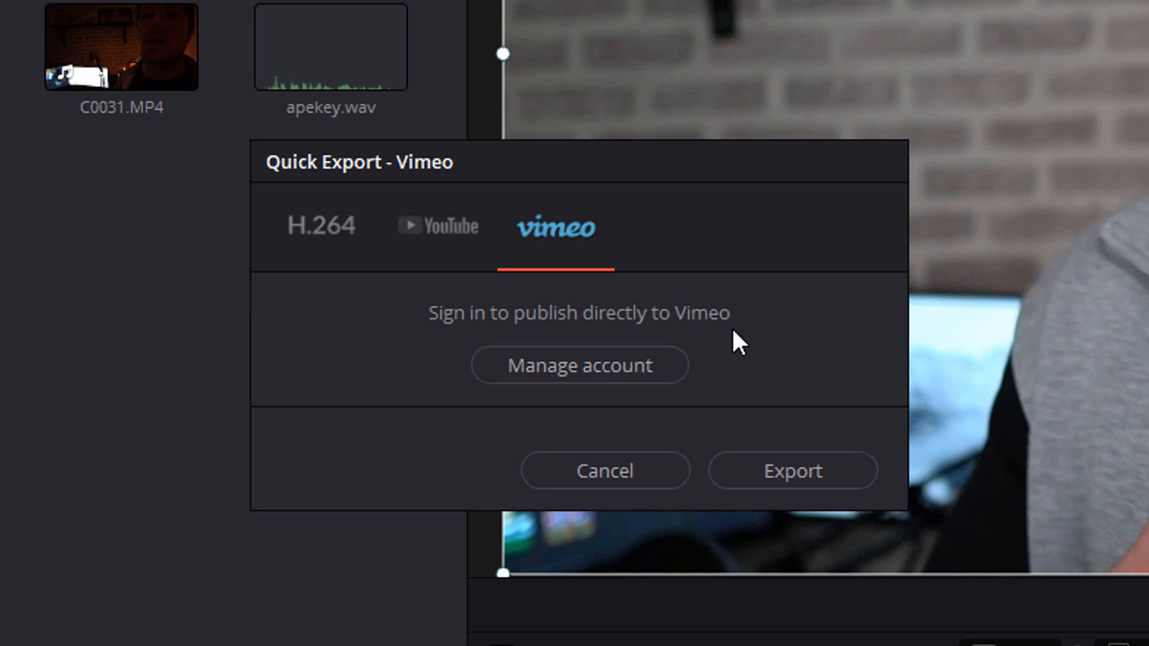
mouse_move(460, 243)
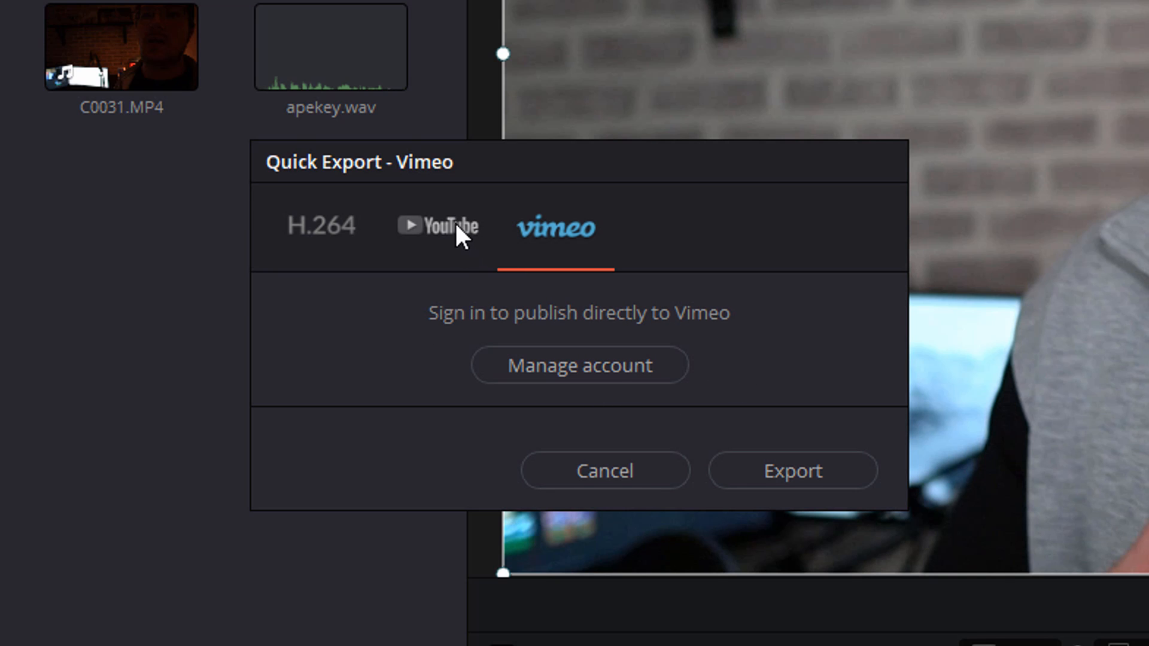
click(436, 226)
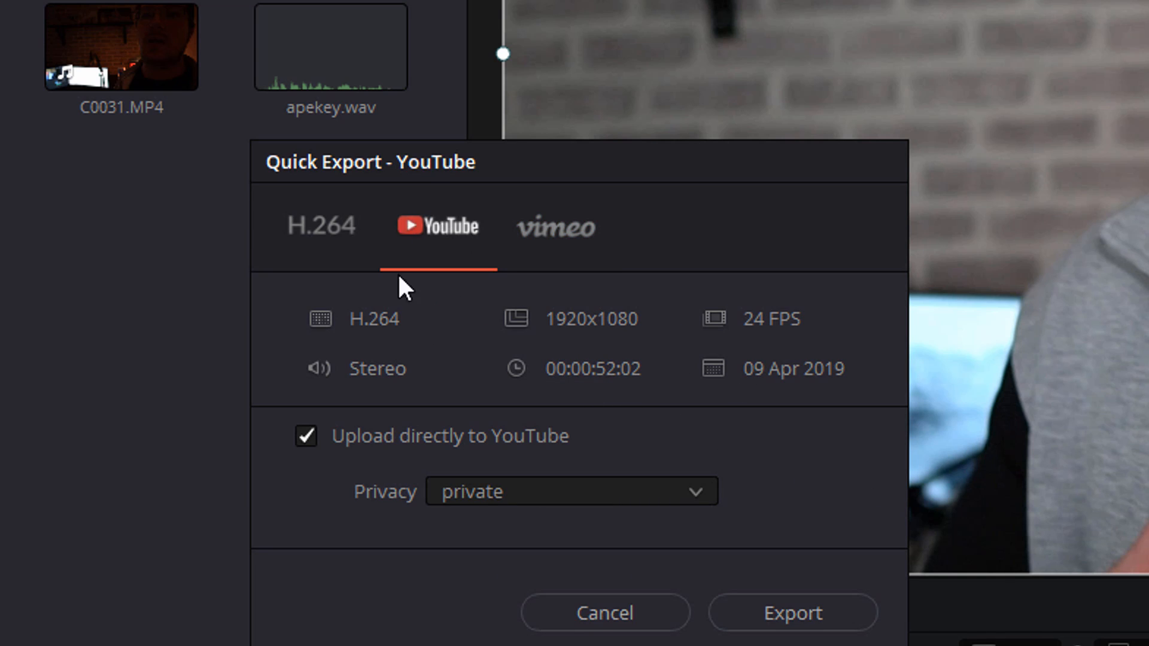
click(555, 226)
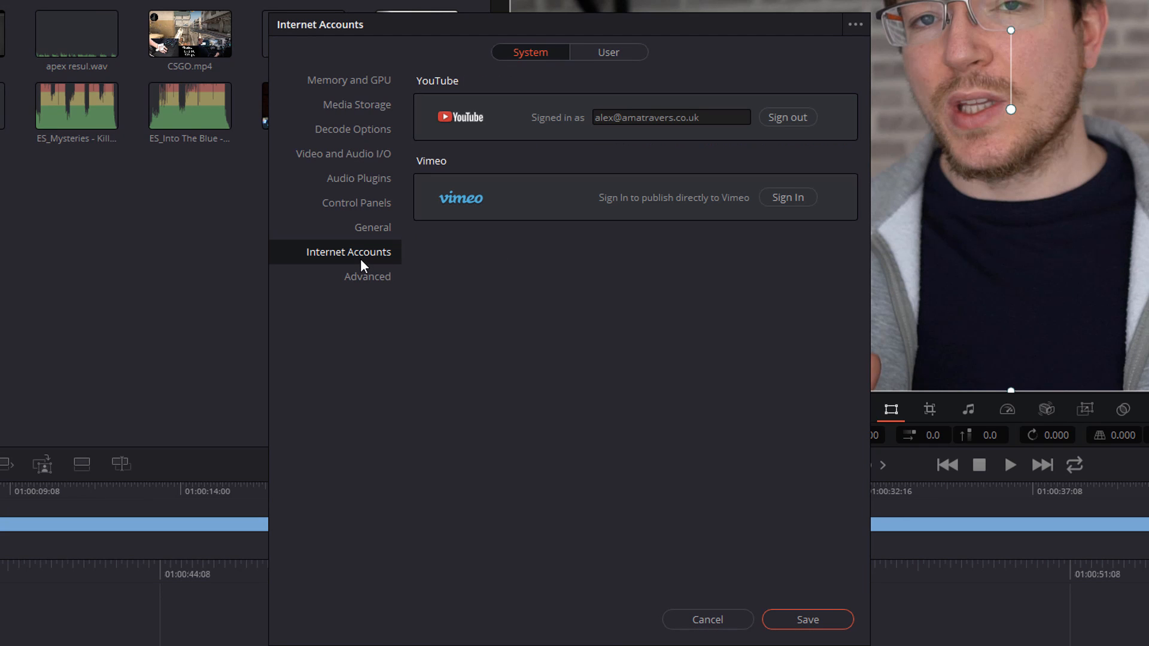
mouse_move(698, 134)
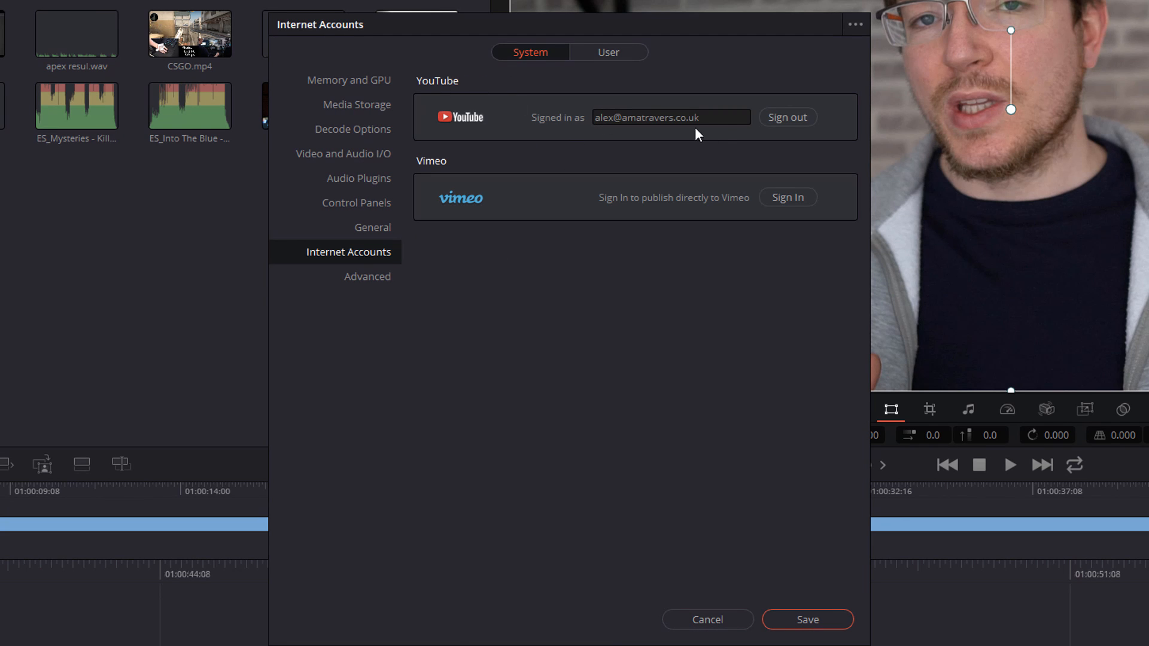
mouse_move(724, 553)
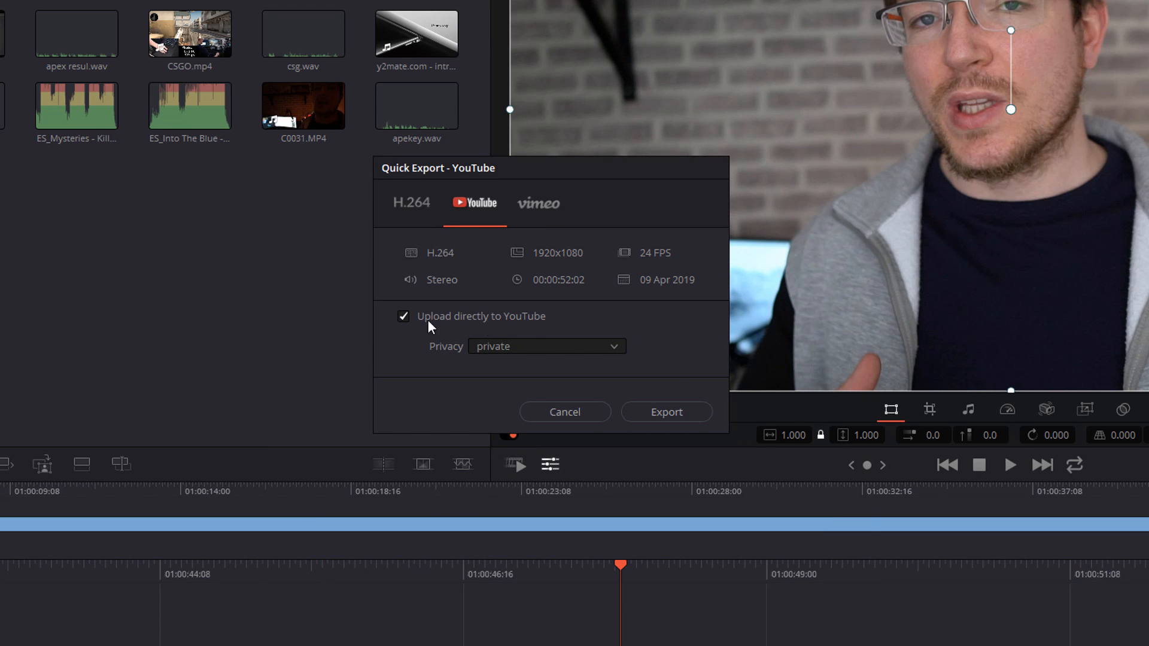
mouse_move(480, 321)
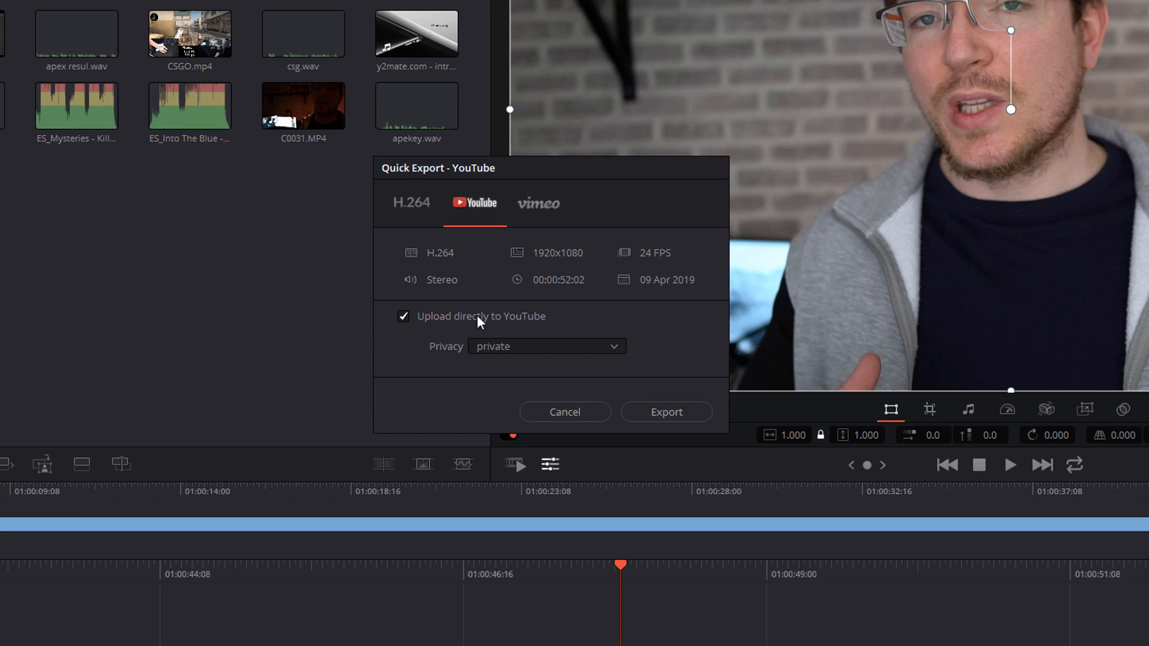
mouse_move(462, 346)
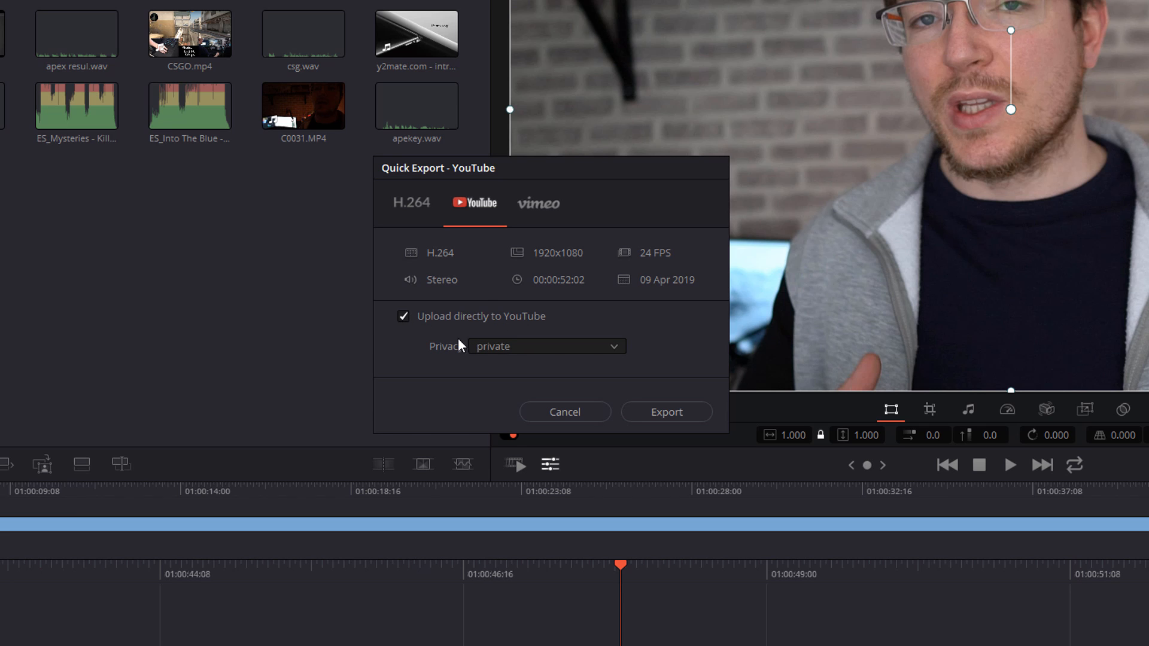
click(546, 346)
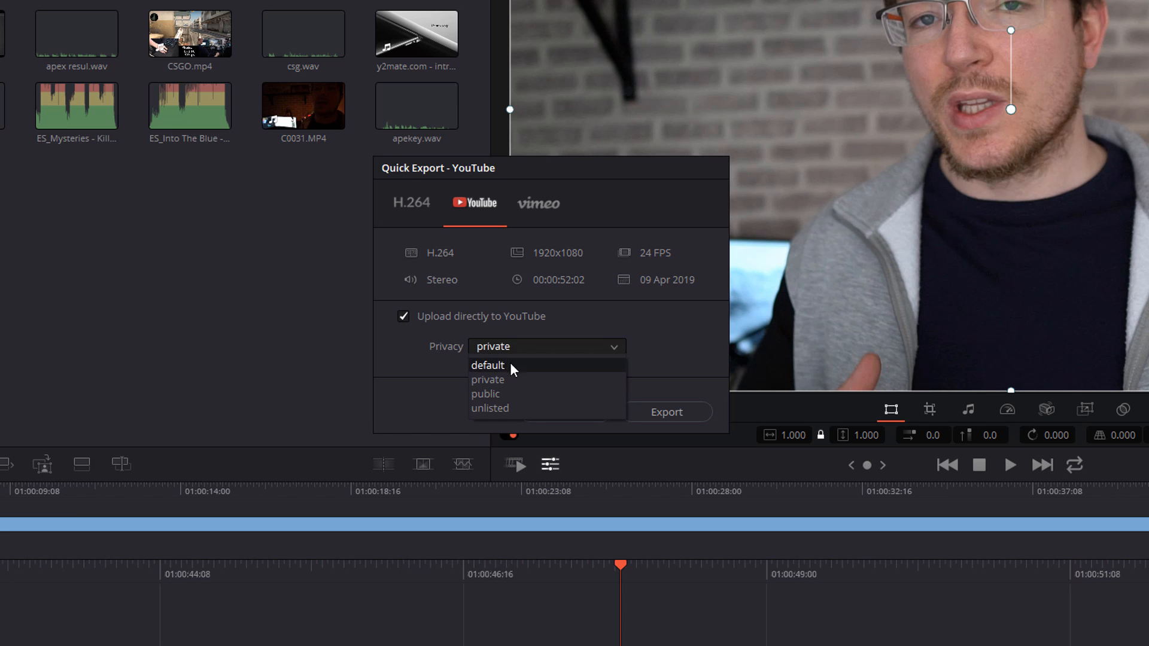
mouse_move(534, 408)
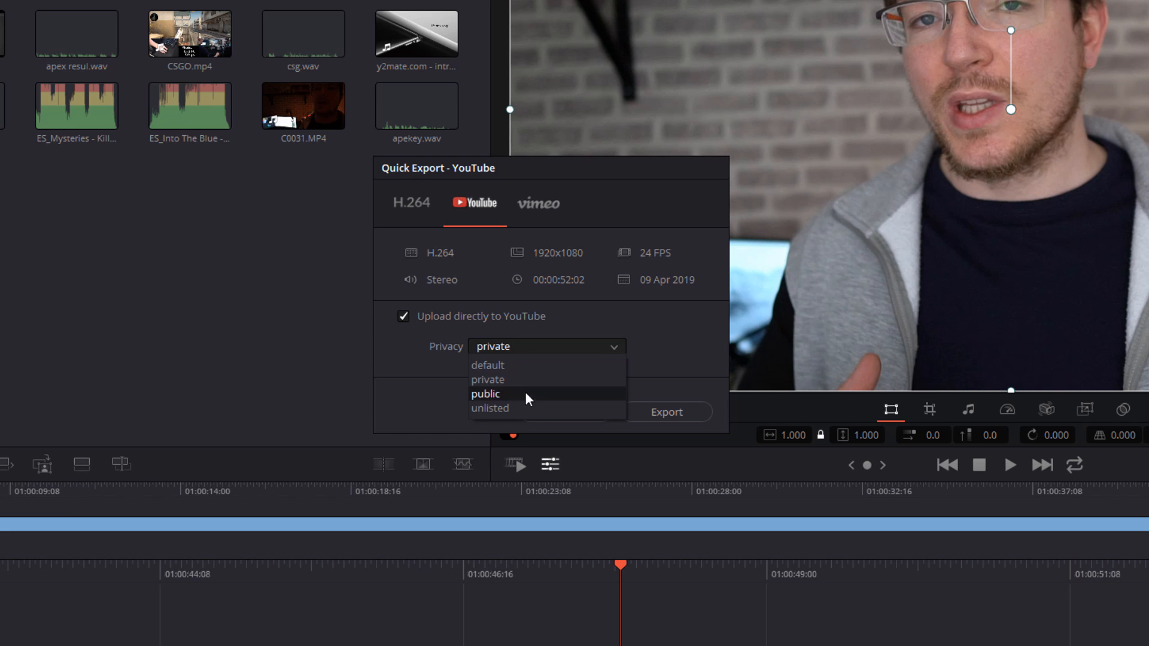
mouse_move(511, 408)
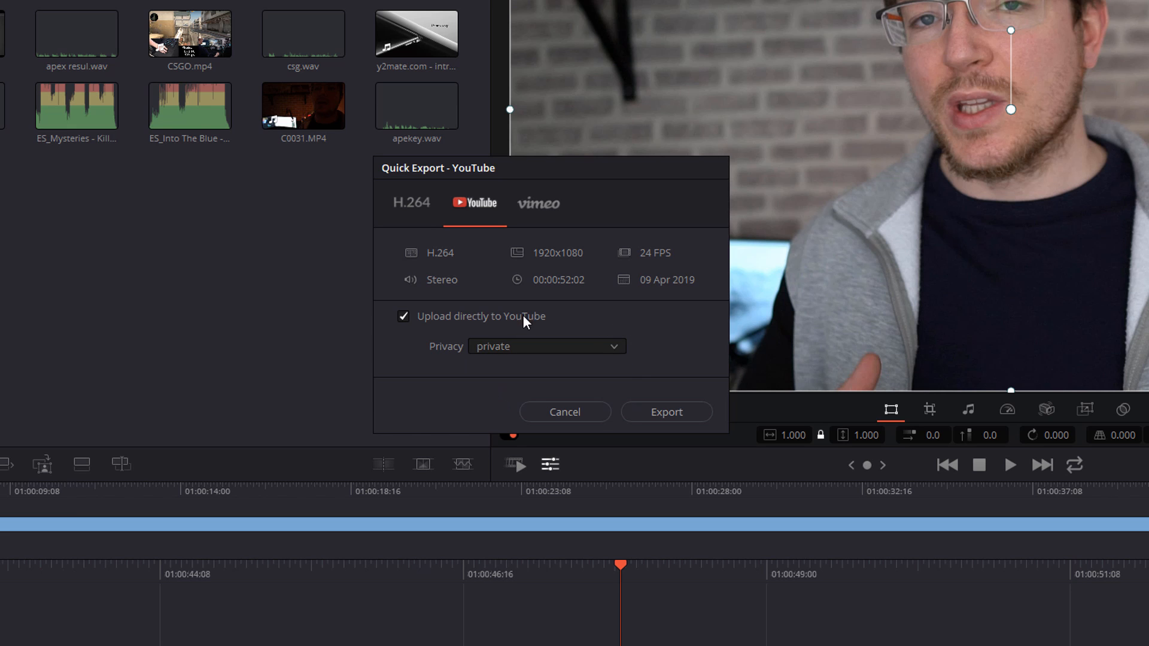
mouse_move(531, 333)
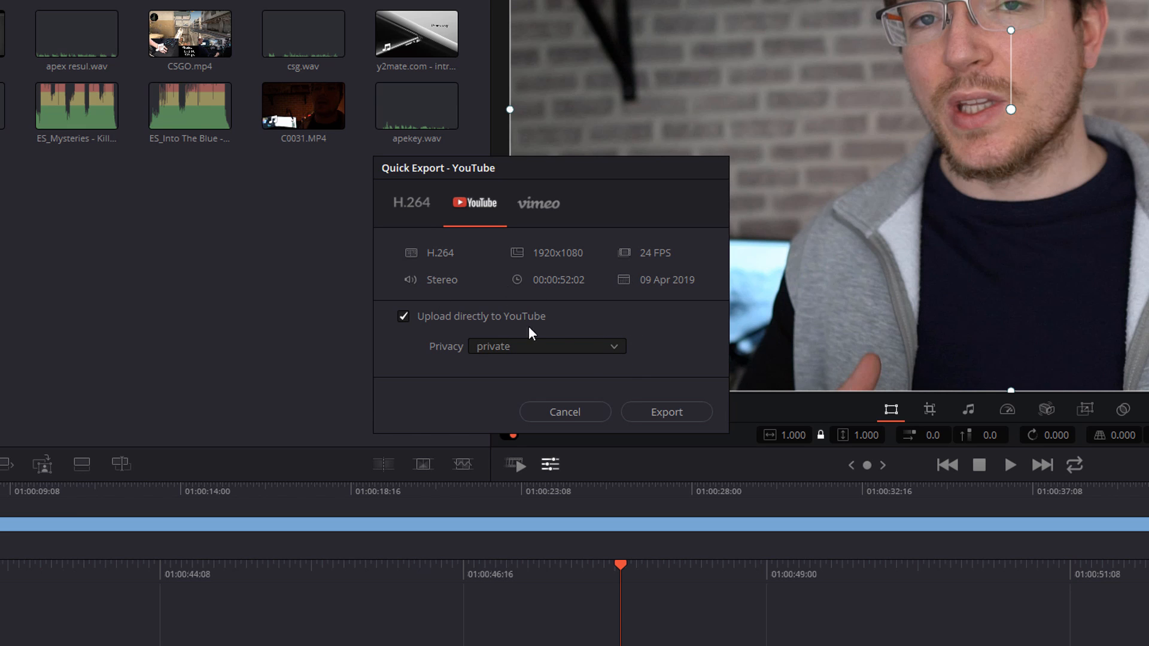
mouse_move(516, 323)
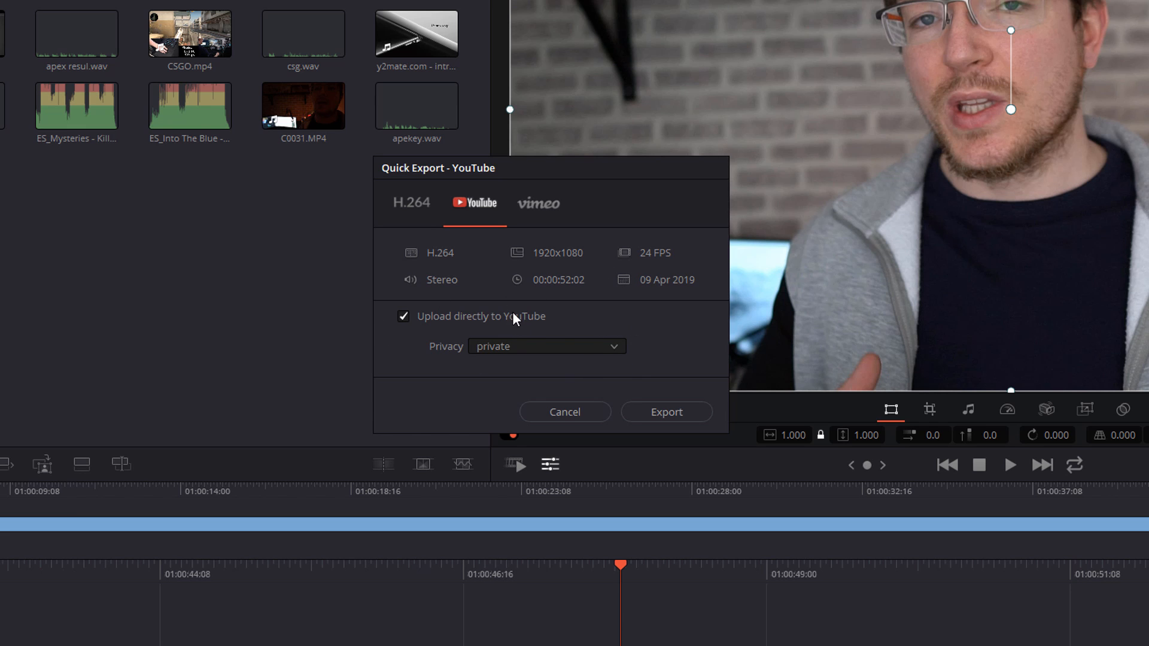
click(546, 346)
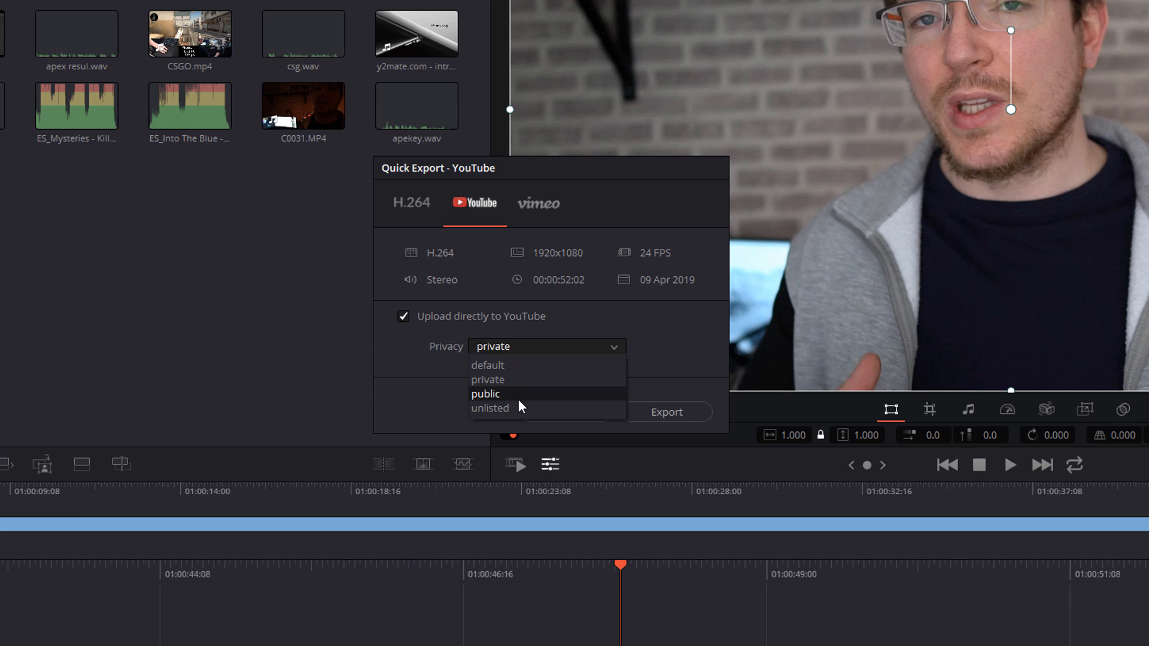
mouse_move(518, 217)
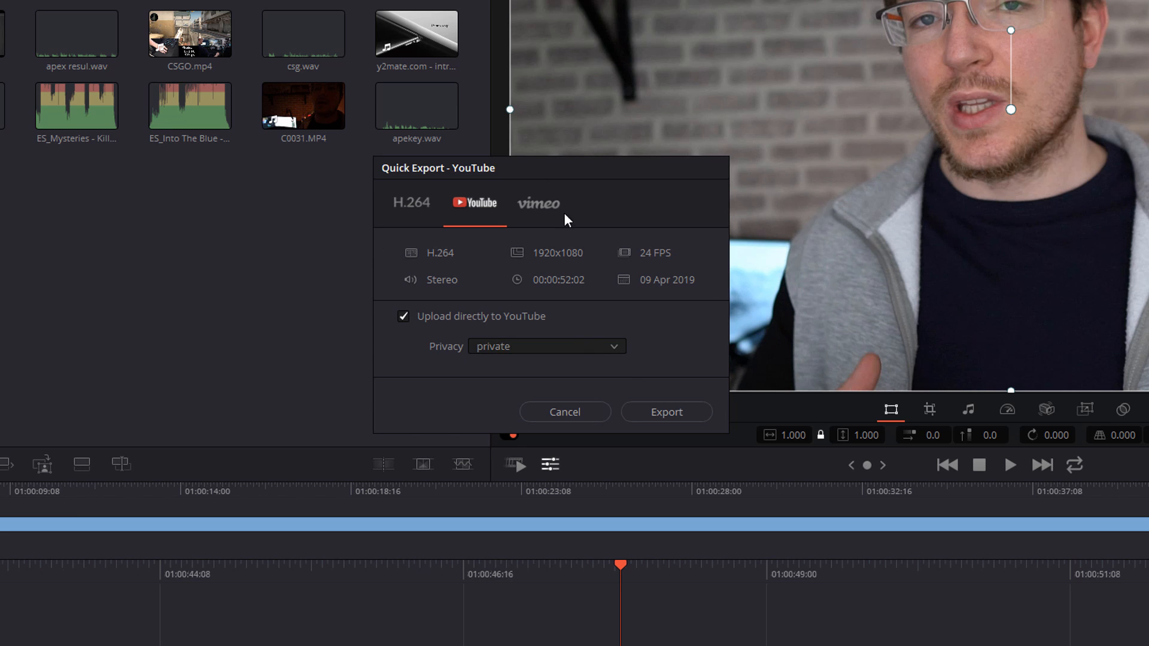
mouse_move(516, 302)
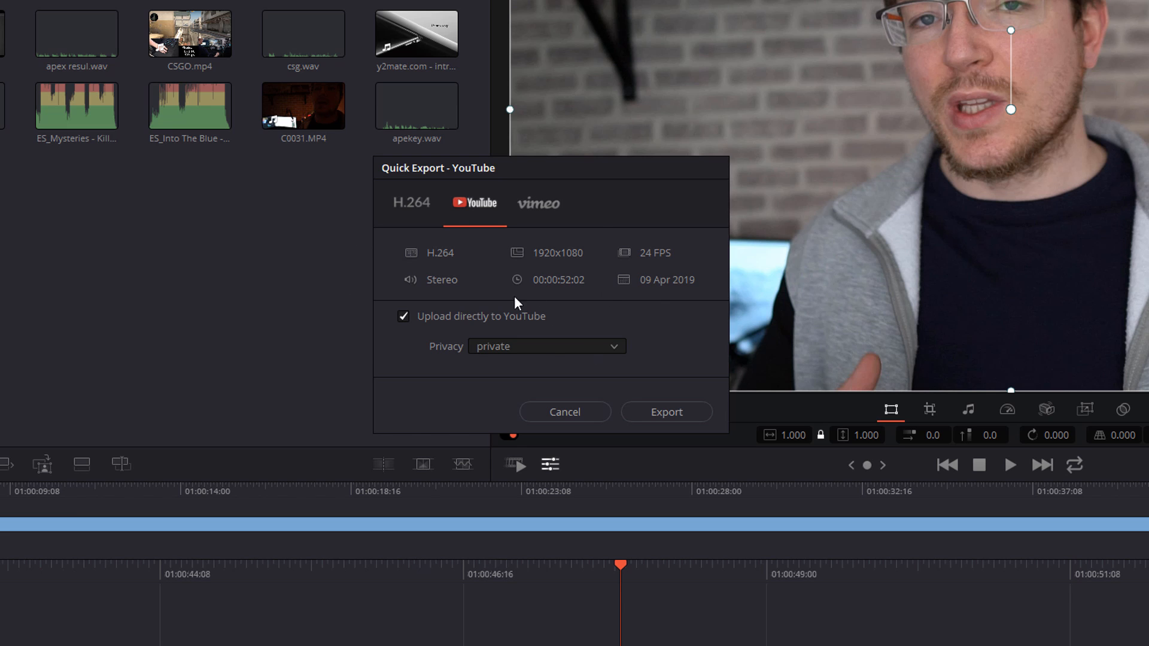
mouse_move(455, 289)
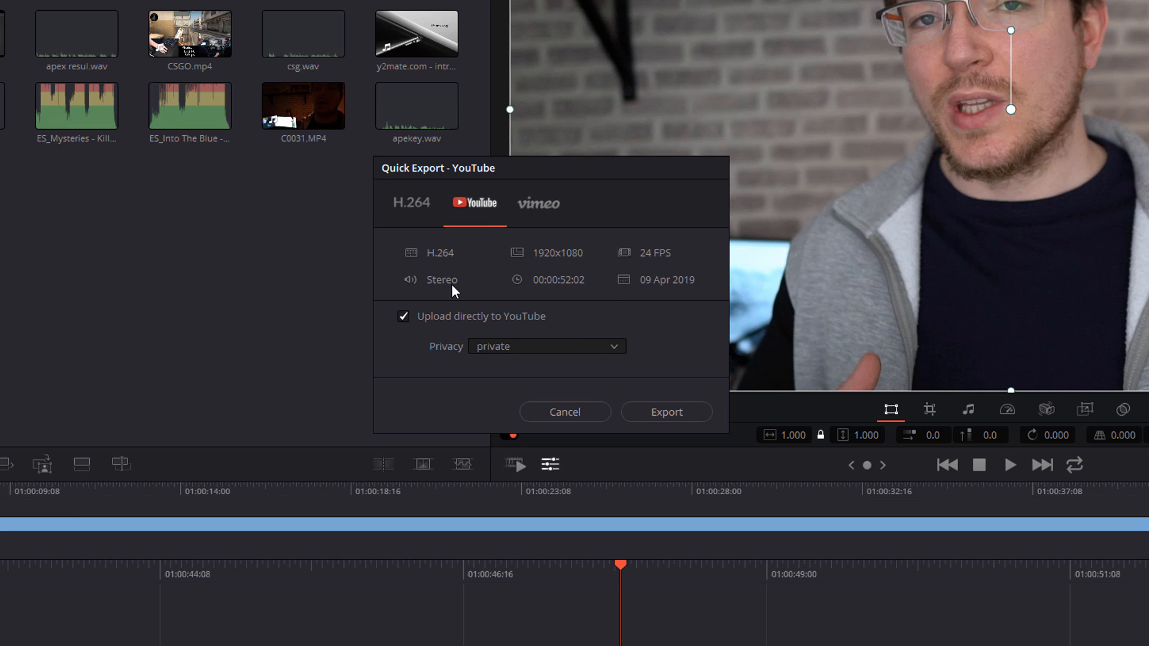
mouse_move(479, 320)
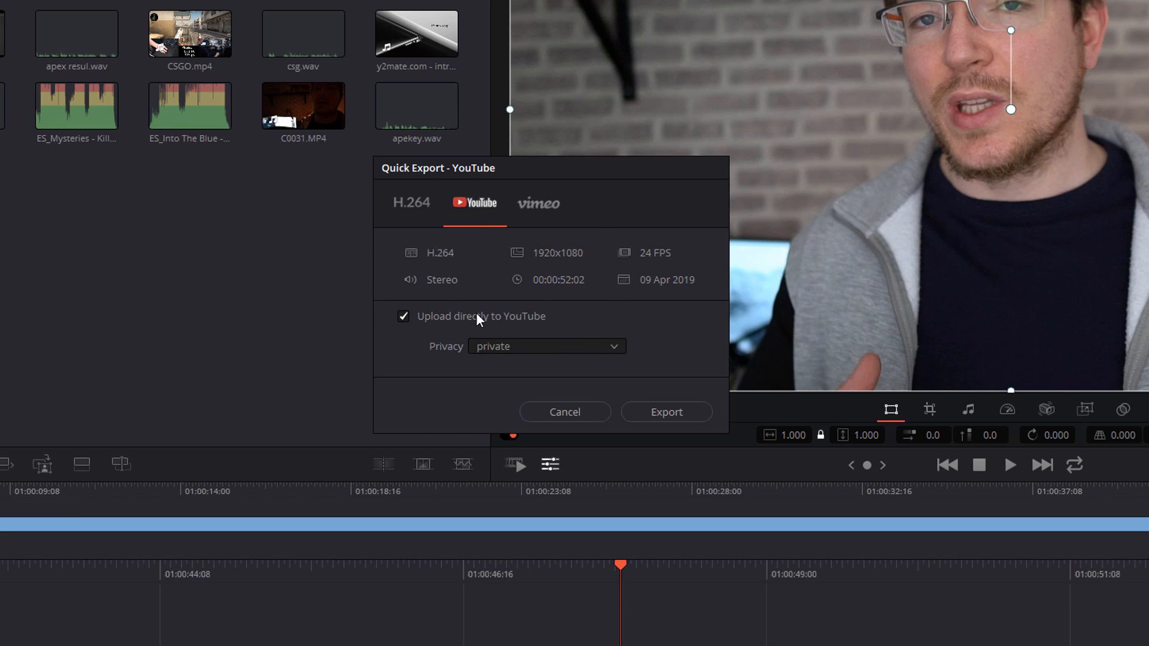
mouse_move(587, 298)
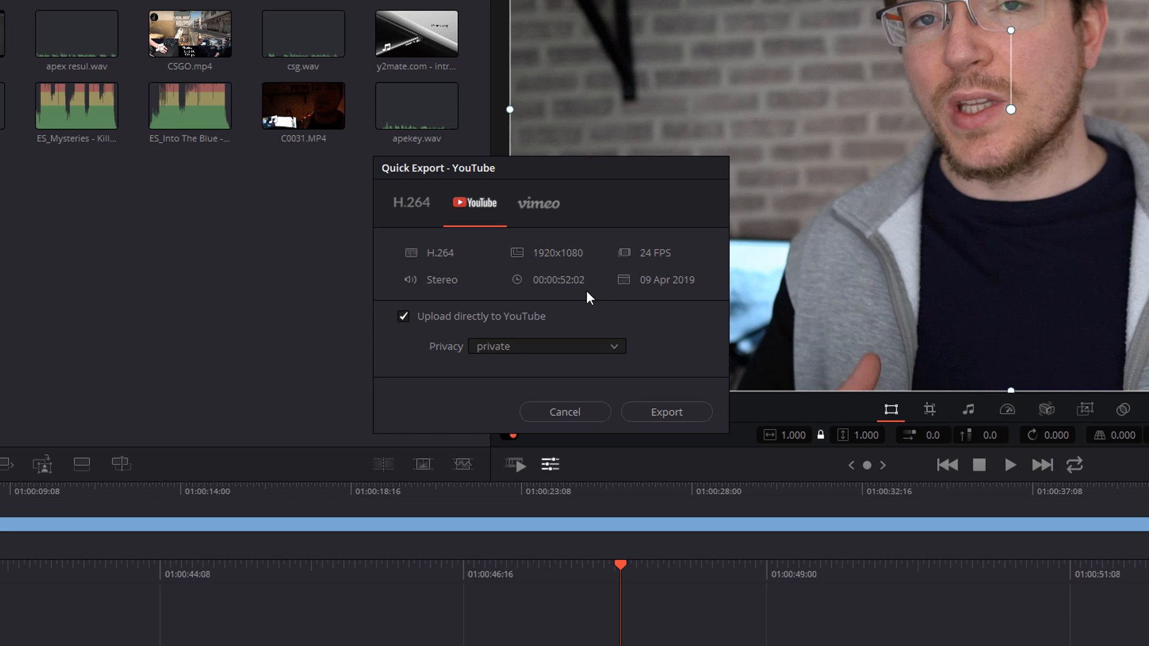
mouse_move(512, 239)
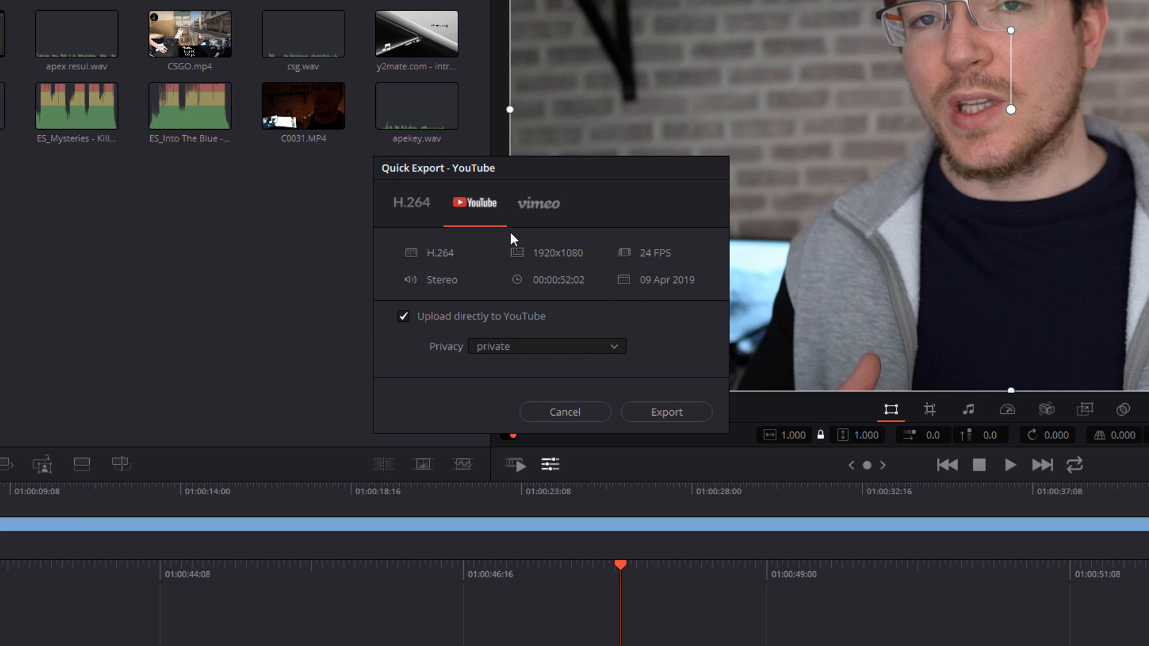
mouse_move(586, 355)
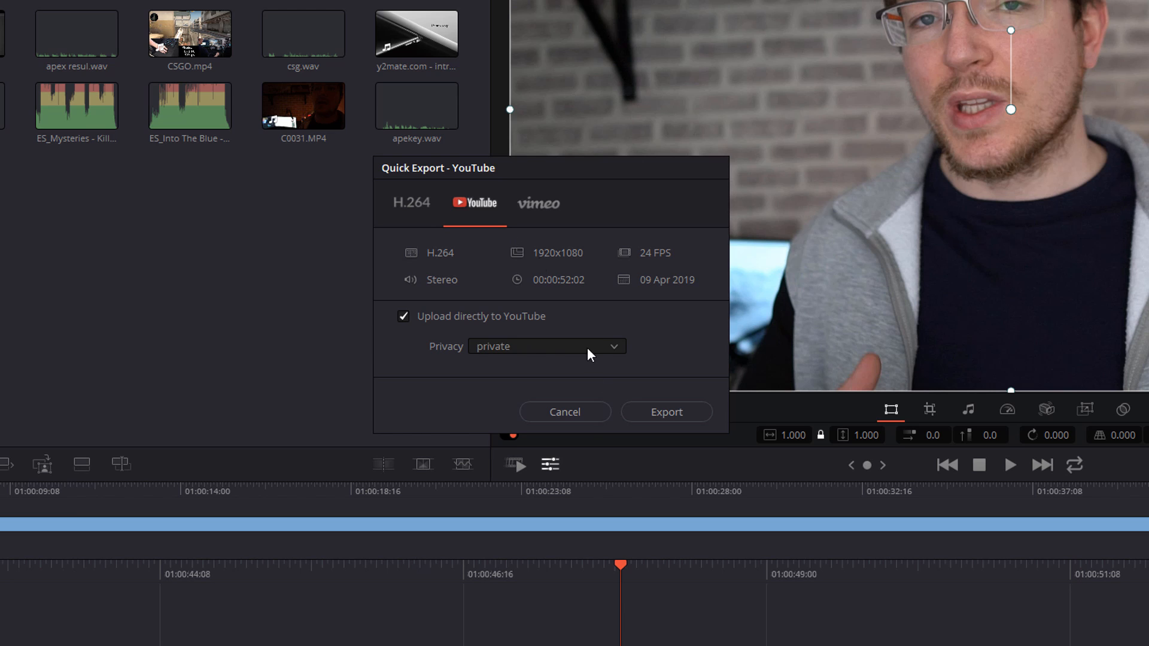
Select the Alex Youtube preset on the Deliver page and add it to Quick Exports.
click(564, 412)
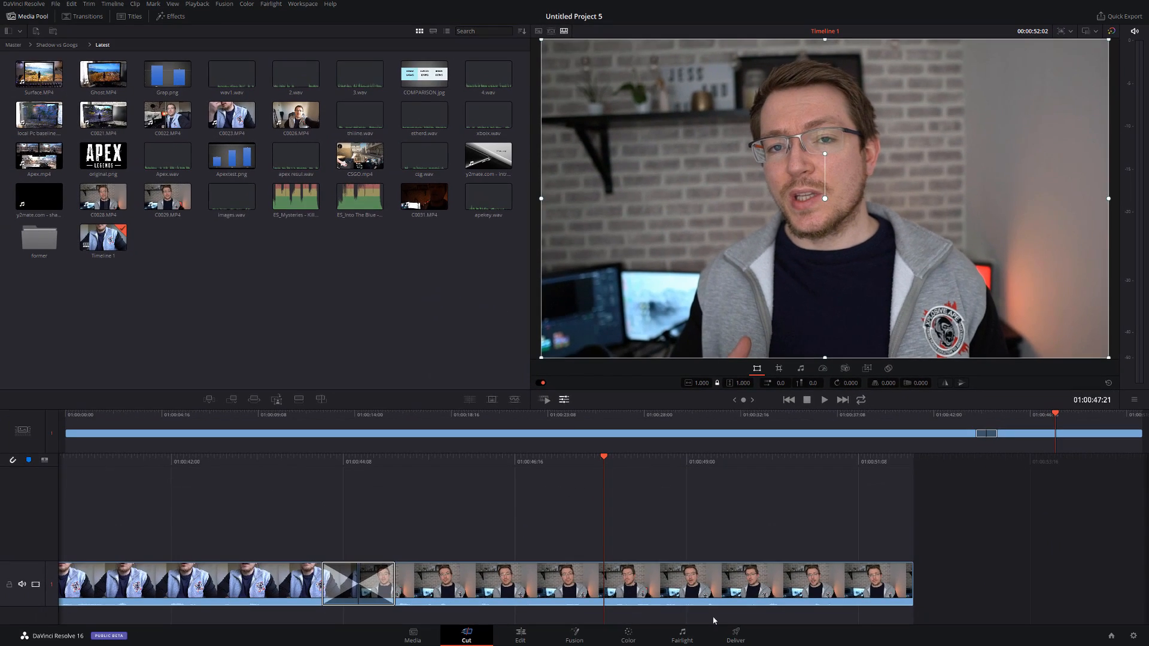
click(737, 636)
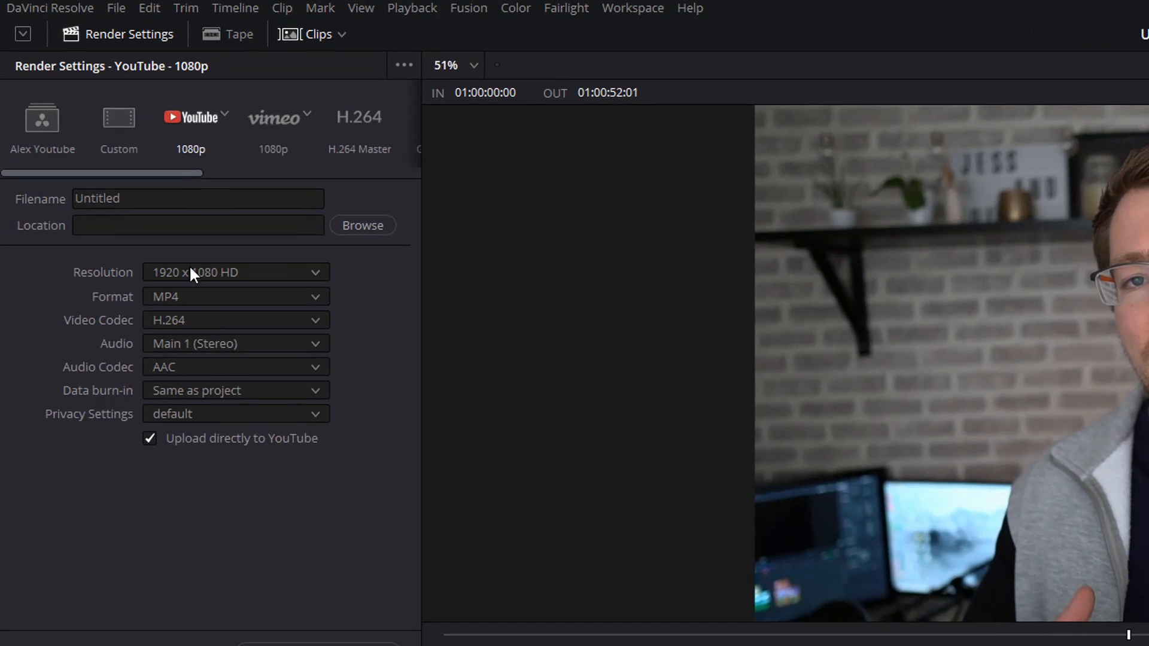
click(42, 118)
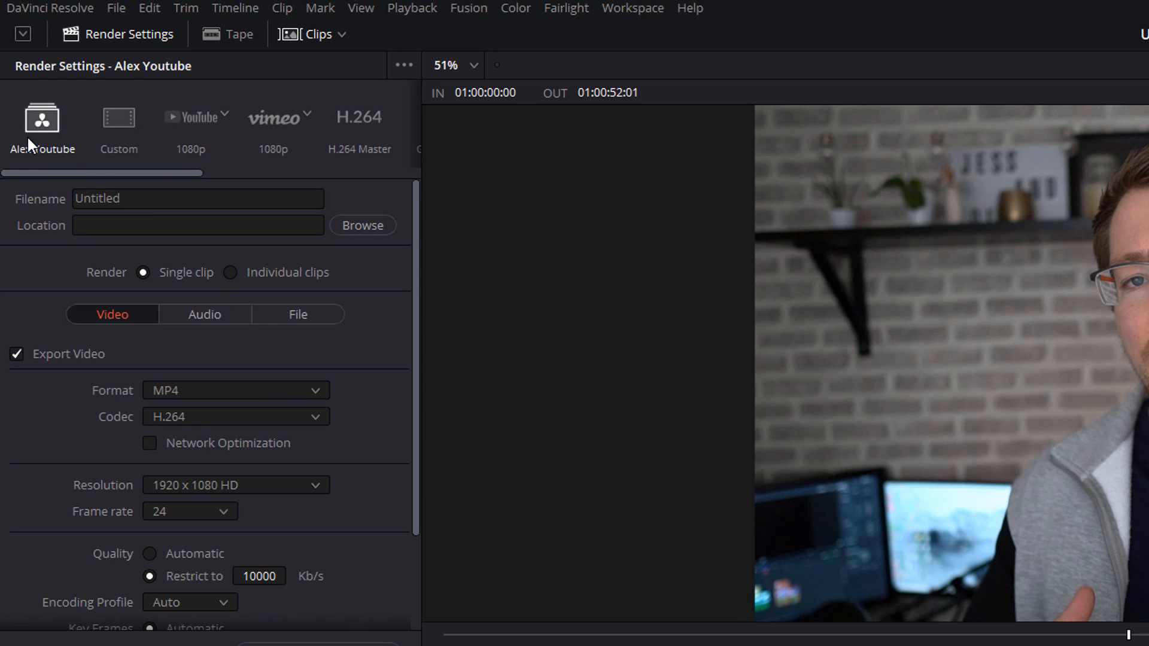
mouse_move(217, 436)
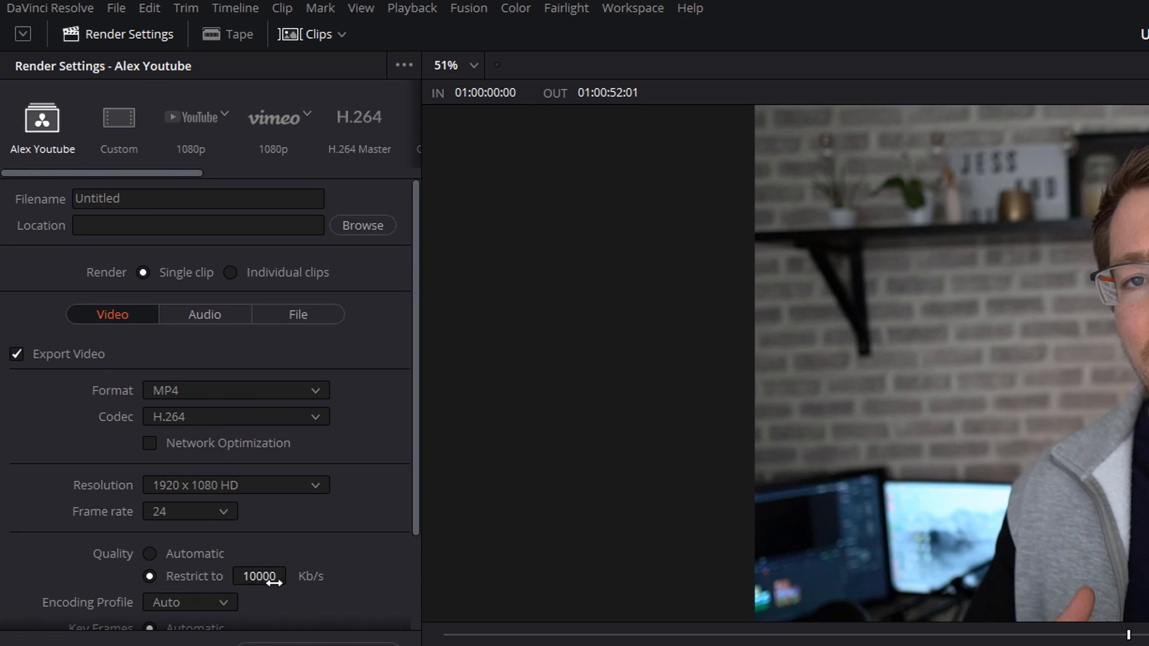
mouse_move(269, 624)
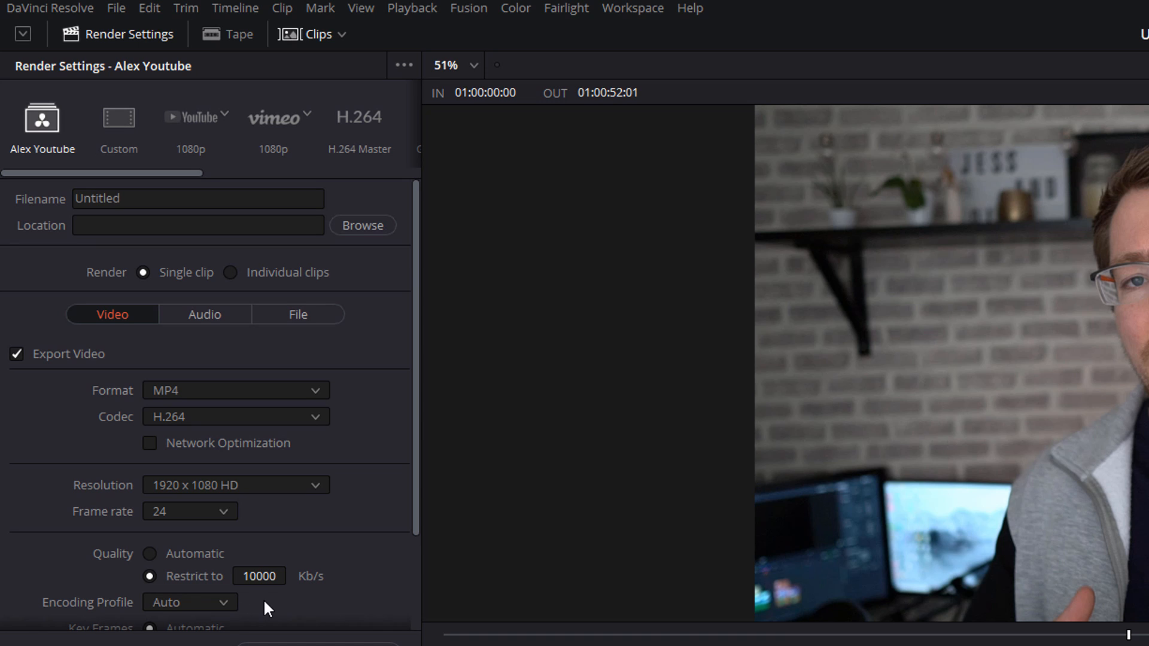
mouse_move(78, 88)
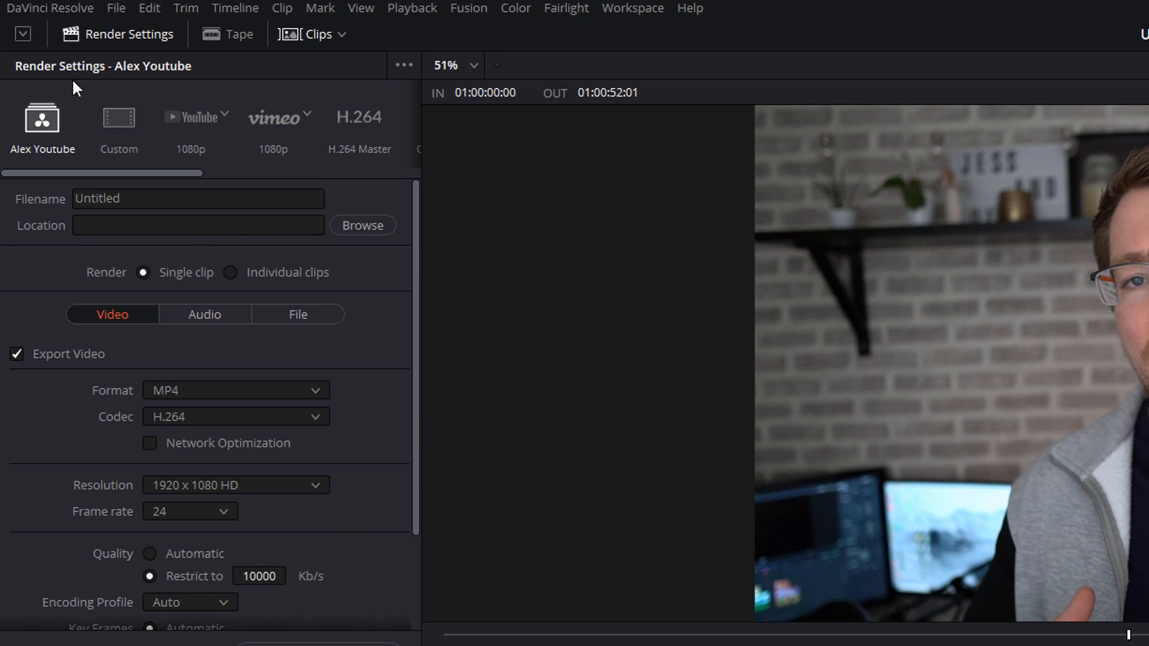
mouse_move(141, 357)
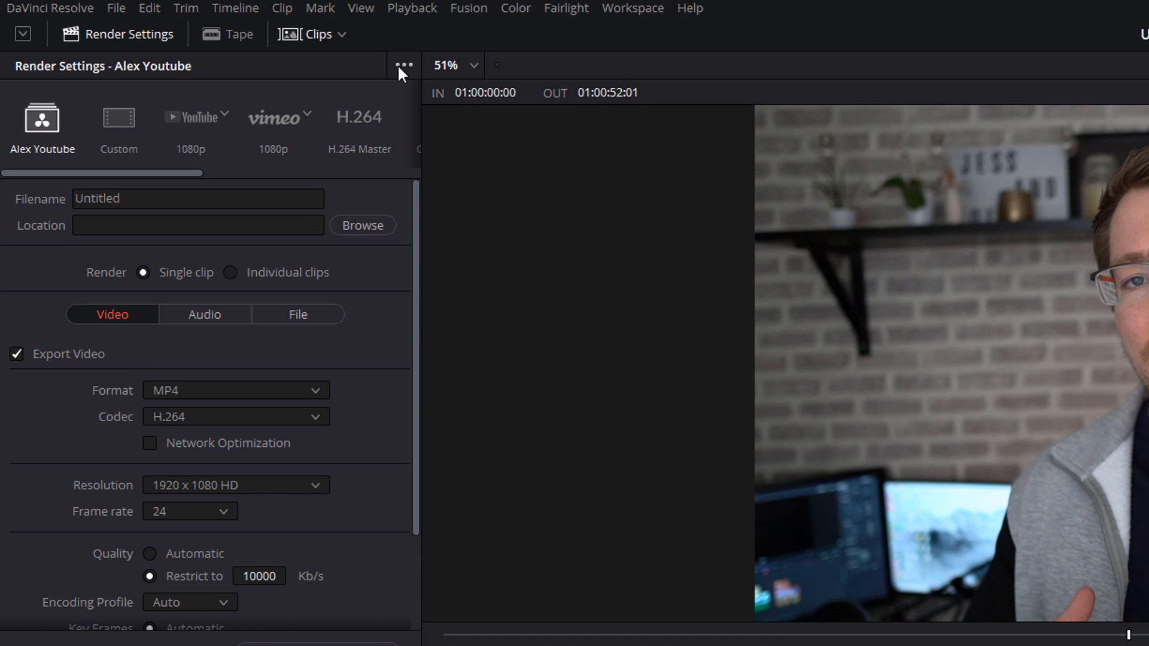
click(404, 65)
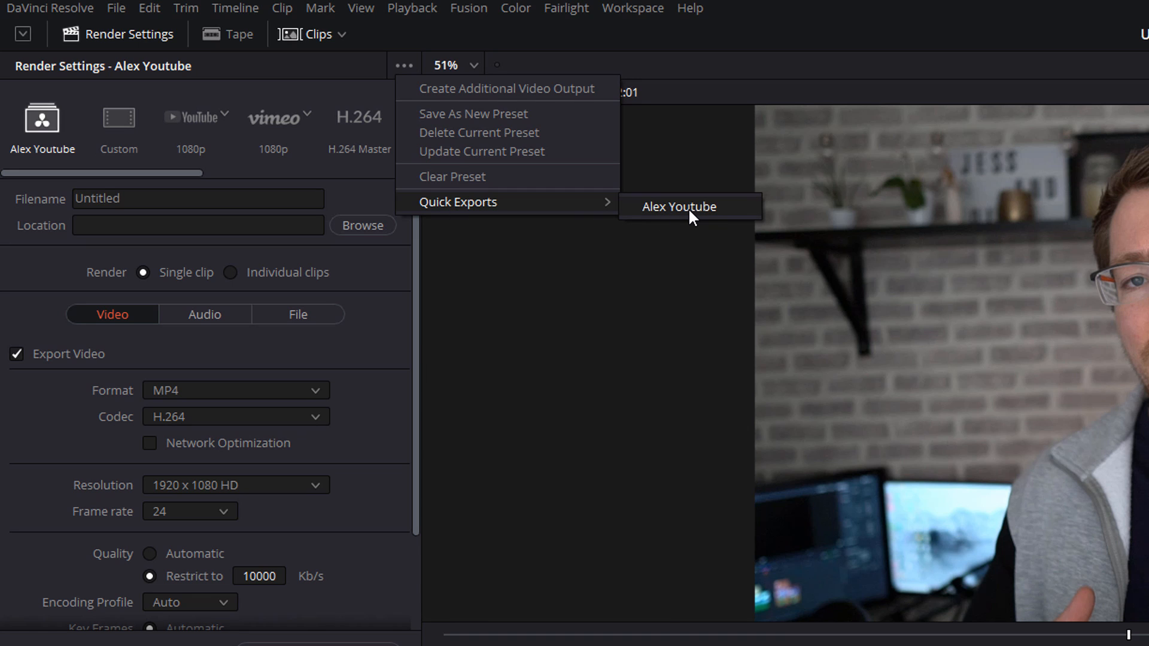
click(680, 207)
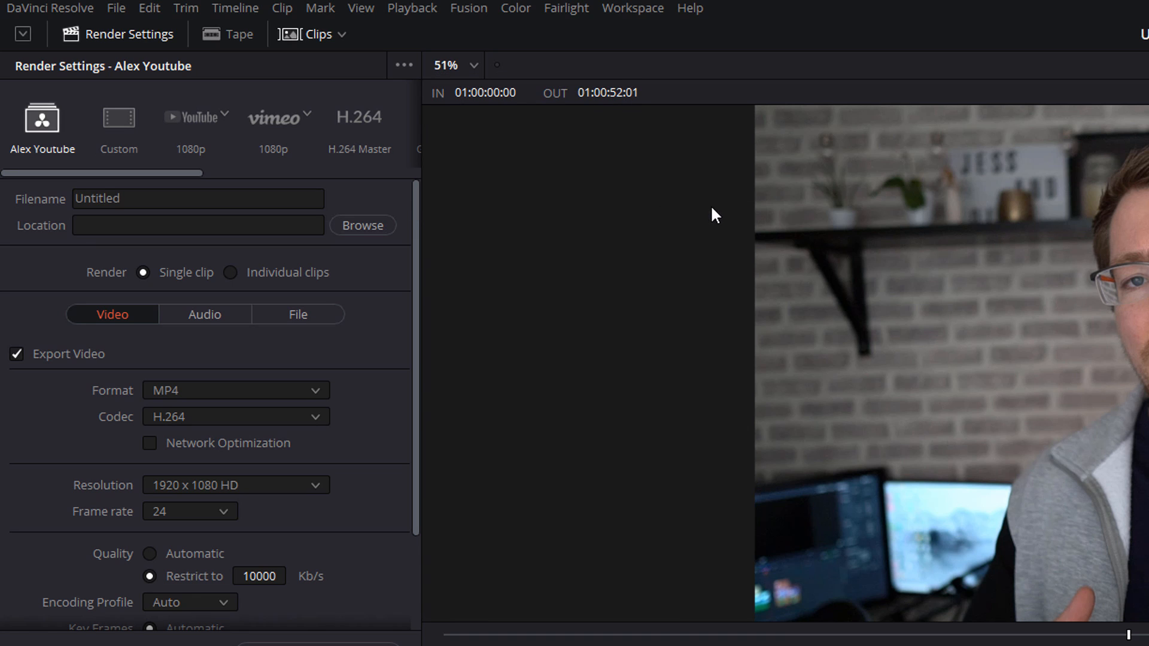
click(403, 65)
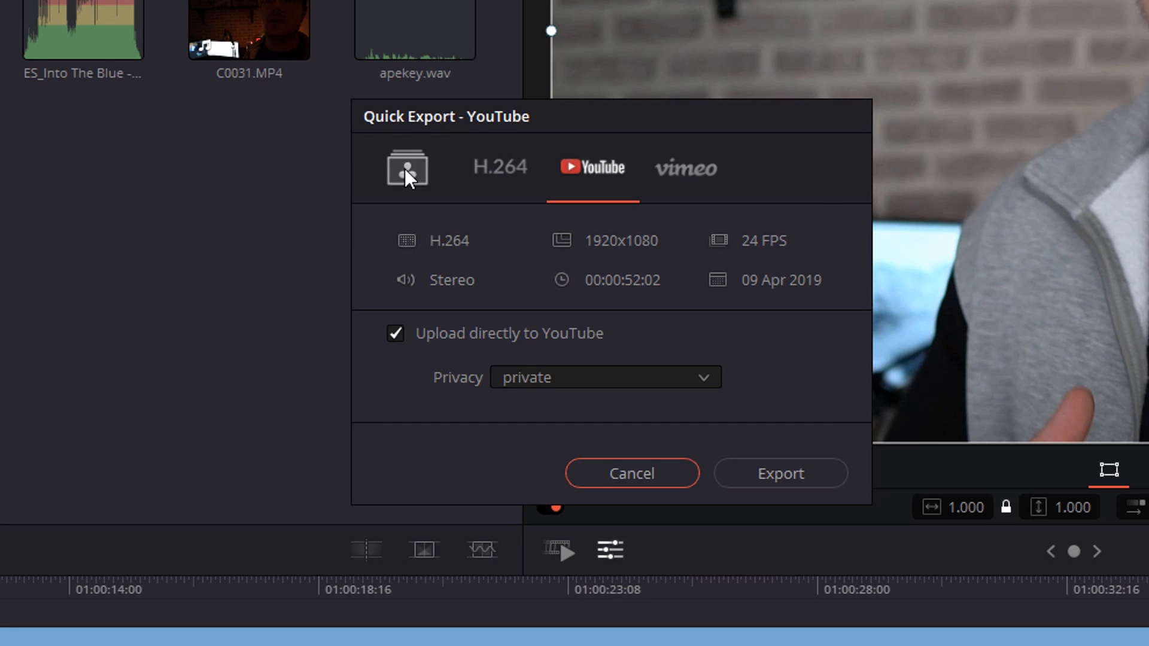
Choose the Alex Youtube preset in the Quick Export dialog.
click(407, 169)
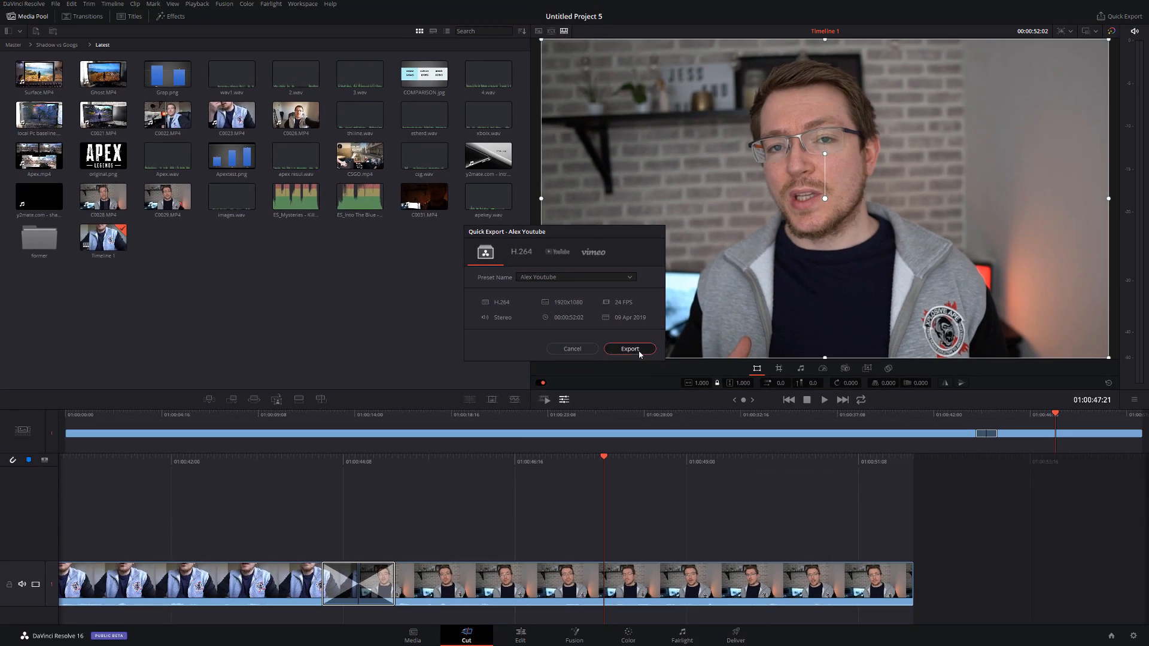
click(629, 348)
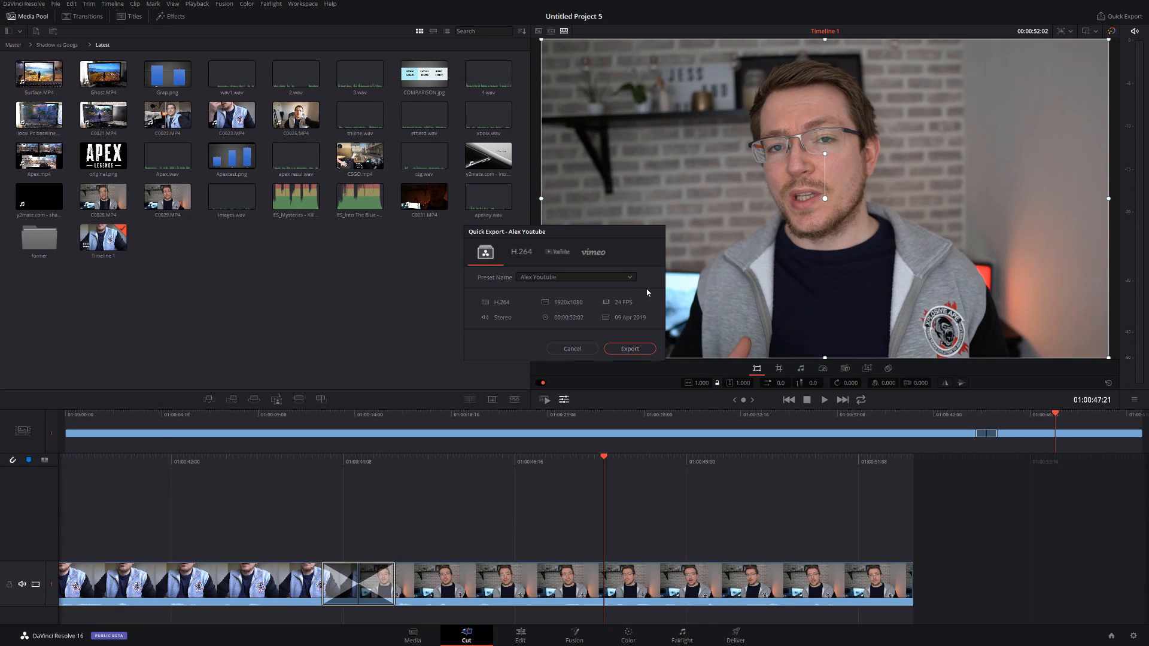
mouse_move(484, 239)
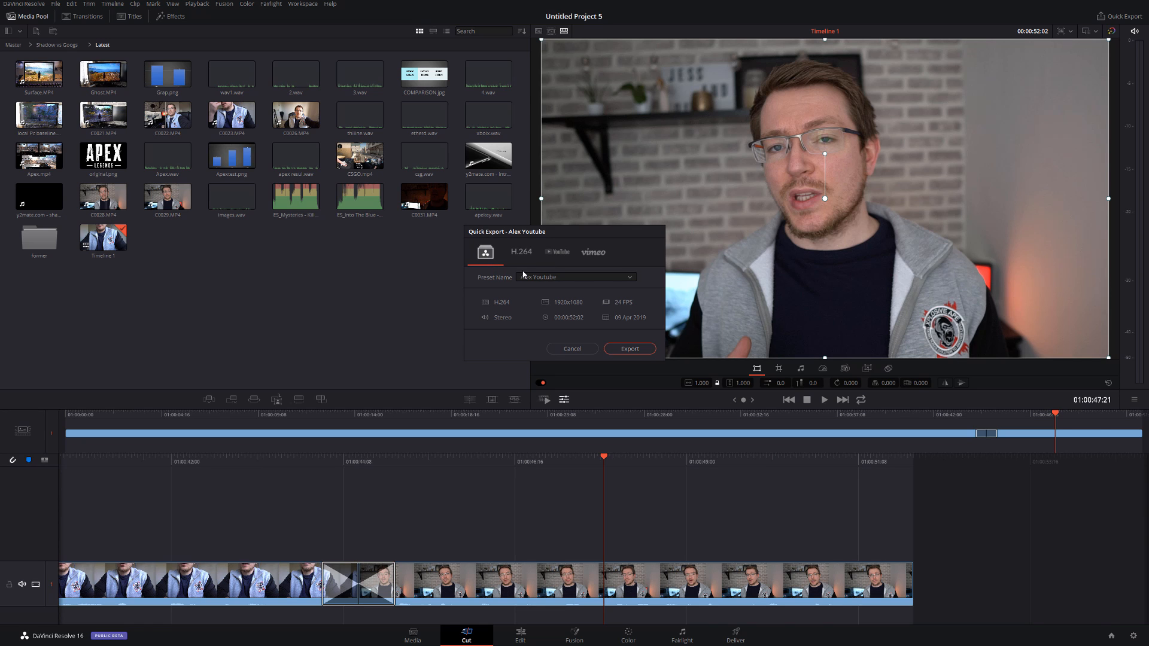
mouse_move(488, 278)
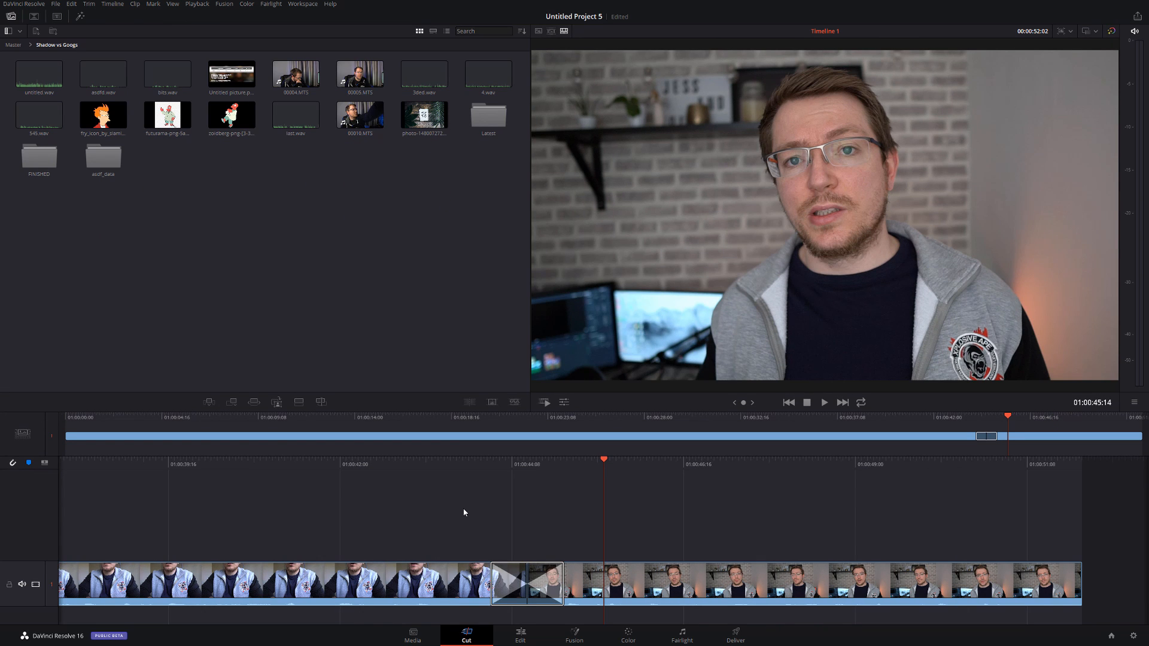
mouse_move(557, 610)
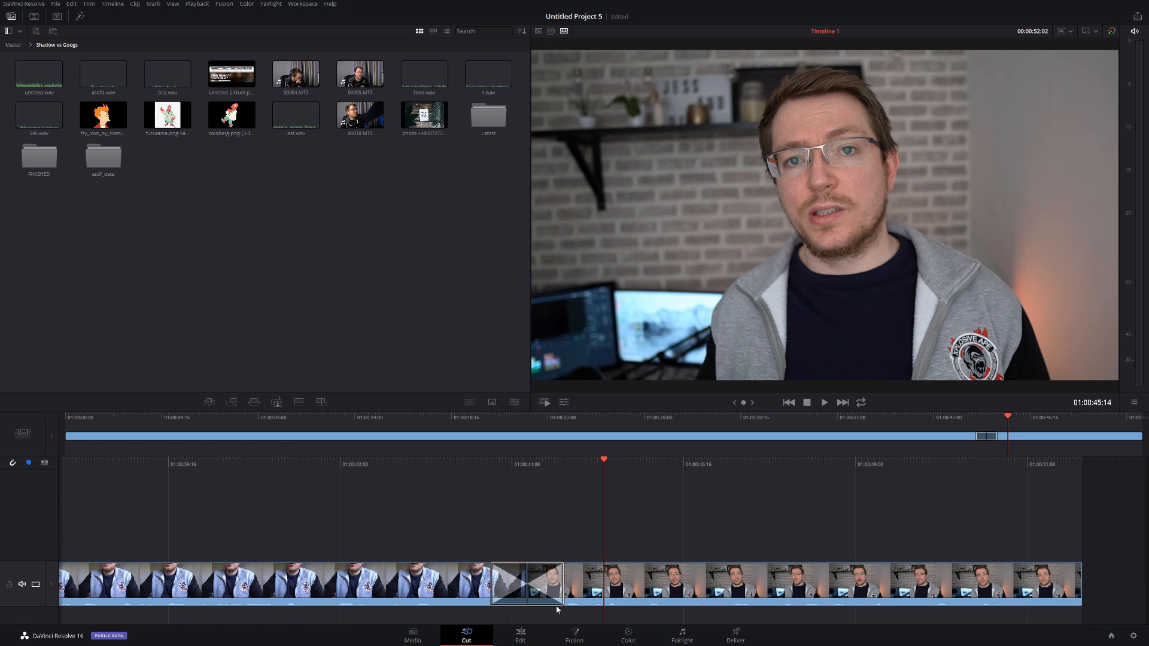
Visit the Edit and Fairlight pages, then return to the Cut page showing Timeline 1.
click(519, 633)
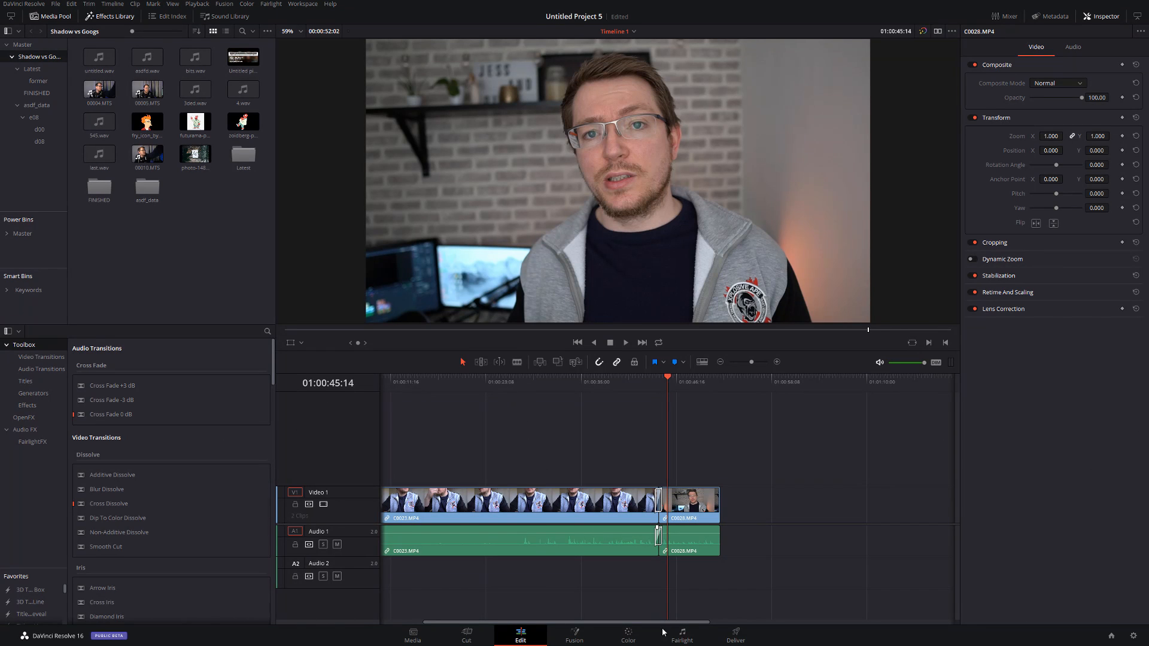
click(681, 636)
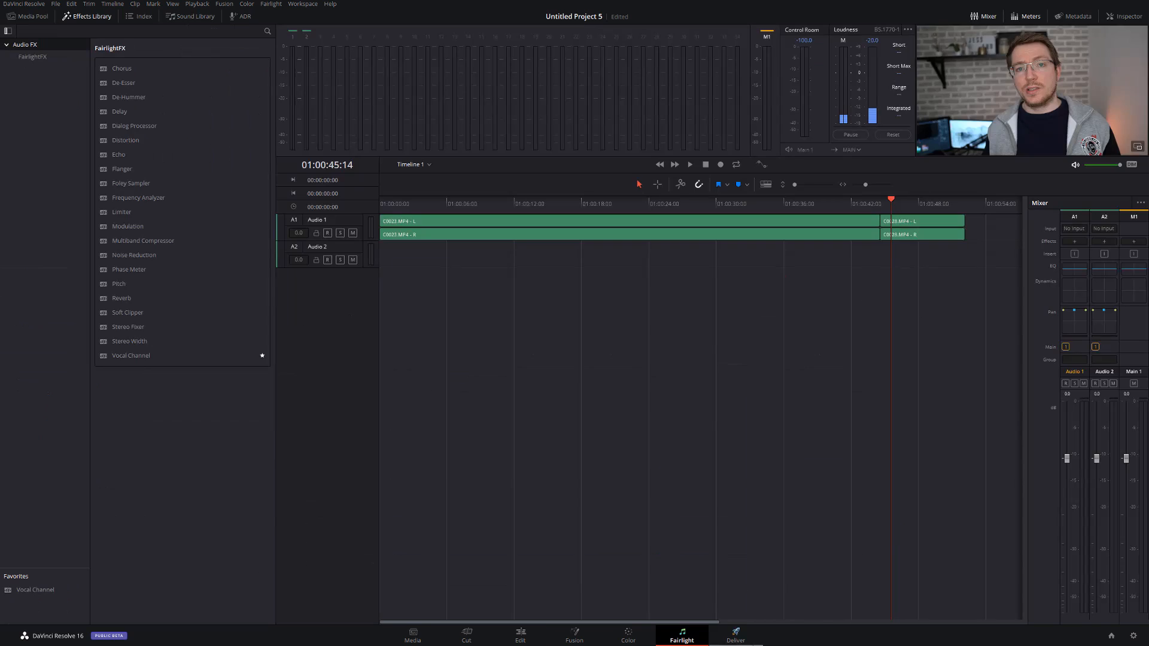
mouse_move(668, 452)
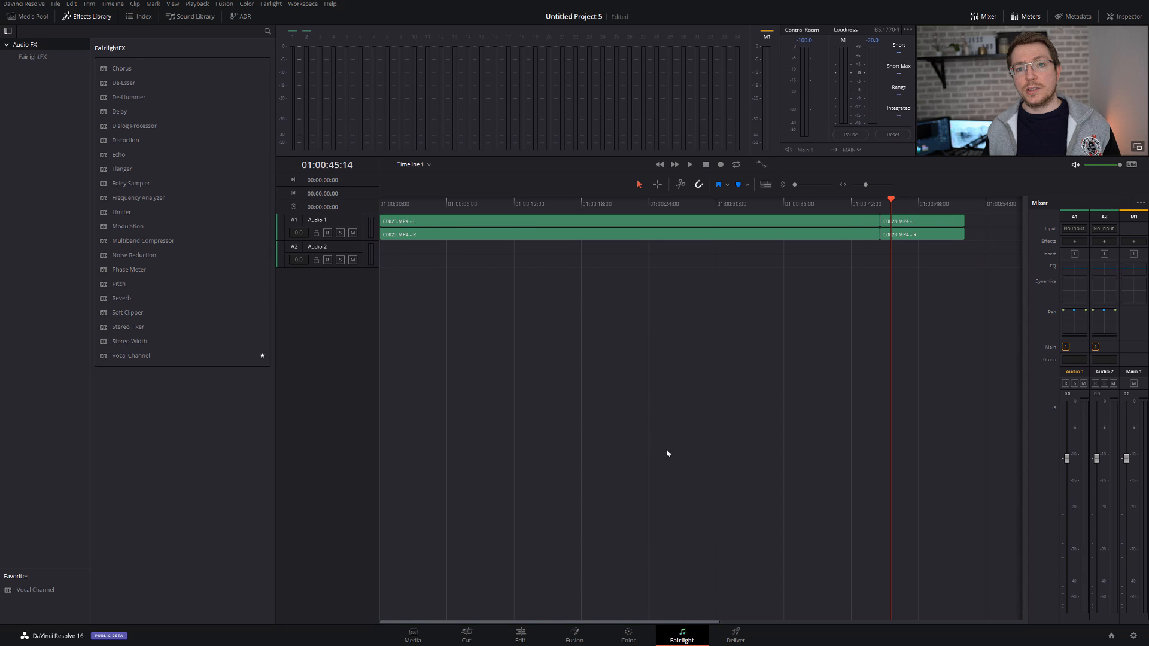
click(466, 636)
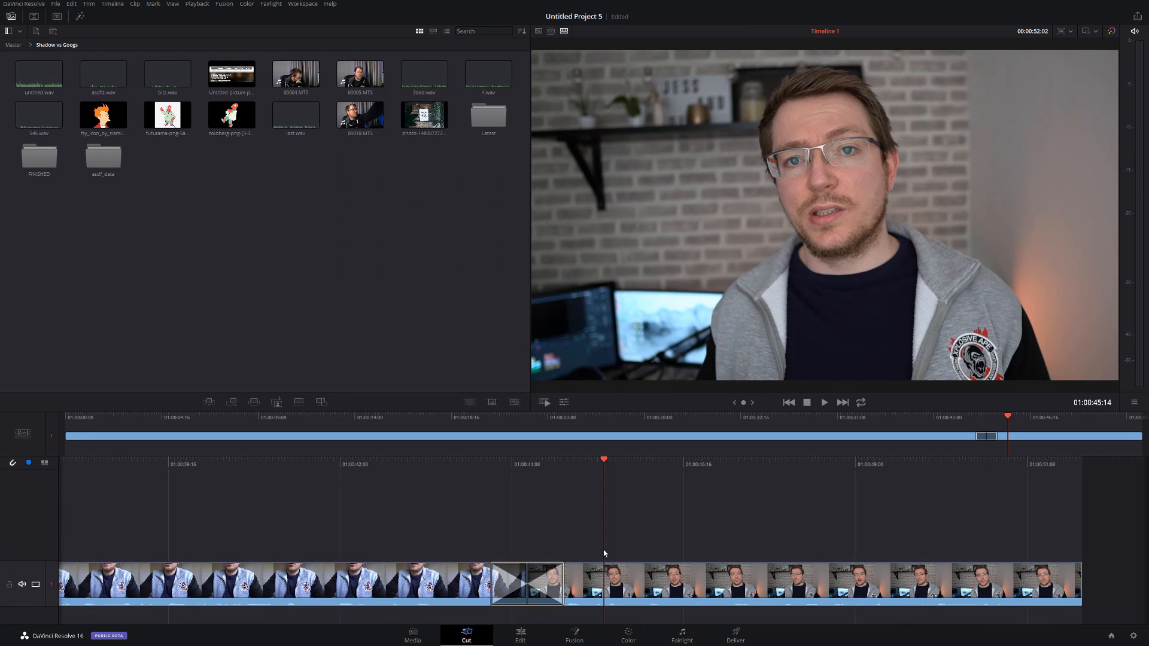